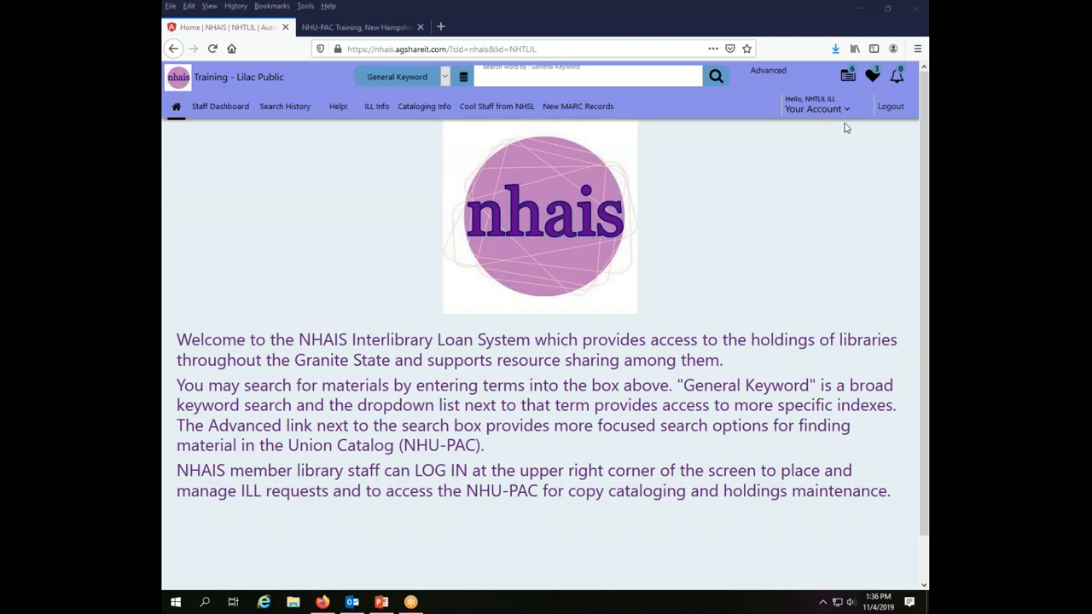
mouse_move(841, 140)
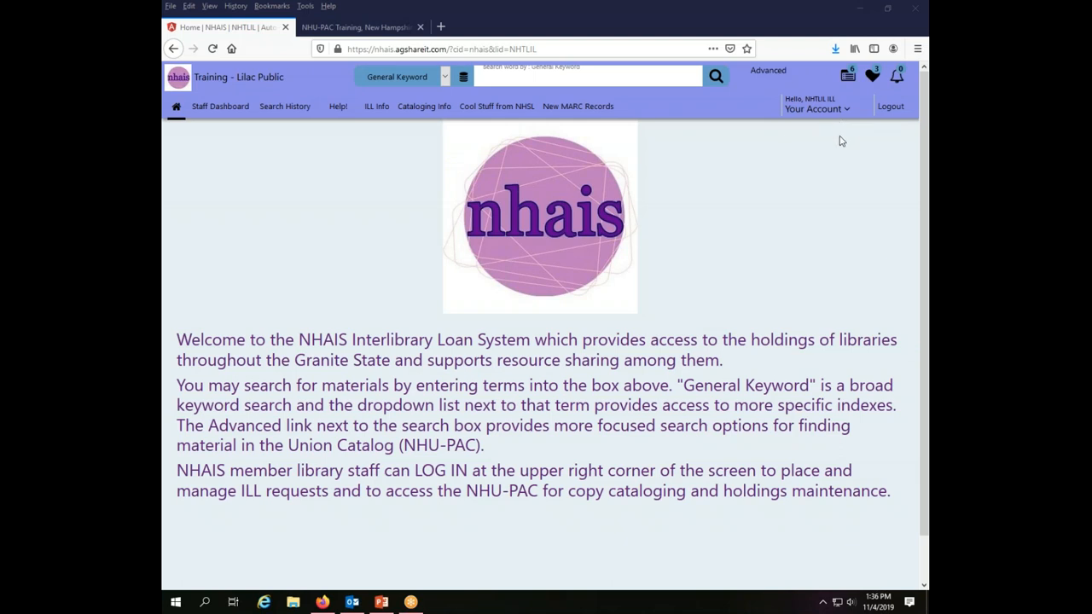
mouse_move(815, 110)
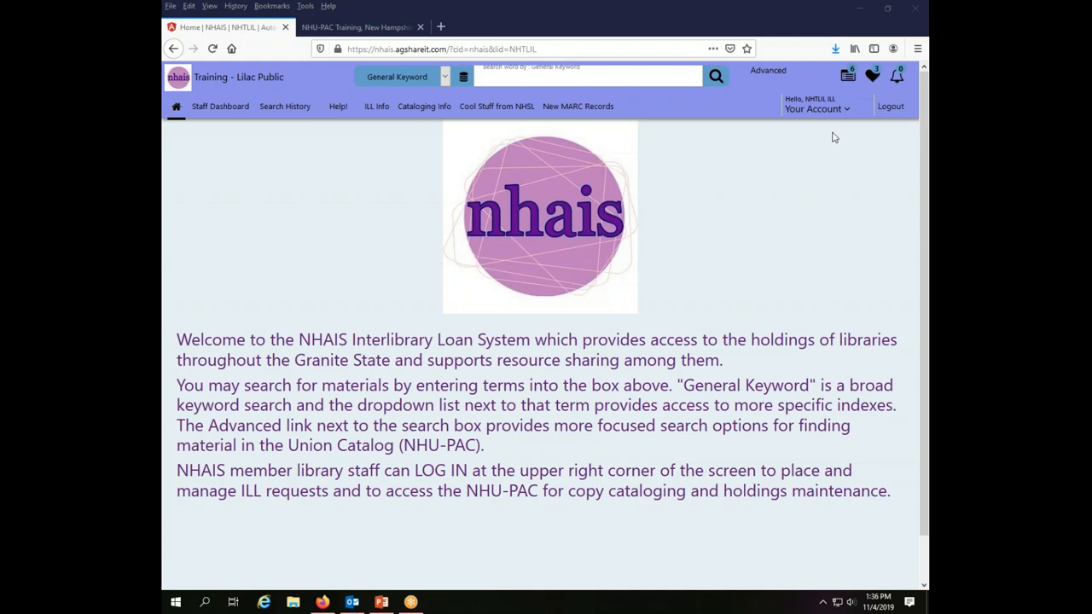
mouse_move(839, 140)
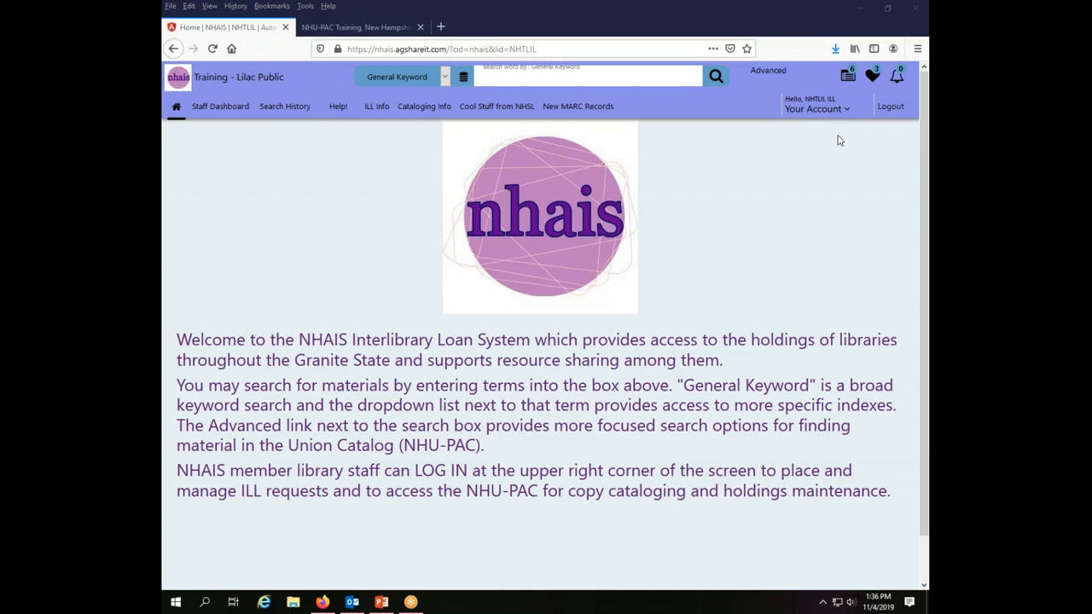
mouse_move(882, 161)
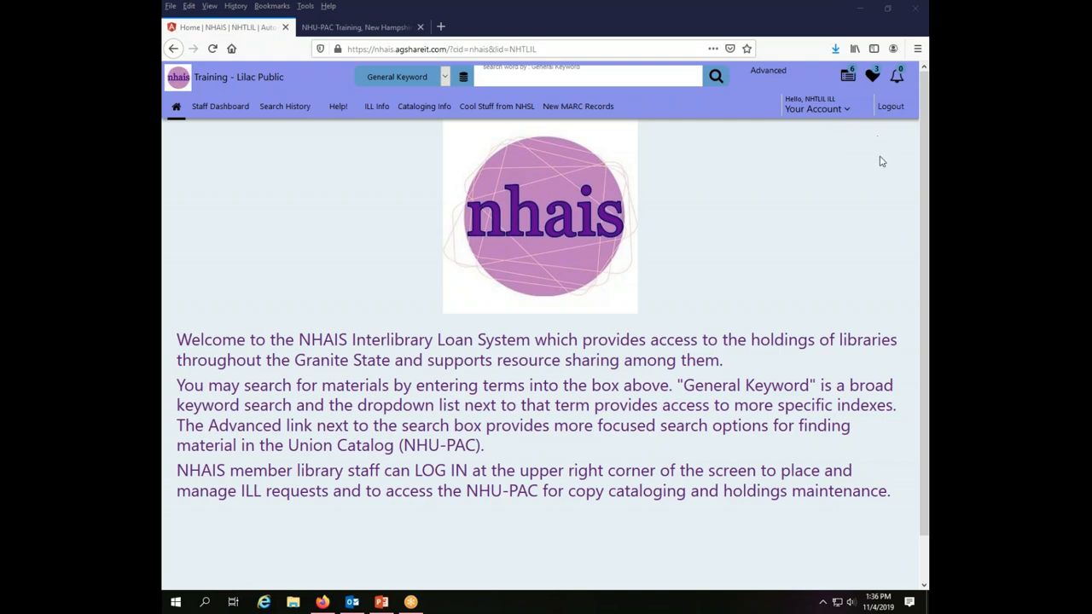
Reach the Print Shipping Labels page via Quick Links, listing three unprinted Birch Public items.
left_click(873, 75)
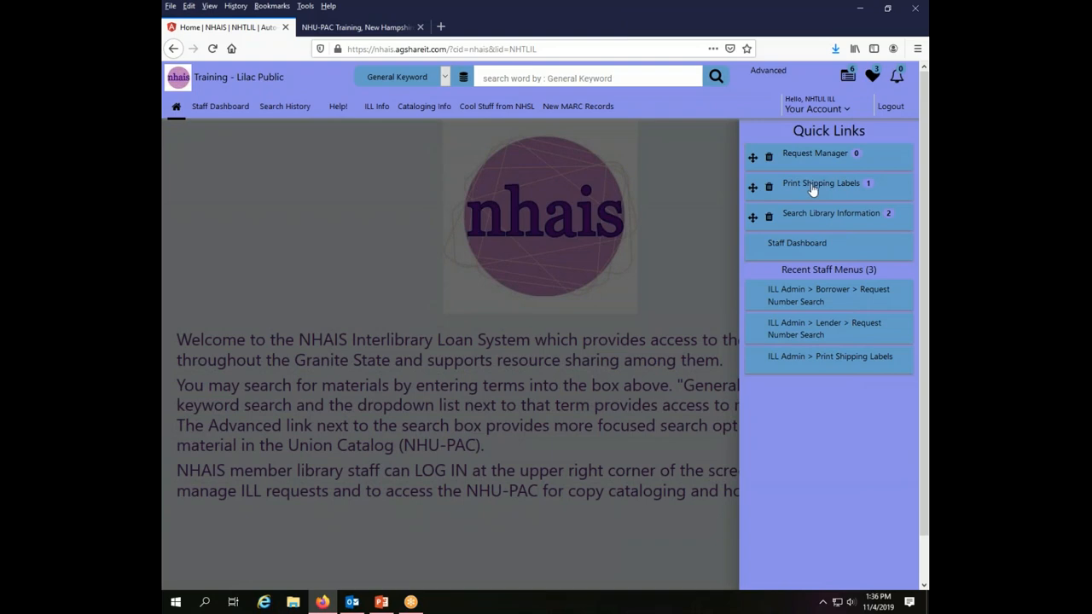
left_click(821, 183)
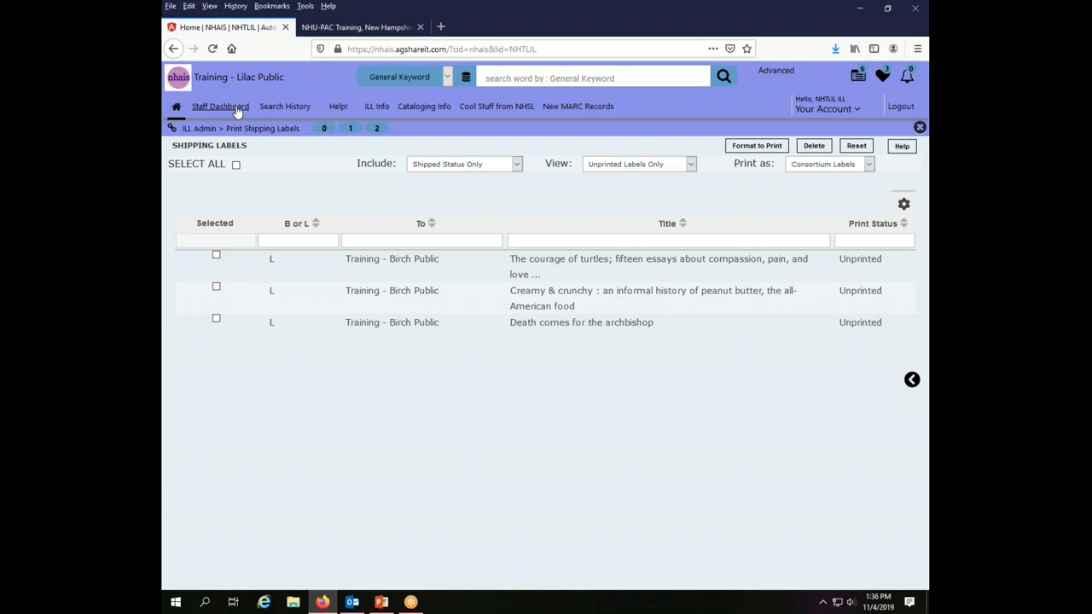
left_click(220, 106)
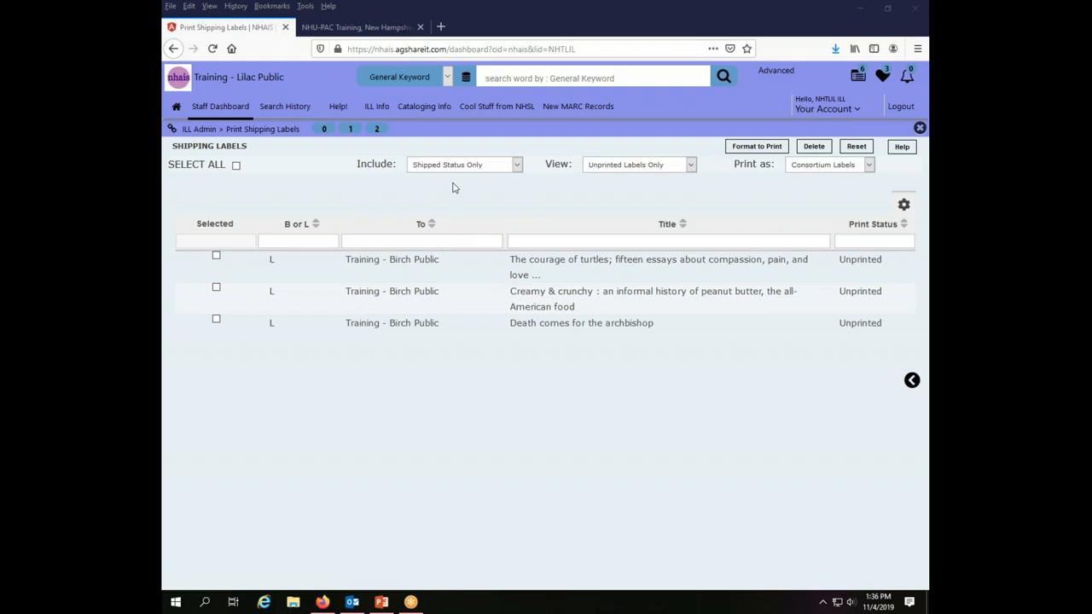
mouse_move(692, 374)
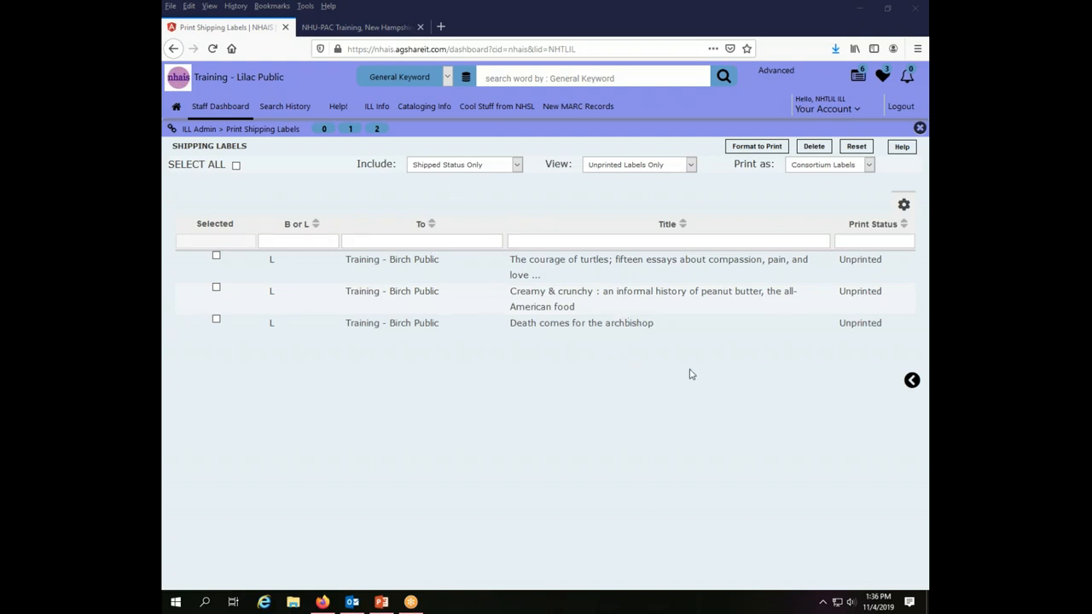
mouse_move(706, 377)
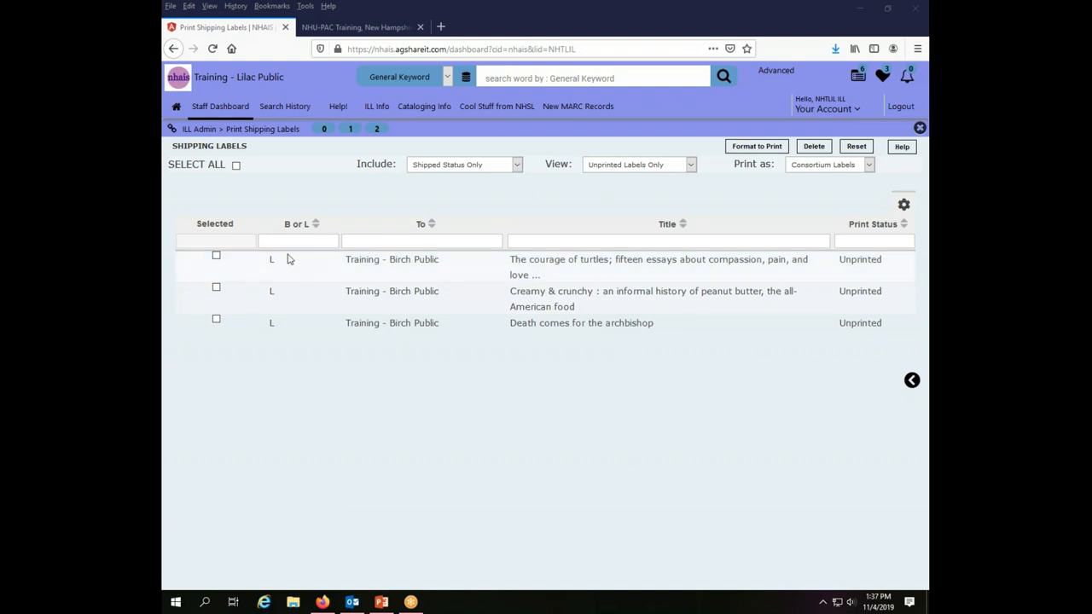
mouse_move(510, 183)
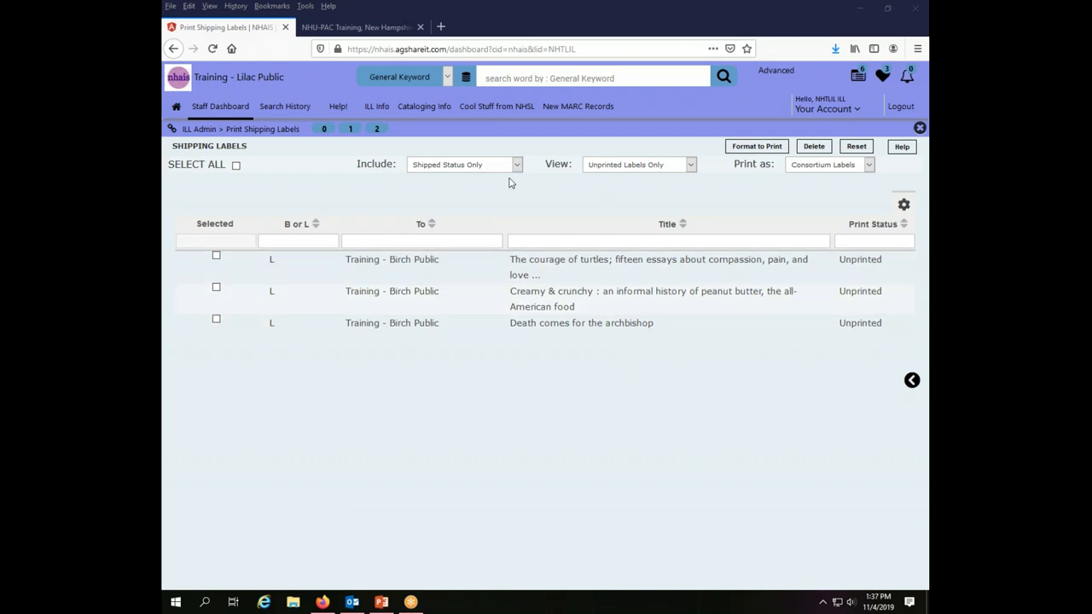
mouse_move(519, 169)
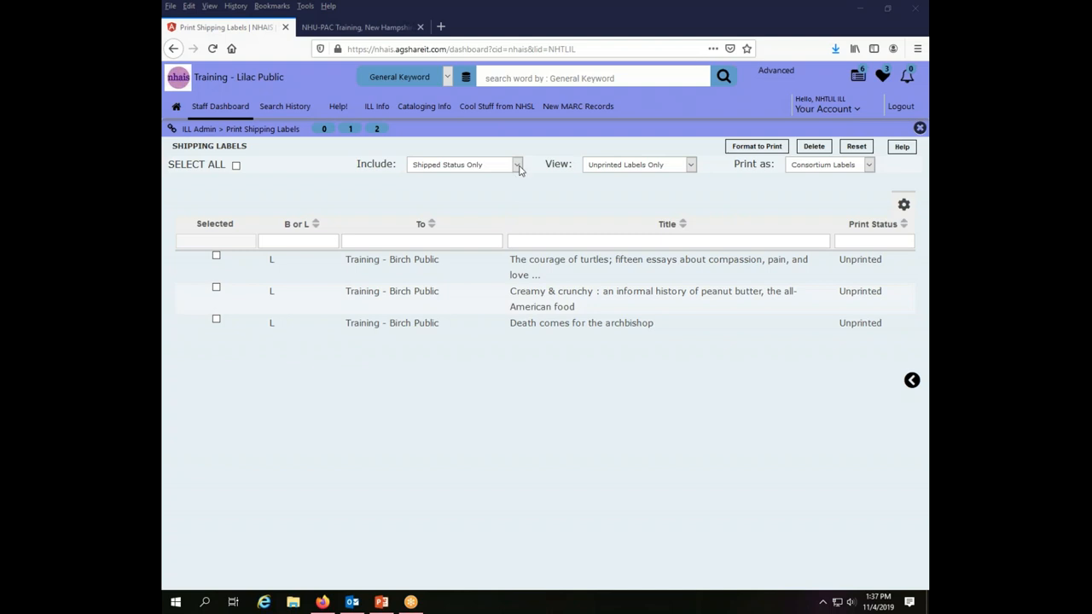
mouse_move(519, 169)
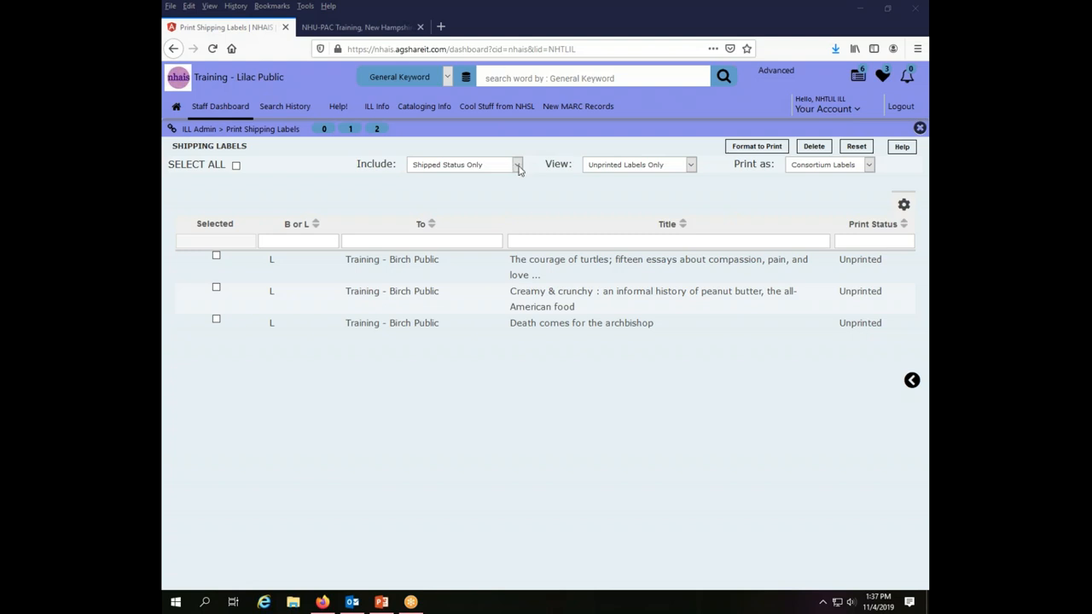
mouse_move(517, 169)
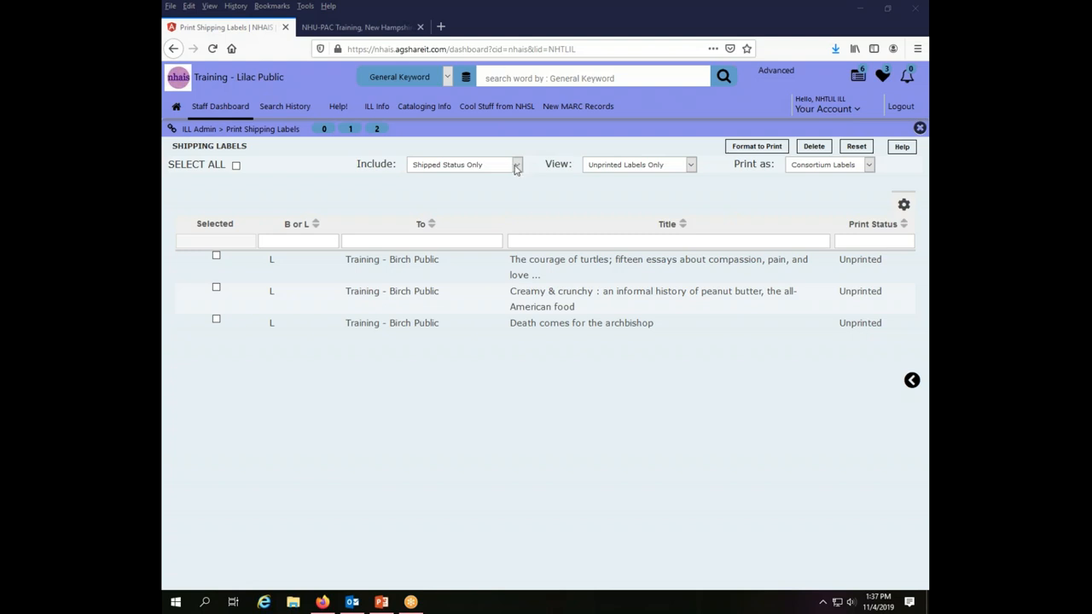
mouse_move(493, 170)
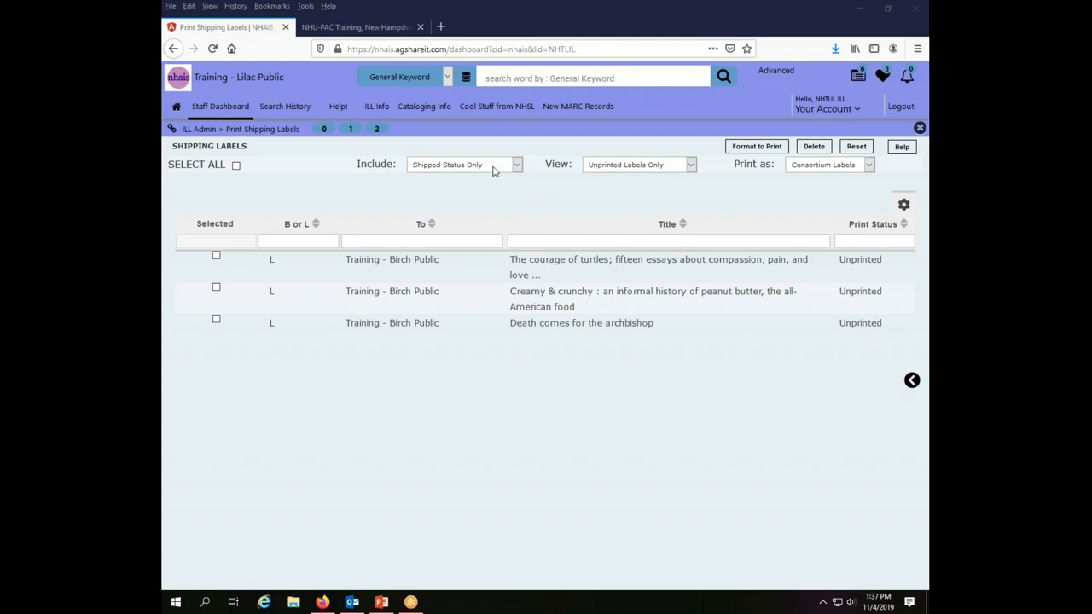
mouse_move(522, 171)
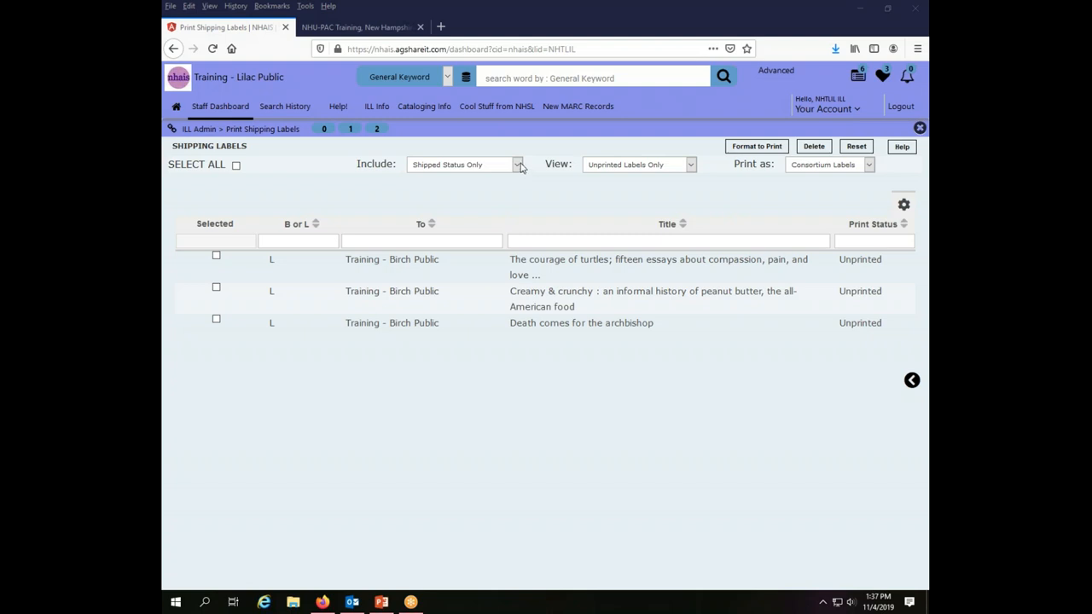
mouse_move(628, 174)
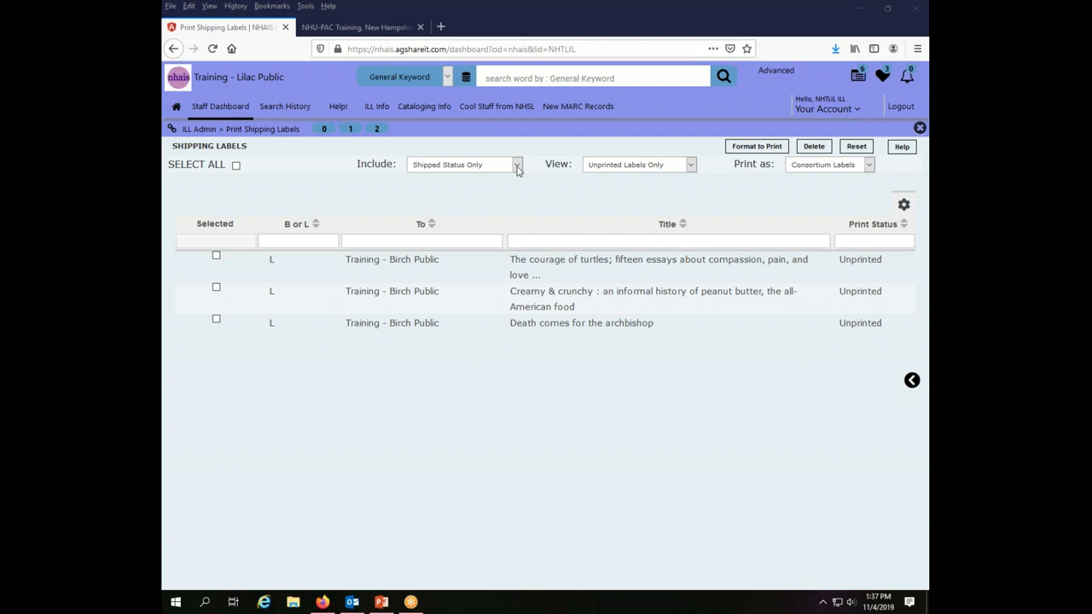
left_click(515, 164)
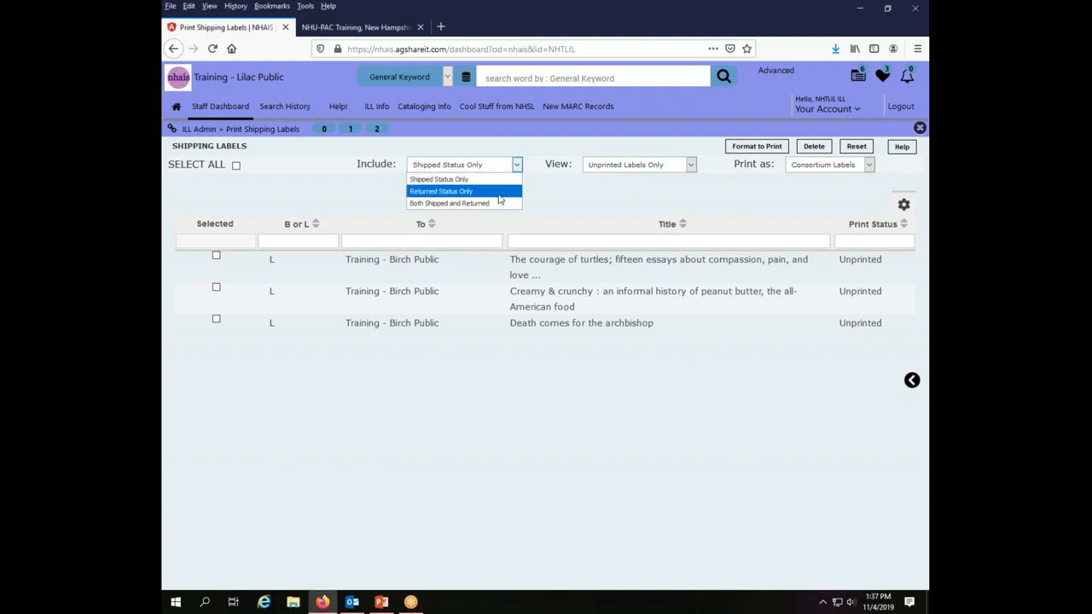
left_click(441, 191)
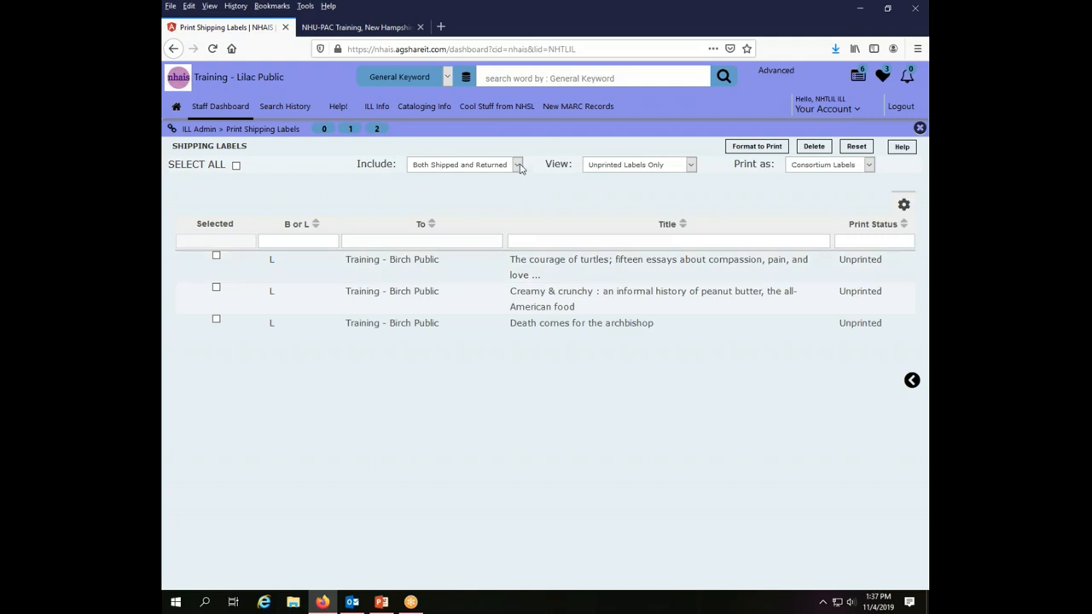
left_click(467, 164)
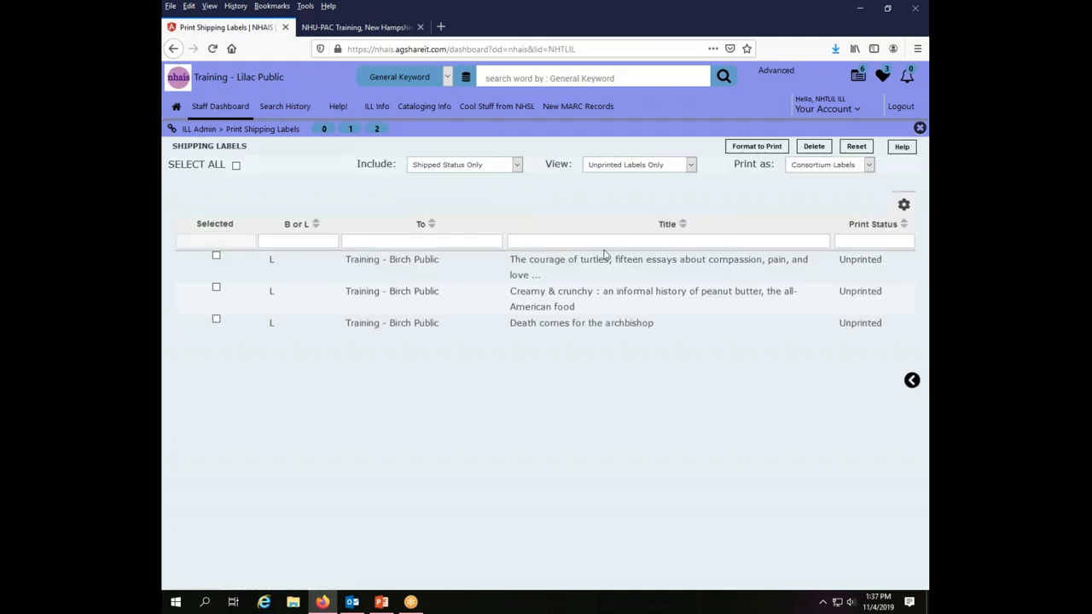
mouse_move(717, 451)
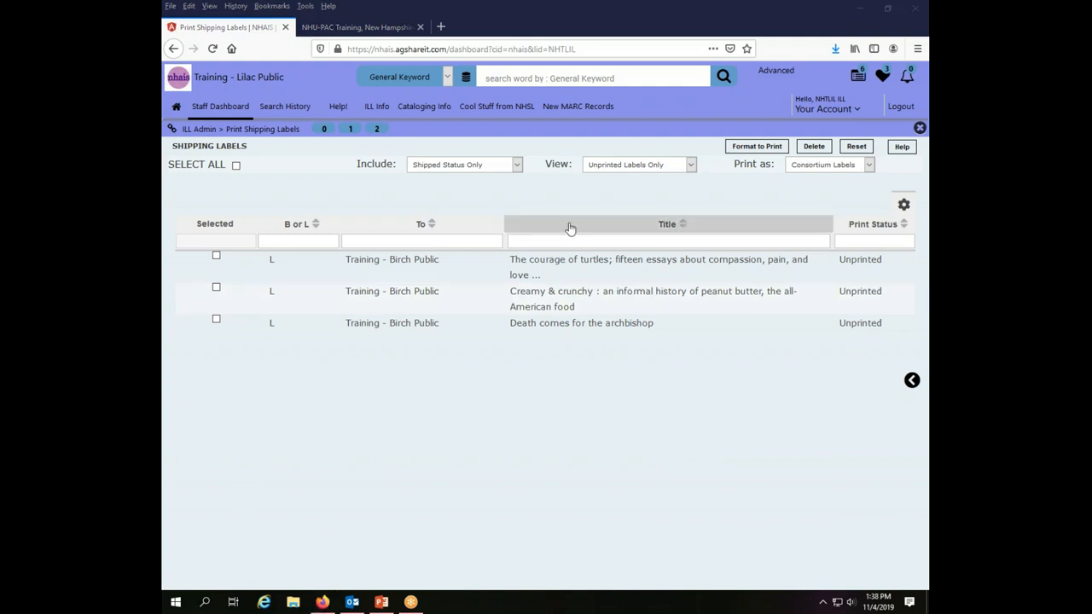
left_click(639, 163)
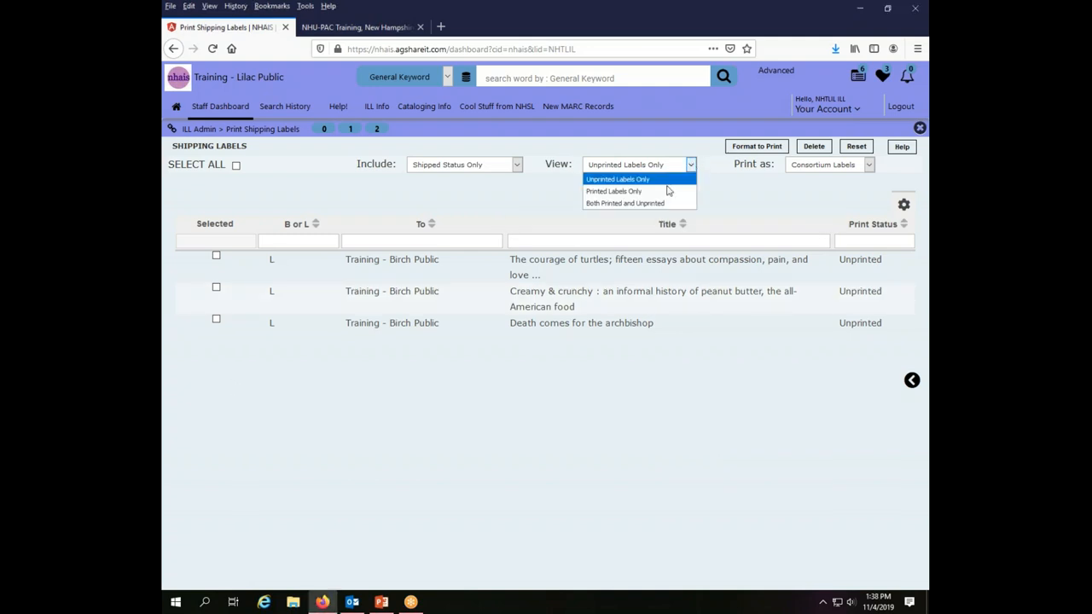
left_click(612, 191)
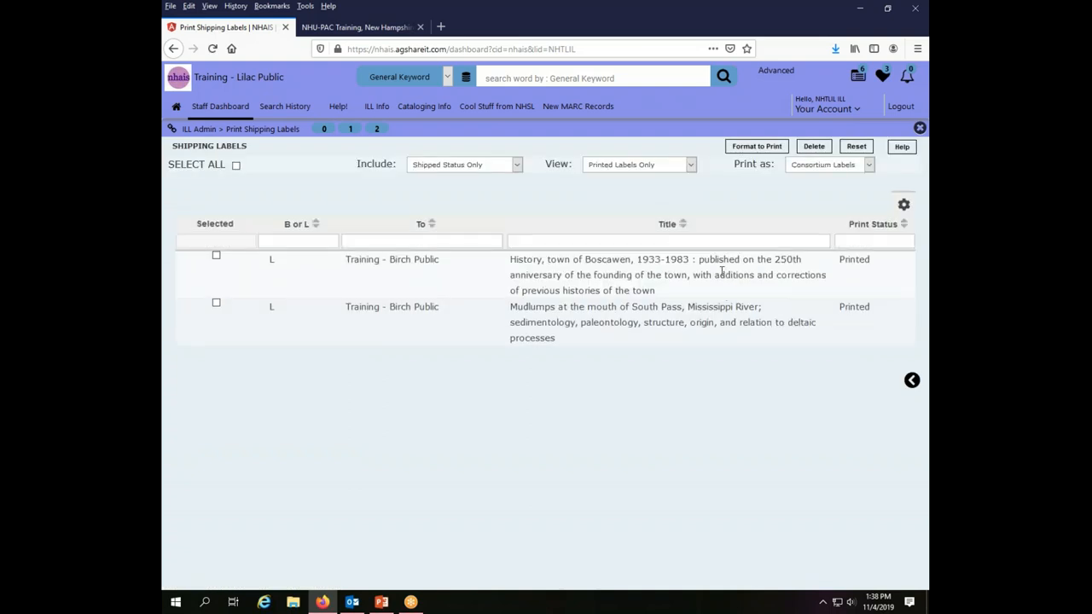
mouse_move(693, 297)
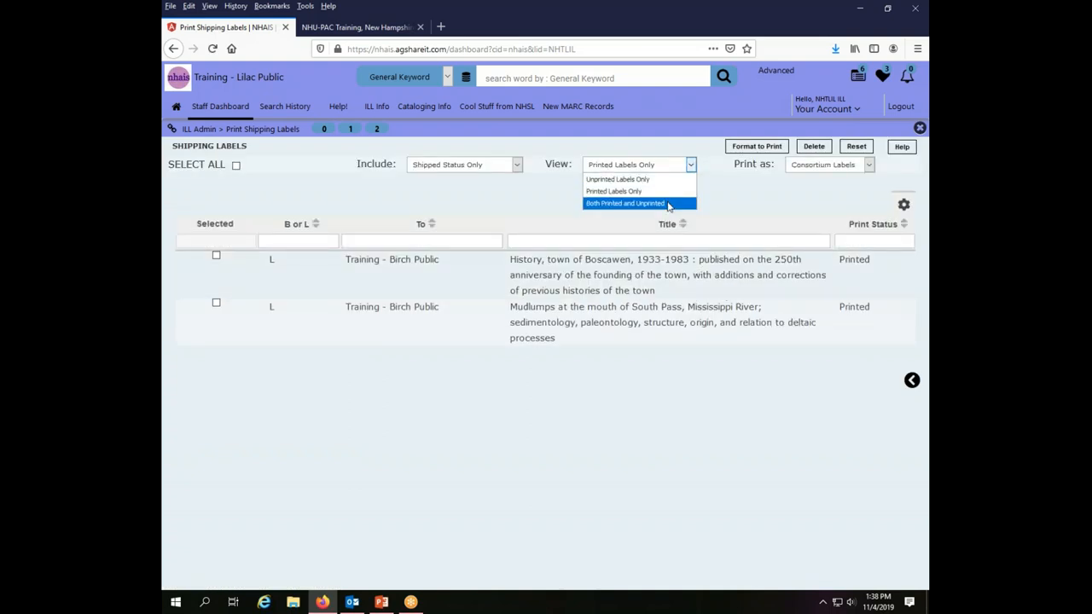
left_click(625, 203)
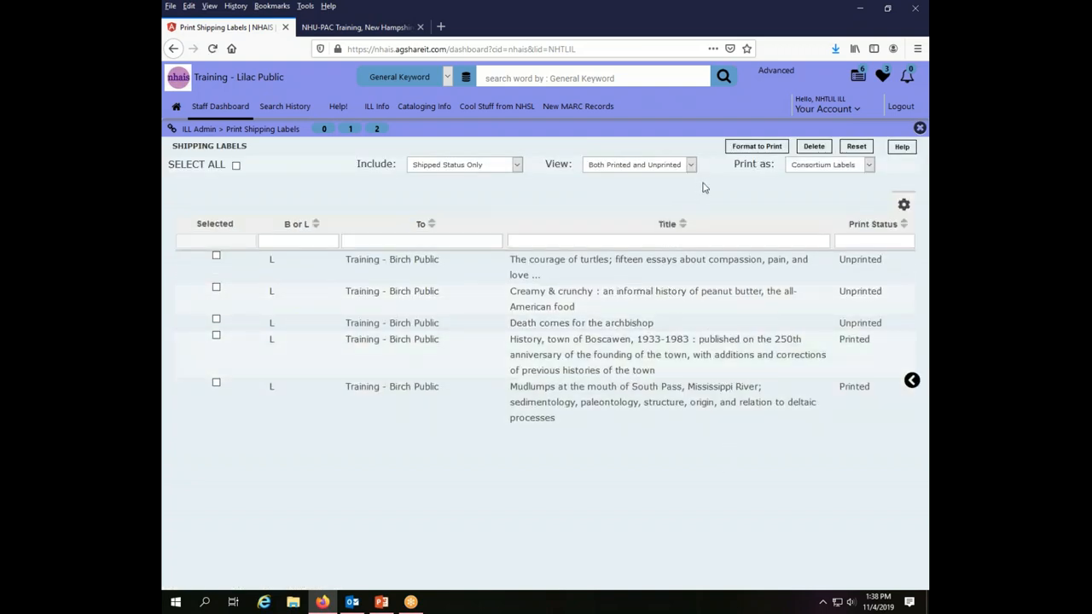
mouse_move(482, 186)
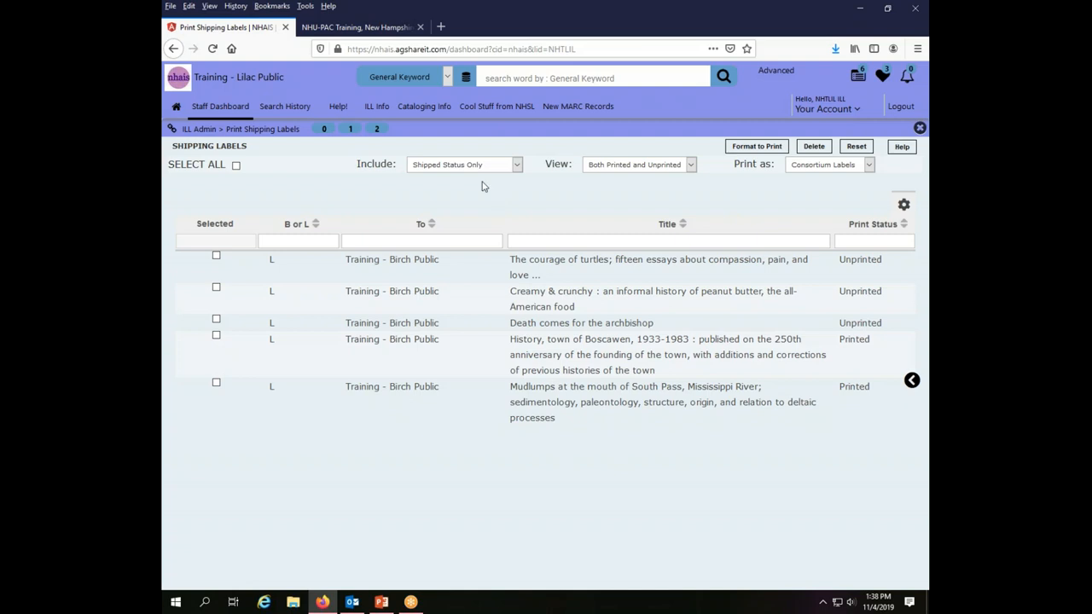
mouse_move(515, 185)
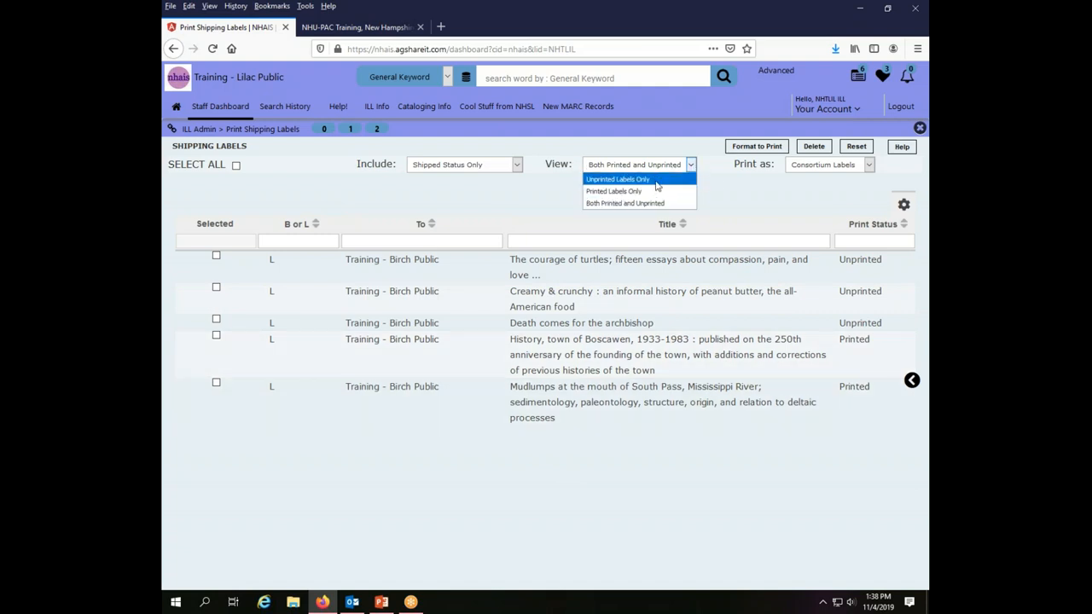
left_click(618, 179)
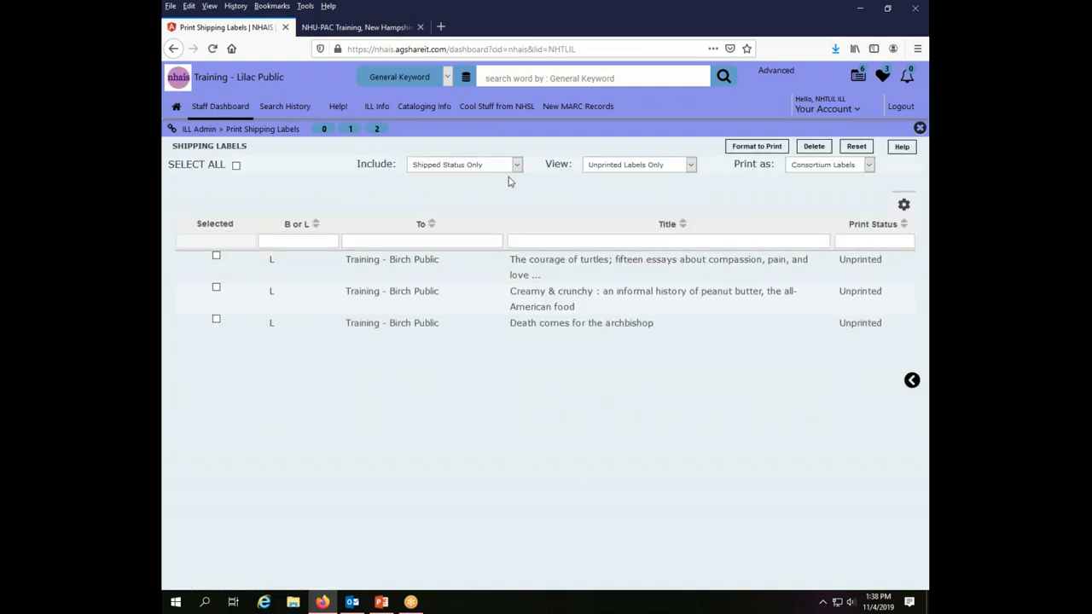
mouse_move(259, 256)
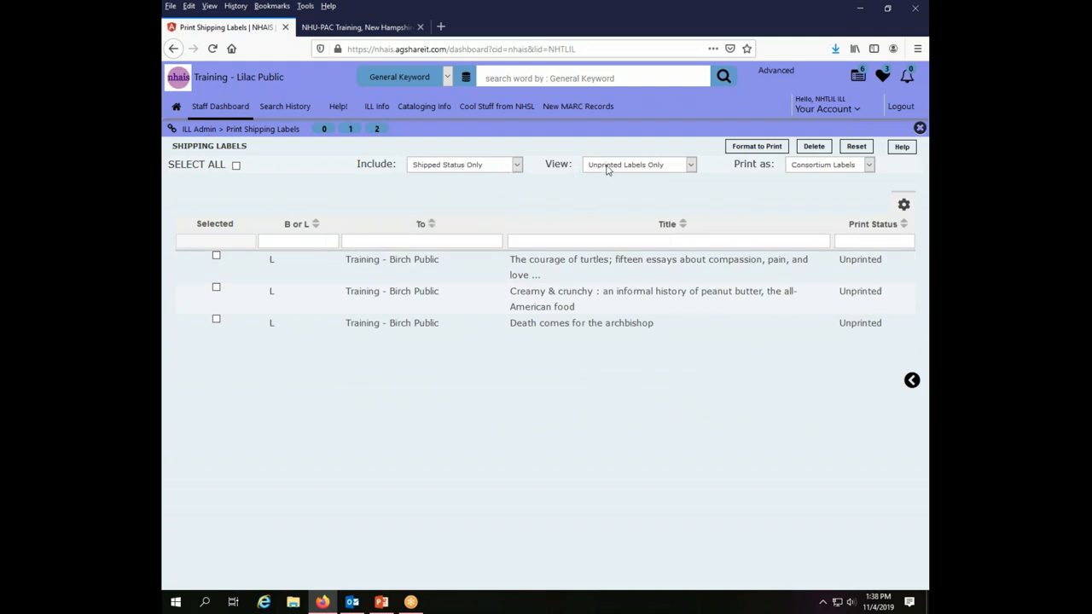
mouse_move(625, 176)
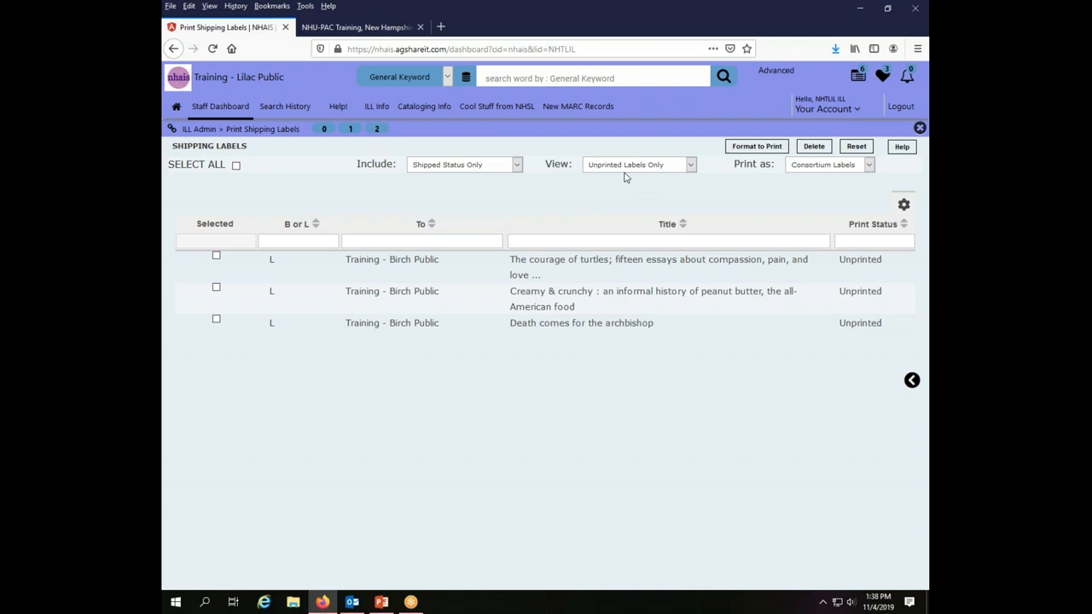
left_click(869, 164)
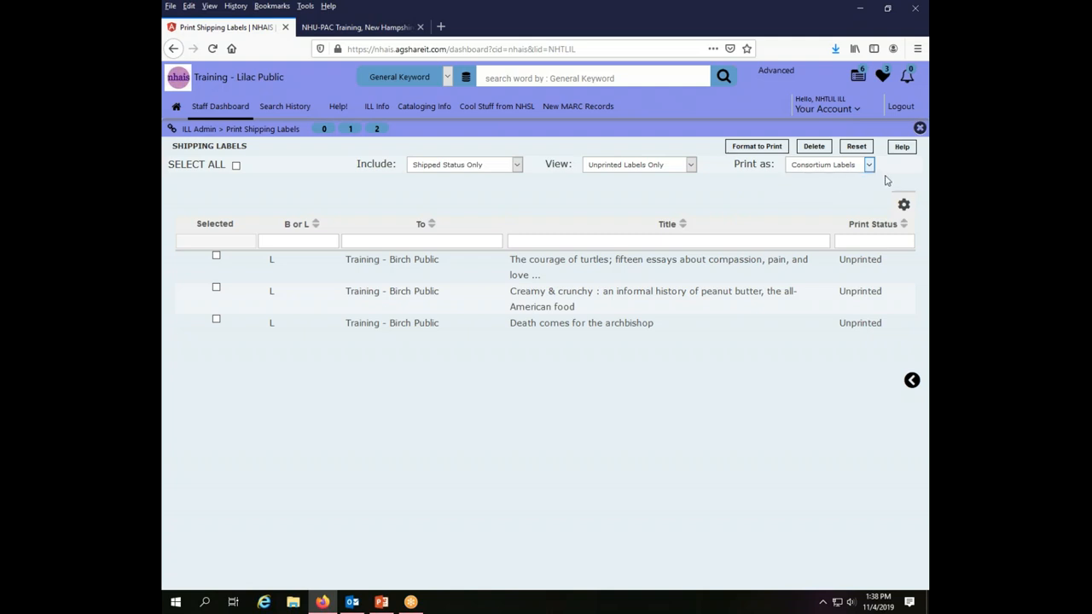
mouse_move(894, 176)
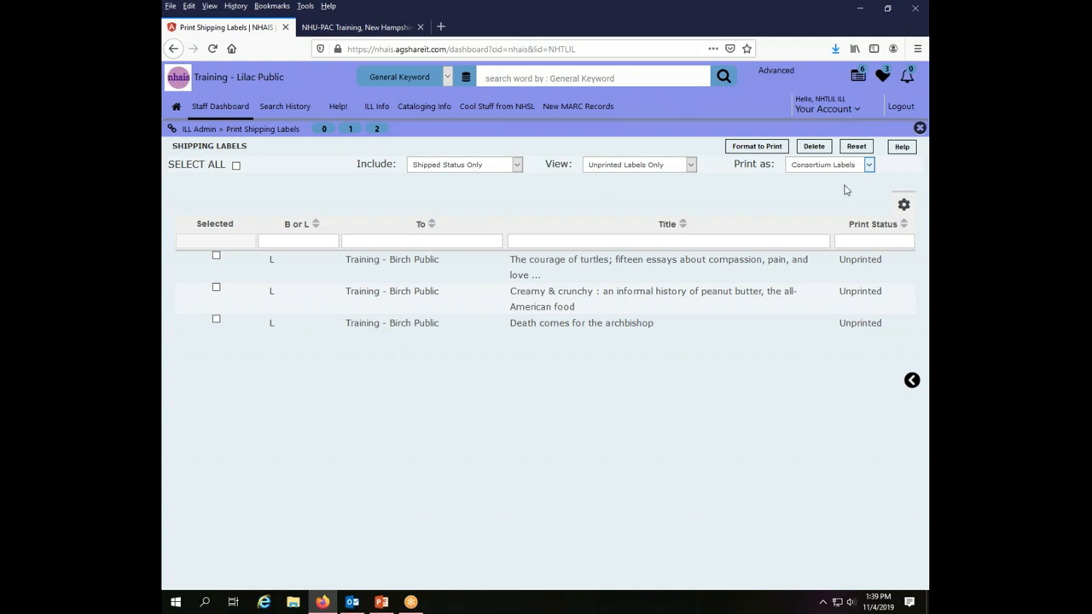
mouse_move(853, 210)
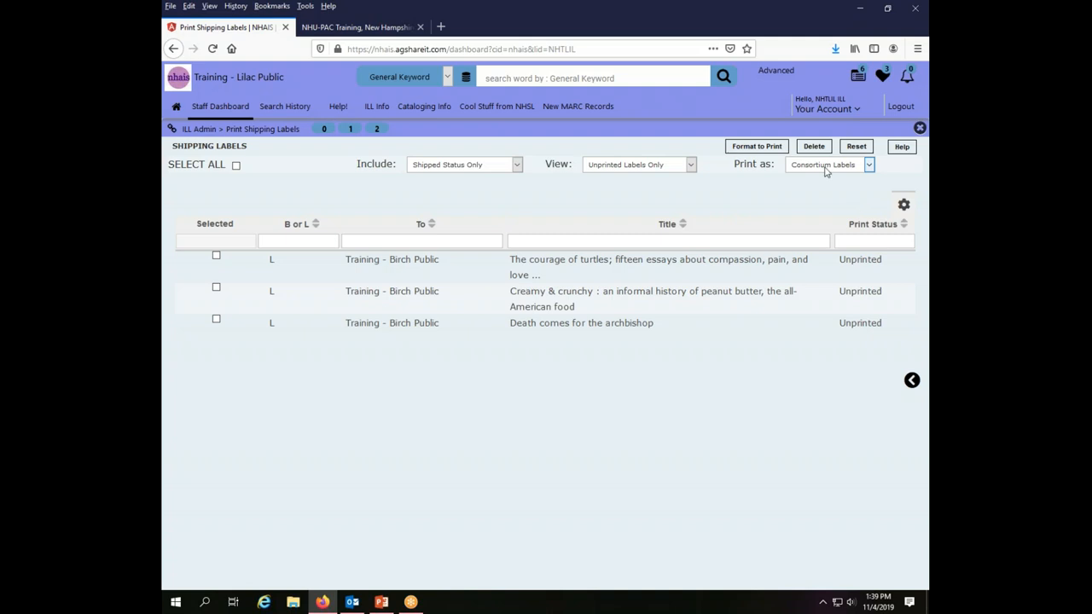
mouse_move(846, 171)
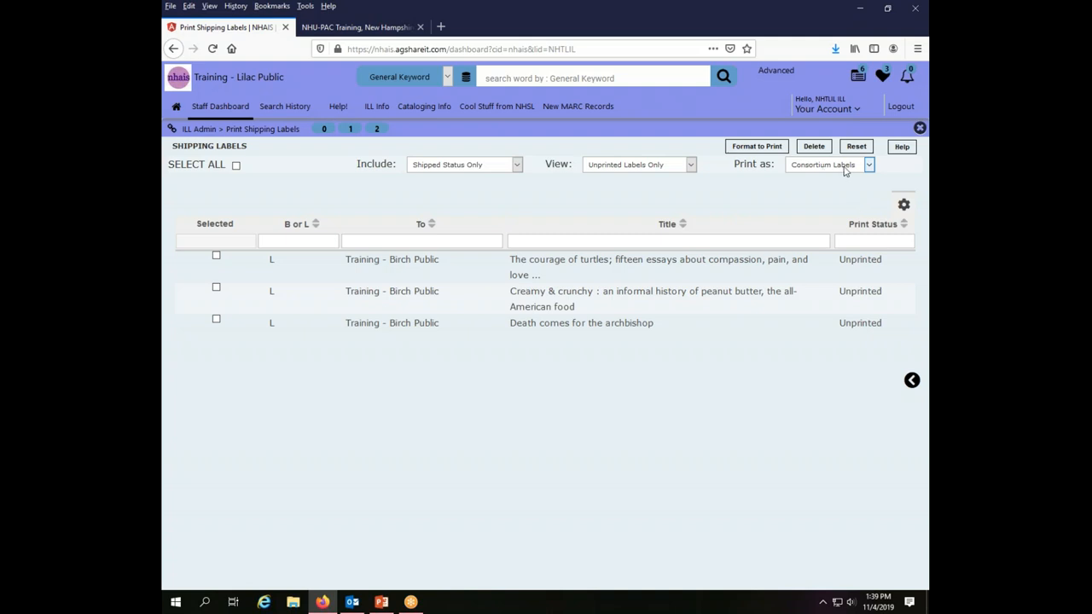
mouse_move(430, 186)
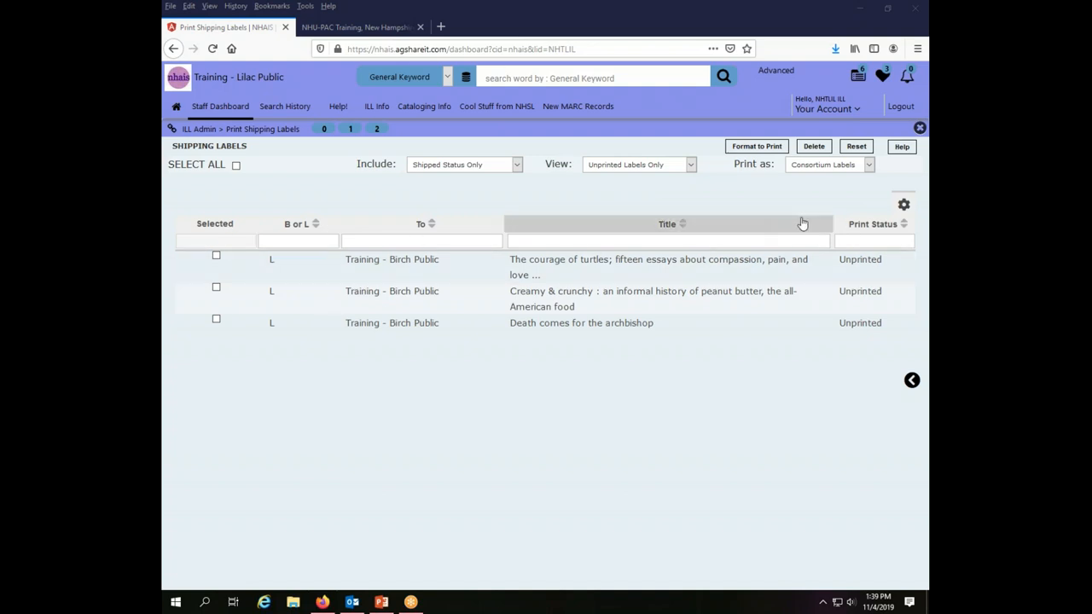
mouse_move(905, 205)
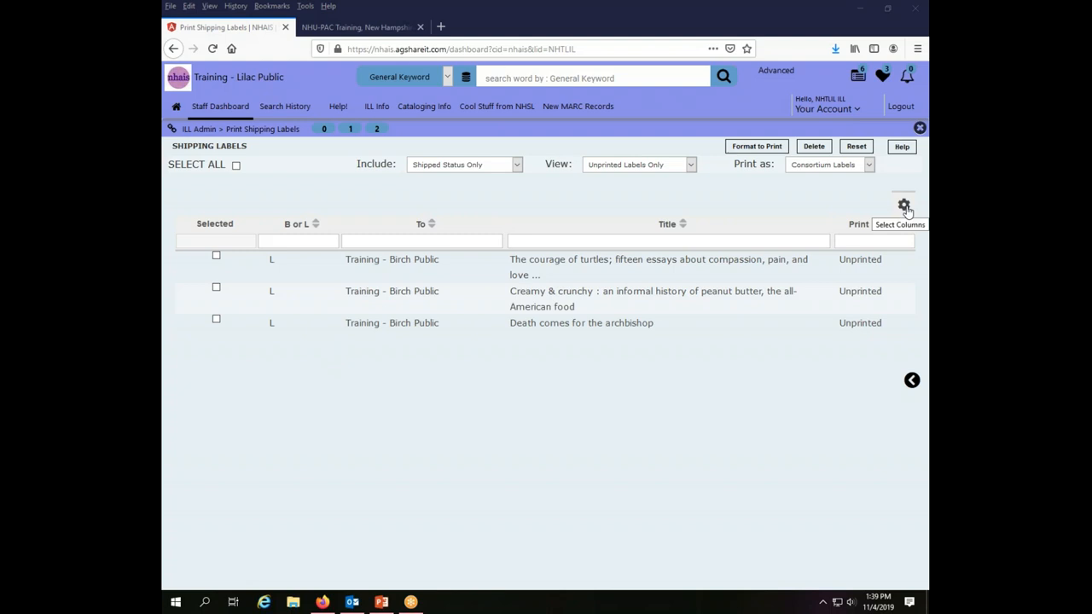
left_click(905, 205)
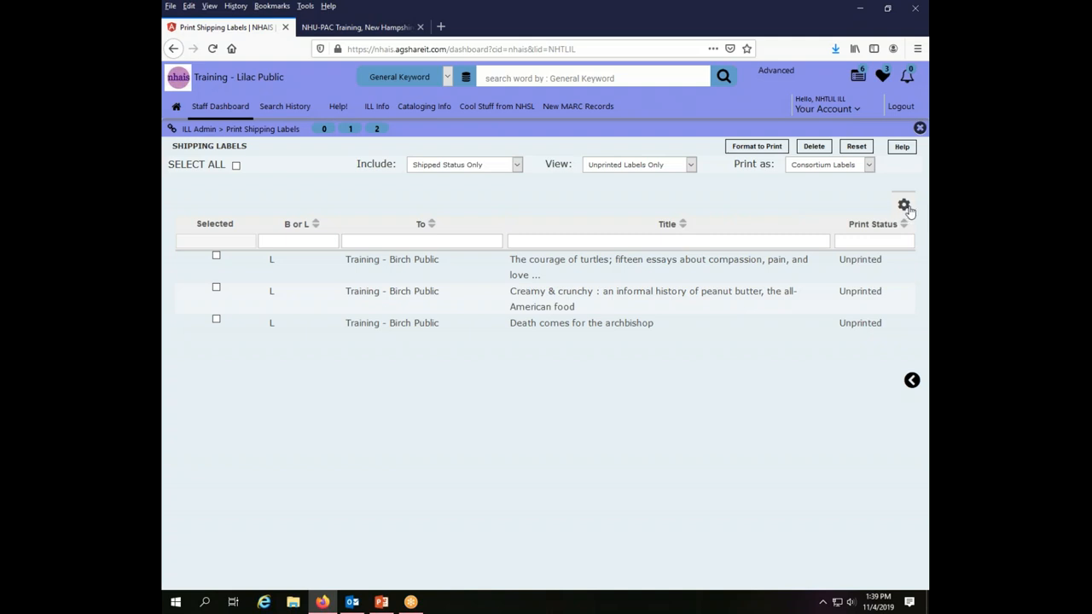
mouse_move(905, 205)
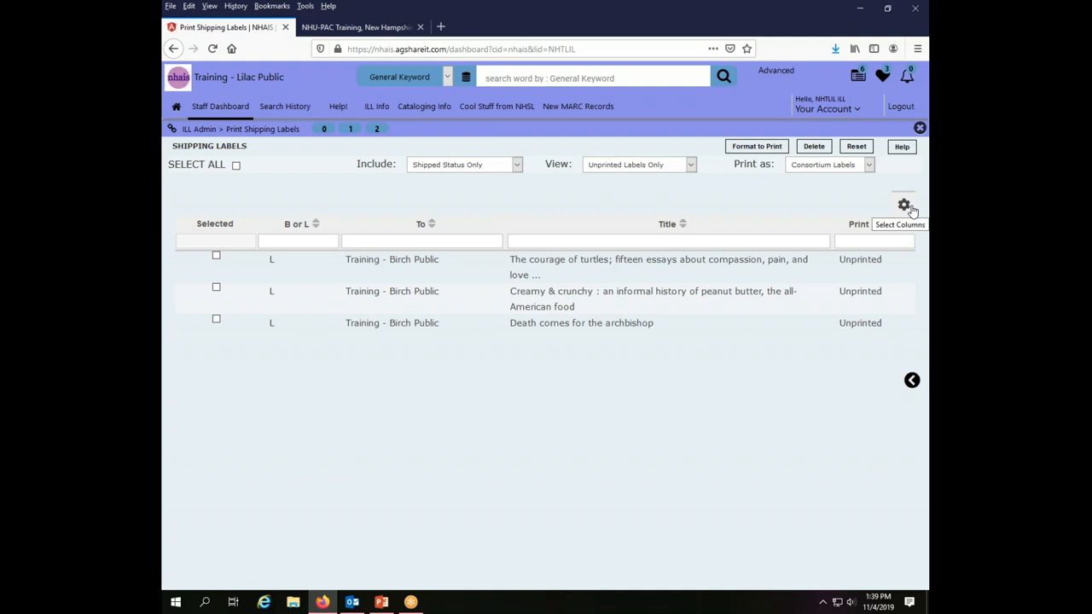
left_click(905, 205)
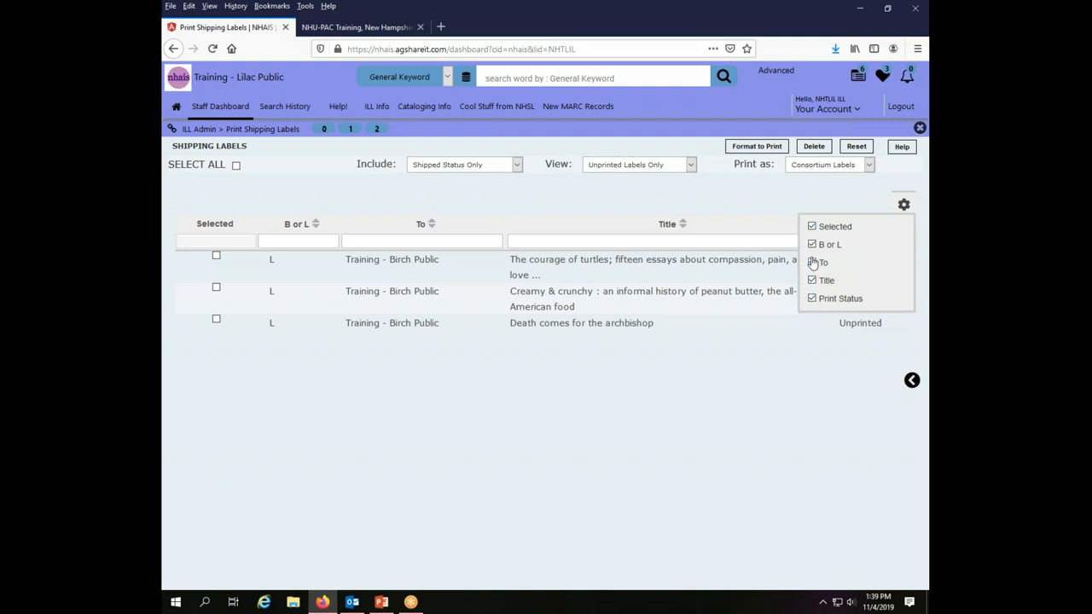
left_click(812, 297)
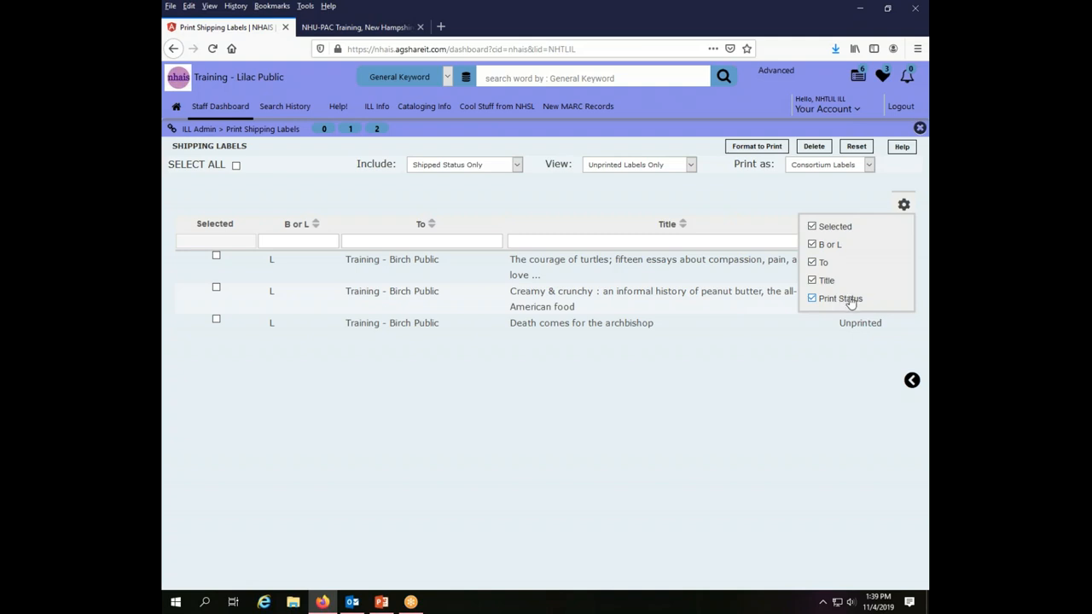
mouse_move(860, 293)
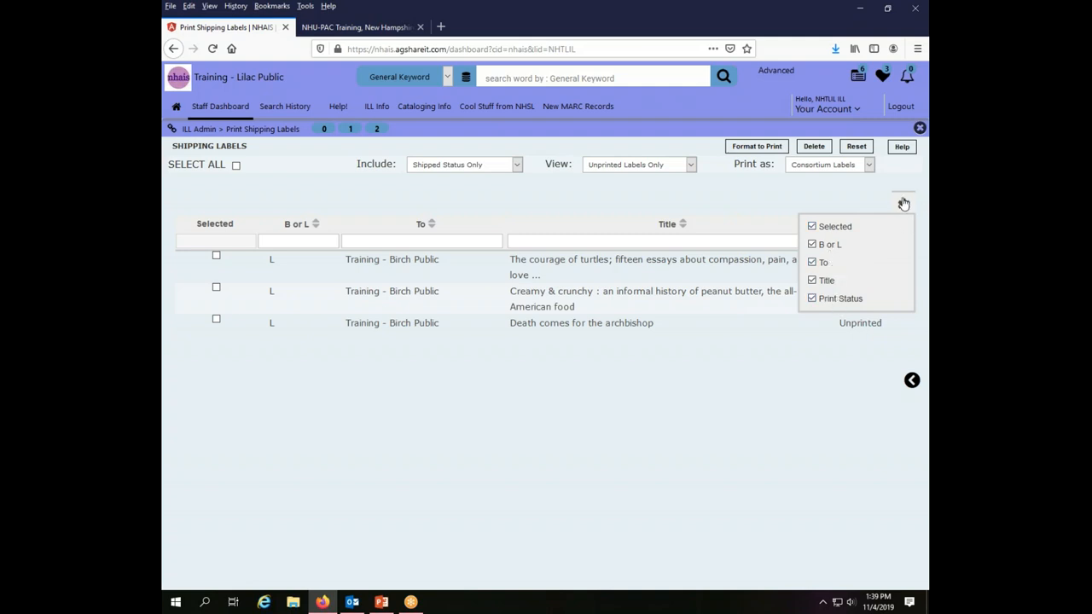
left_click(905, 204)
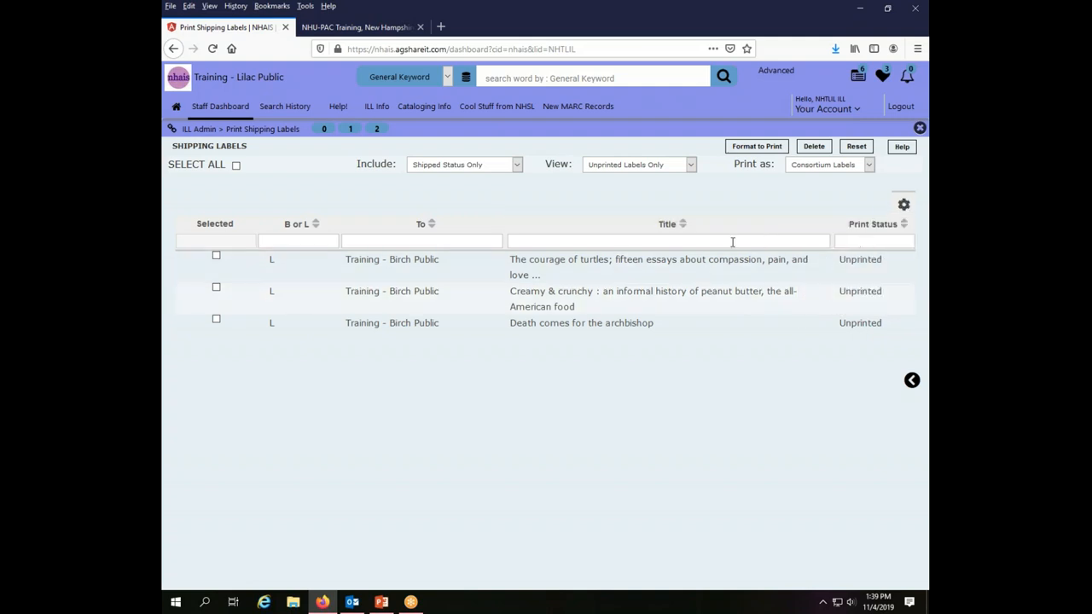
mouse_move(690, 345)
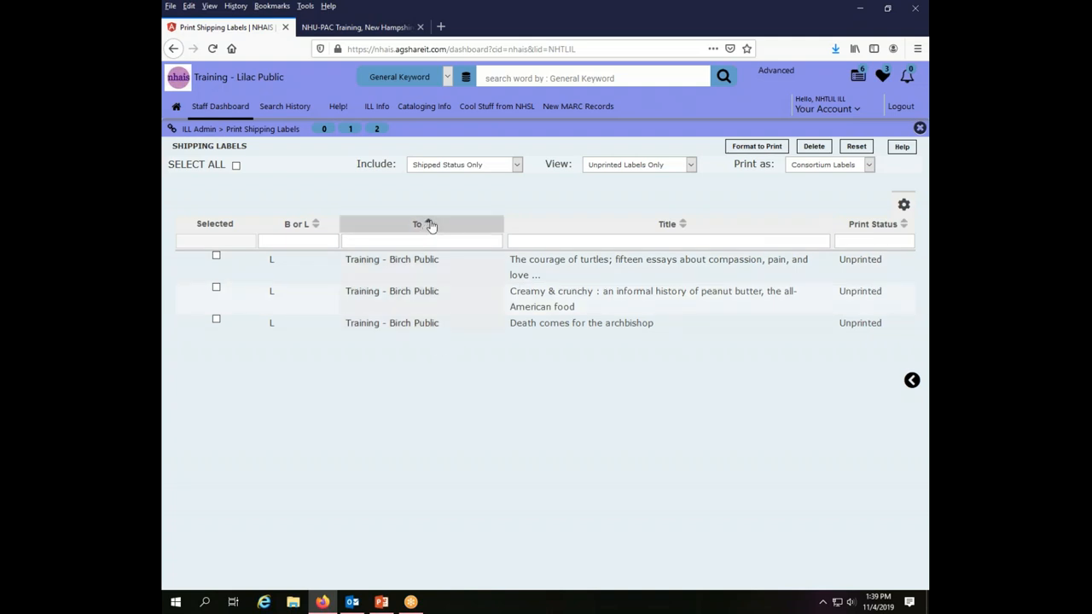
Re-sort the label list by To library, then Title, then Print Status.
left_click(422, 224)
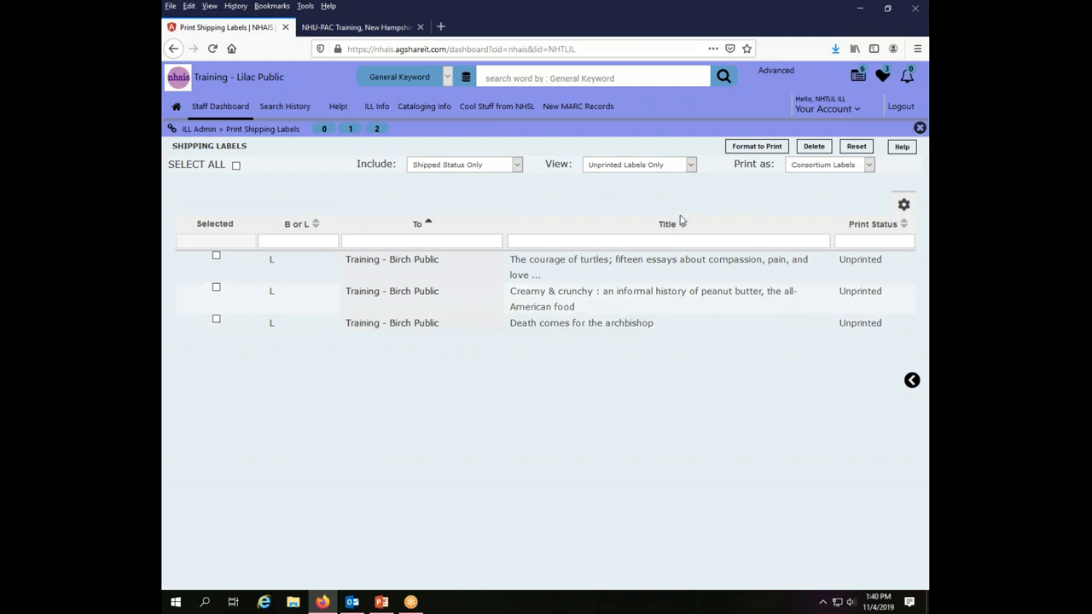
left_click(668, 224)
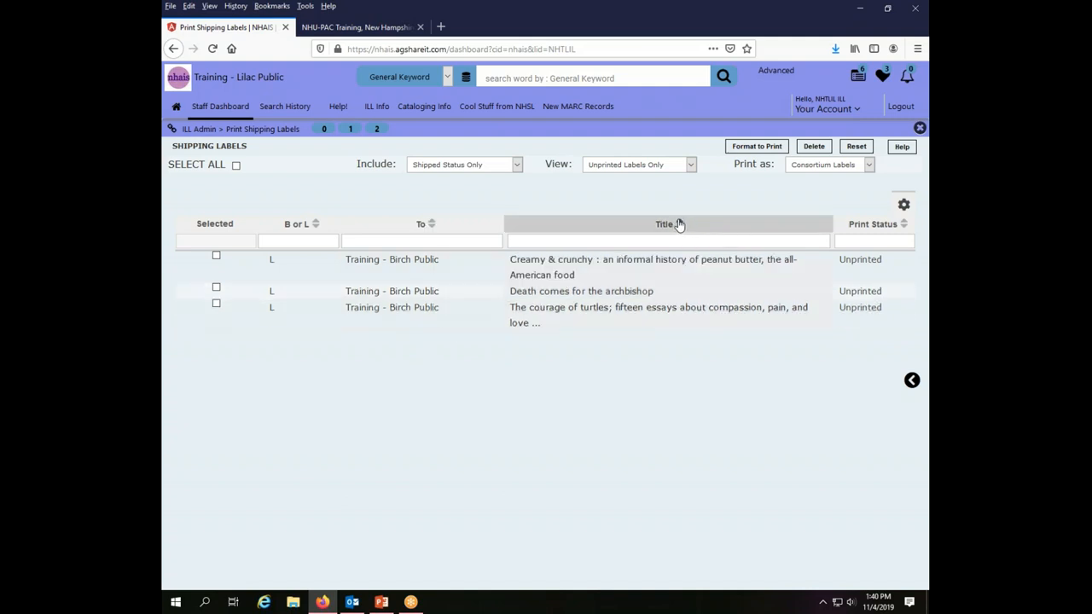
left_click(683, 224)
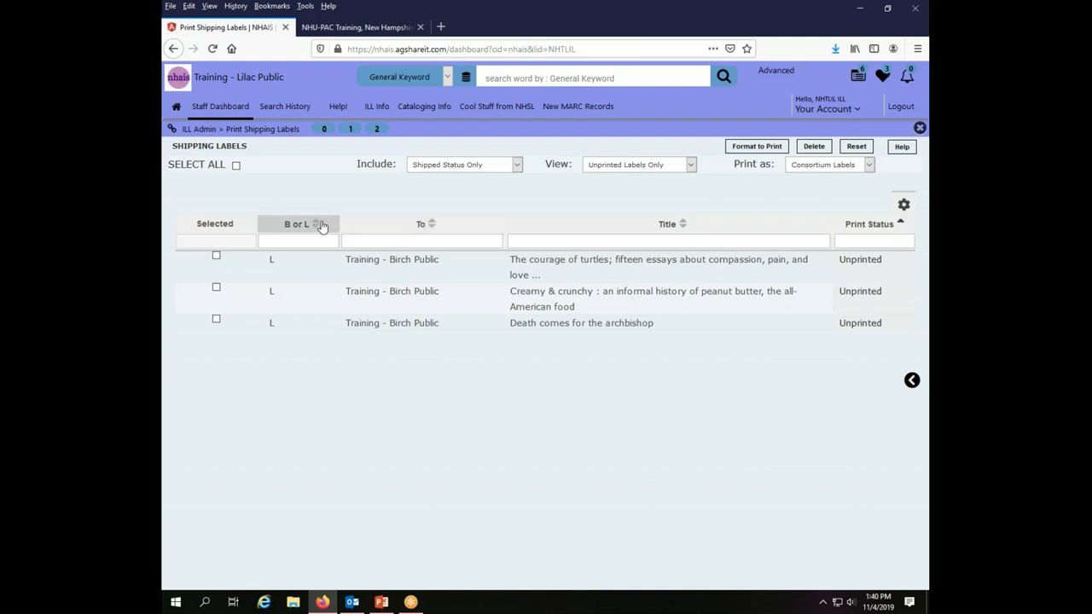
mouse_move(317, 226)
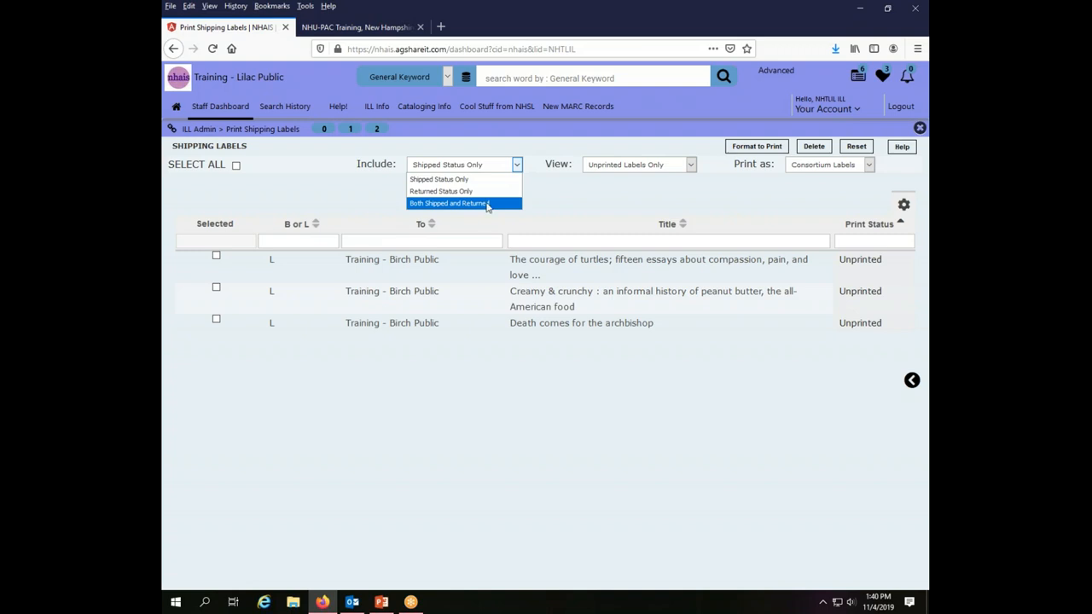
left_click(447, 203)
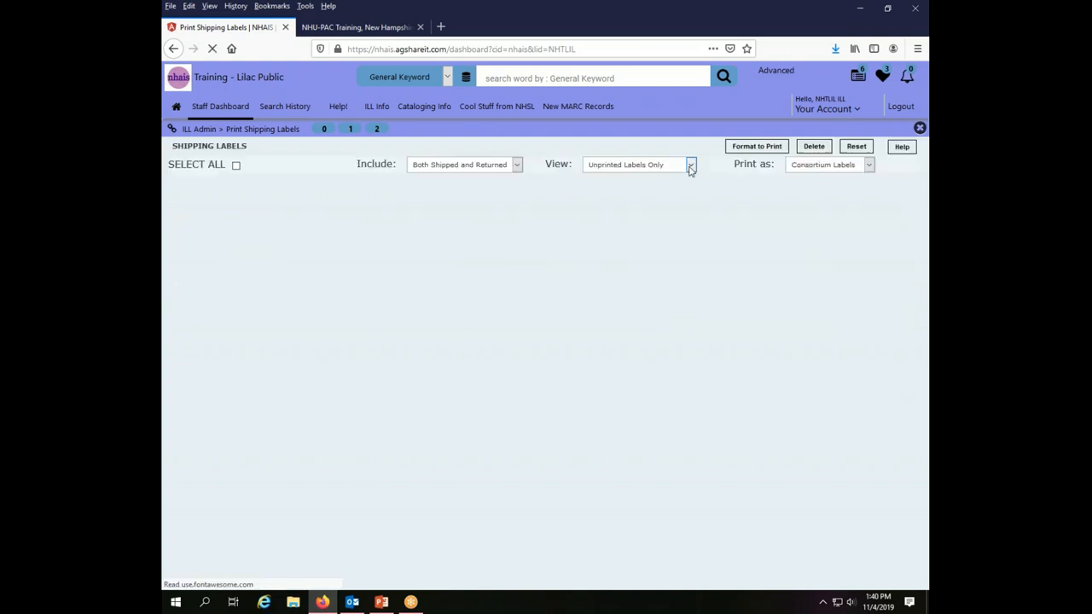
left_click(689, 164)
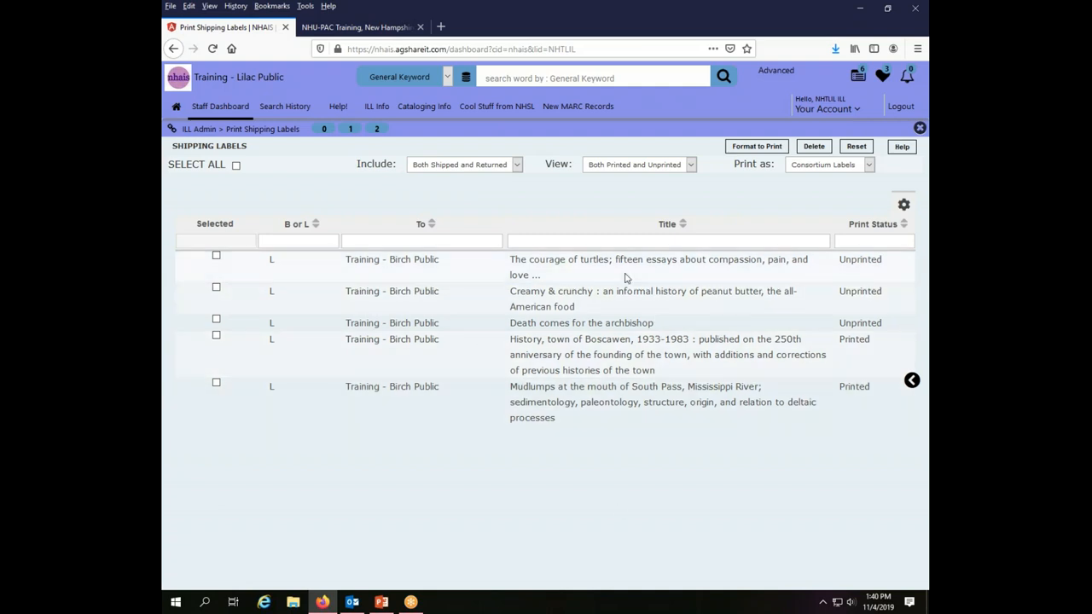
mouse_move(860, 266)
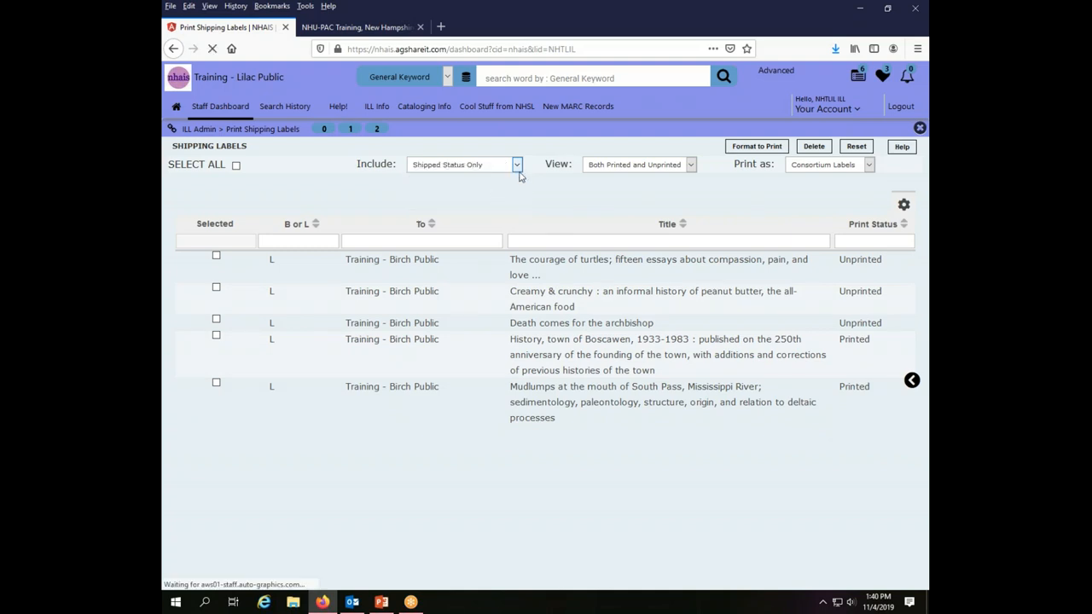
left_click(689, 164)
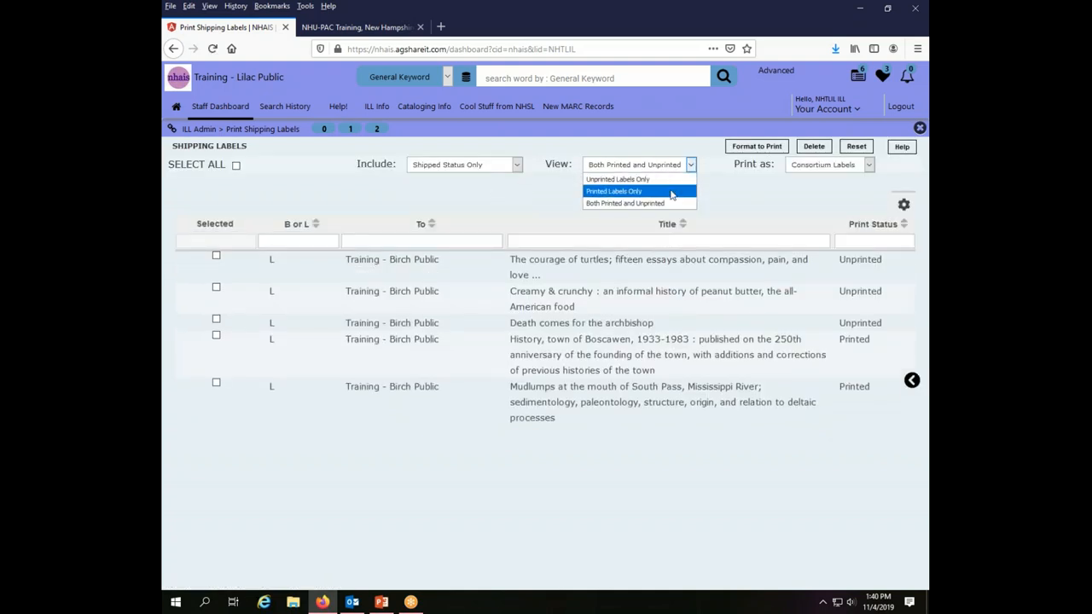
left_click(618, 179)
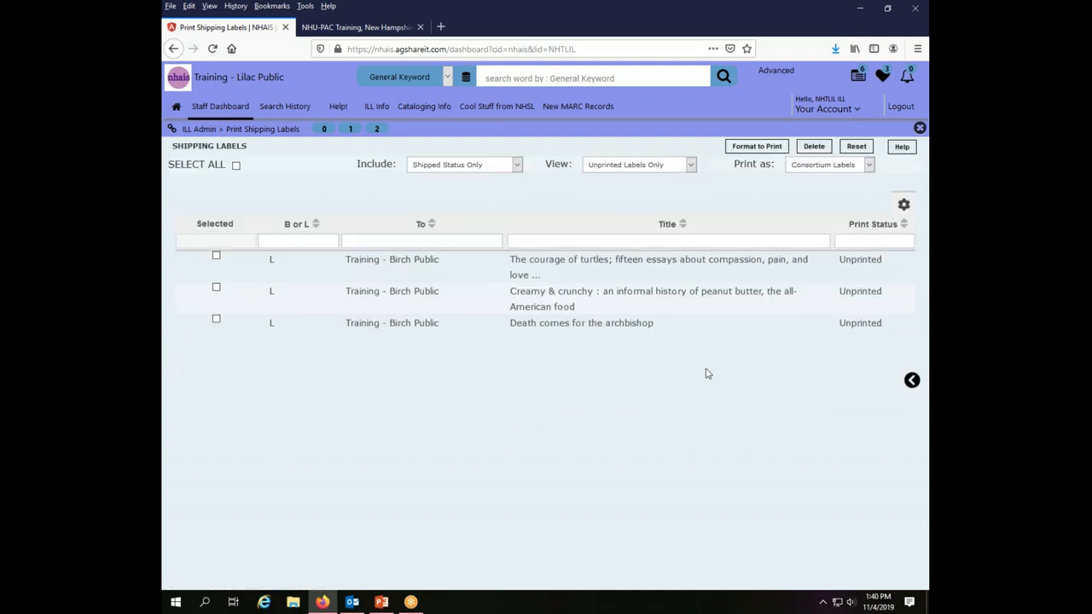
mouse_move(785, 397)
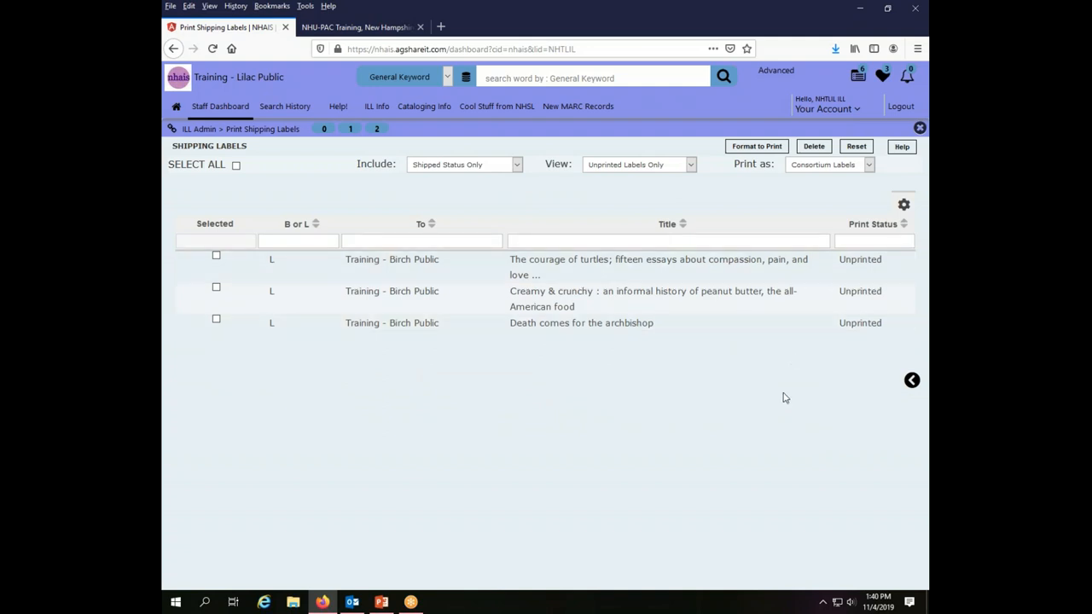
mouse_move(775, 399)
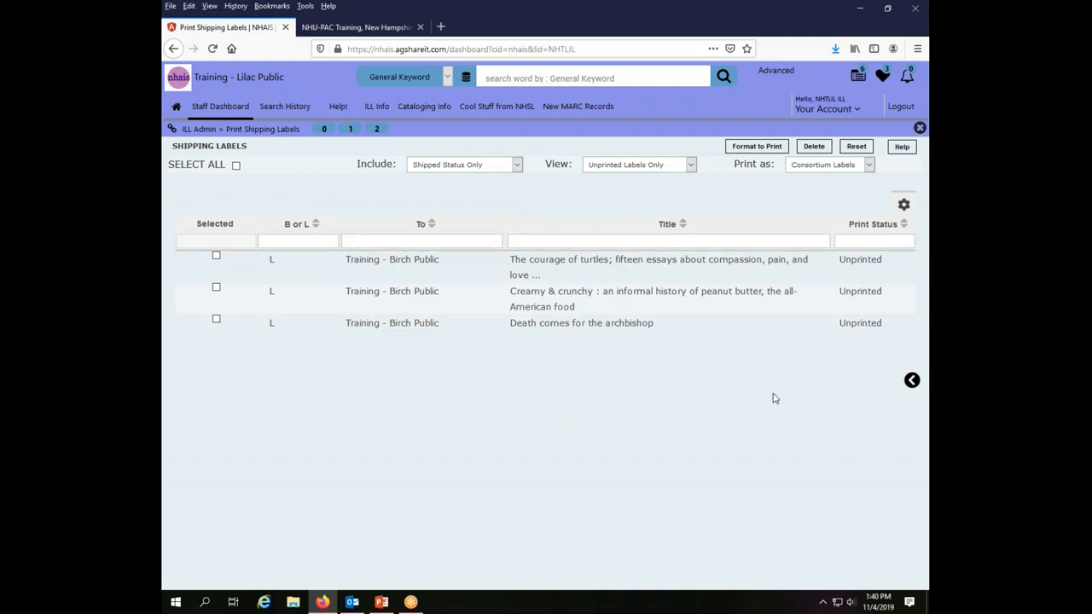
mouse_move(754, 340)
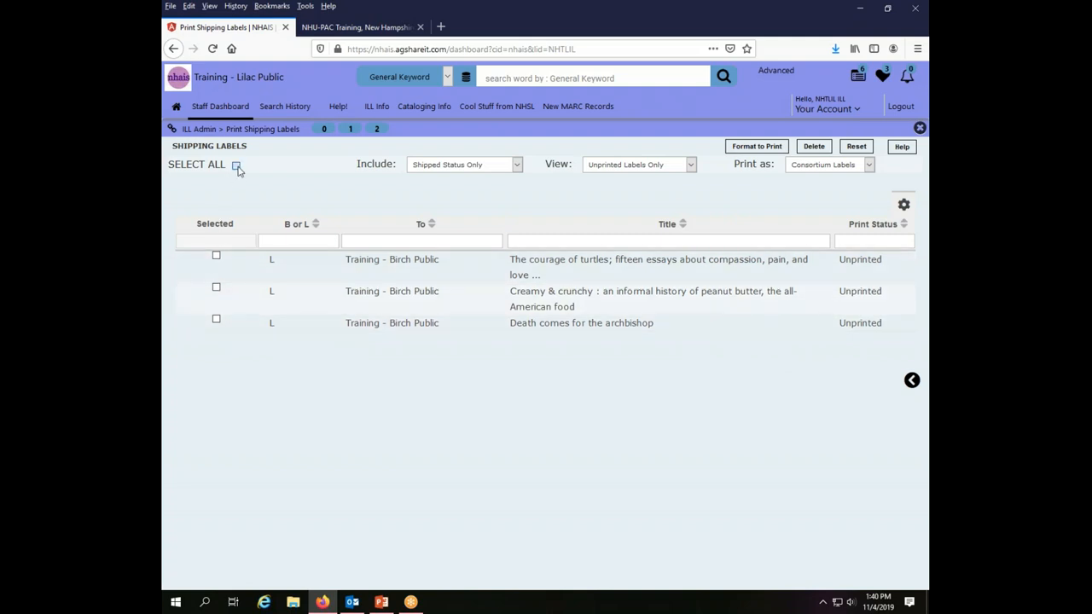
Select the peanut butter history and archbishop labels, leaving The courage of turtles unchecked.
left_click(236, 164)
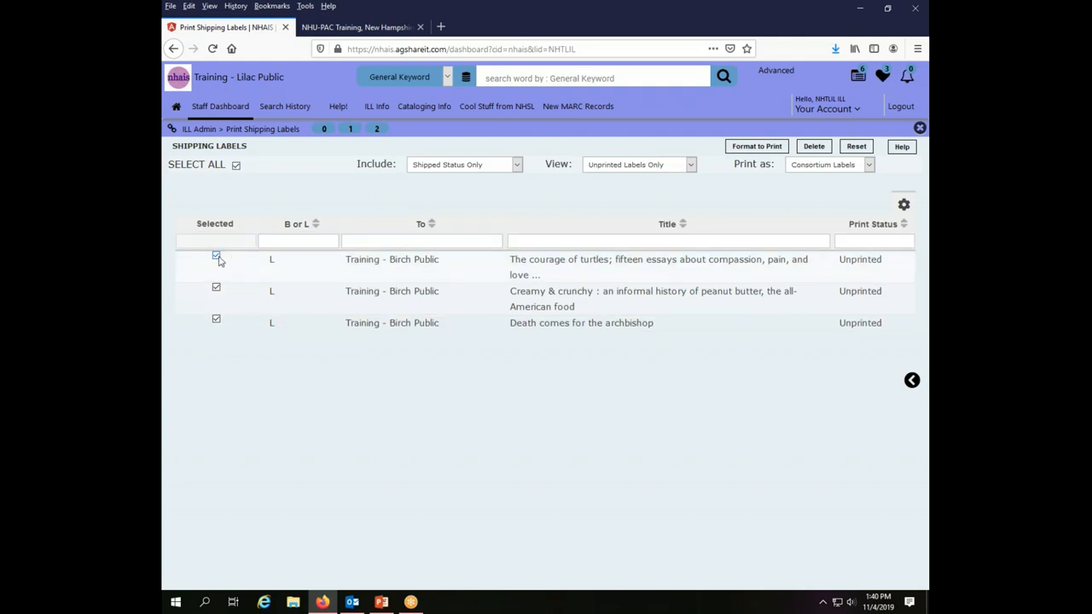
left_click(215, 286)
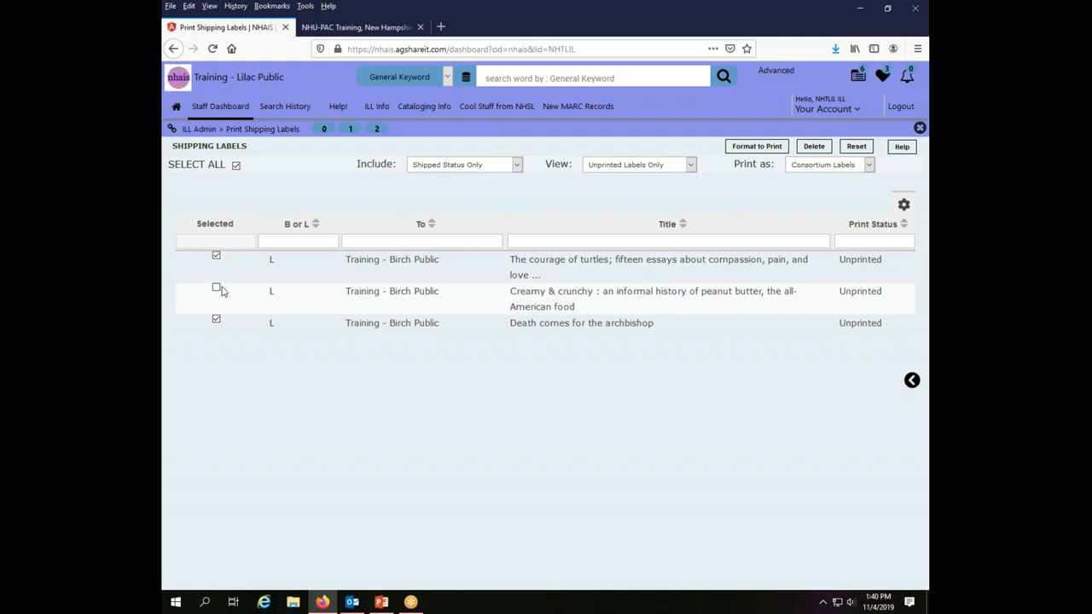
left_click(215, 287)
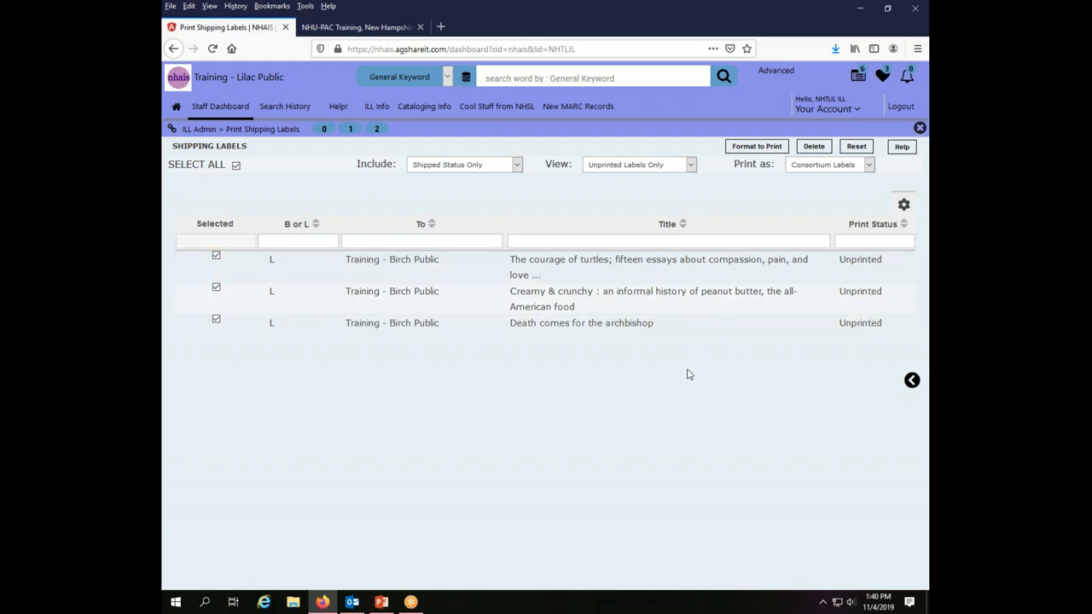
left_click(215, 256)
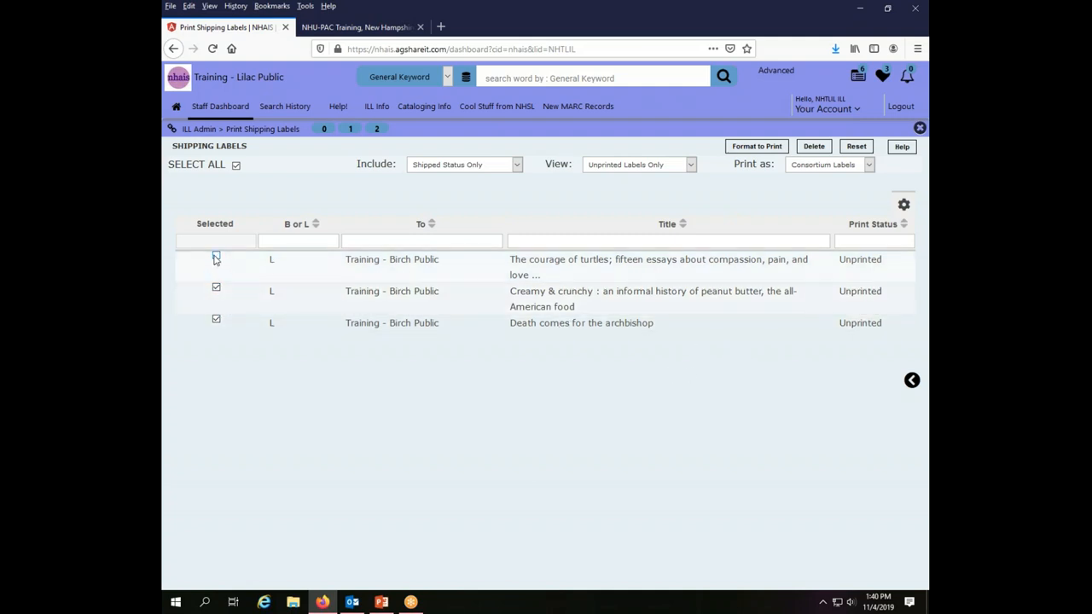
left_click(215, 257)
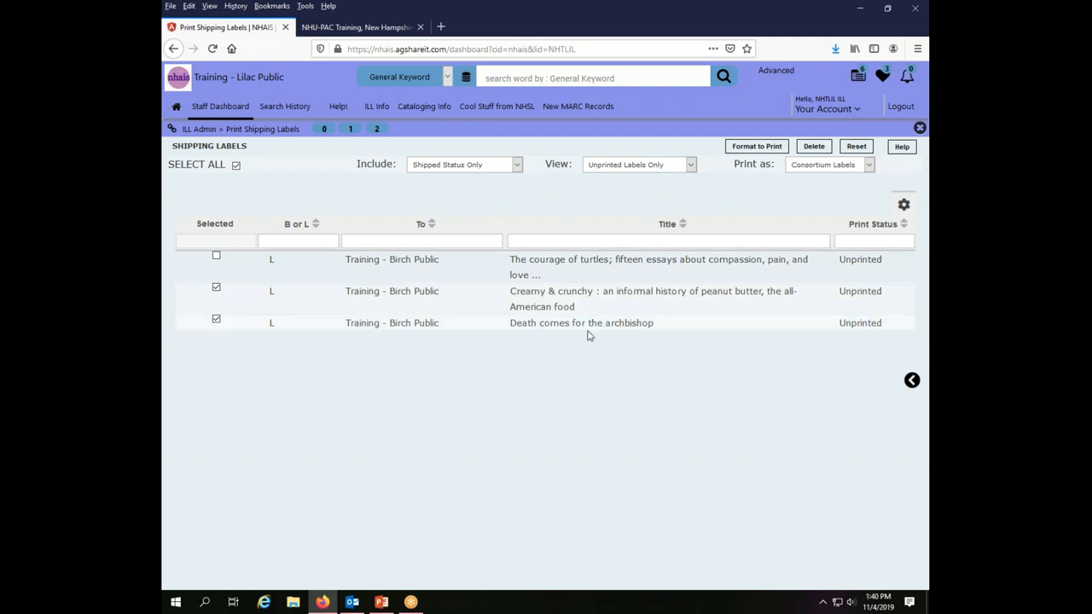
mouse_move(622, 333)
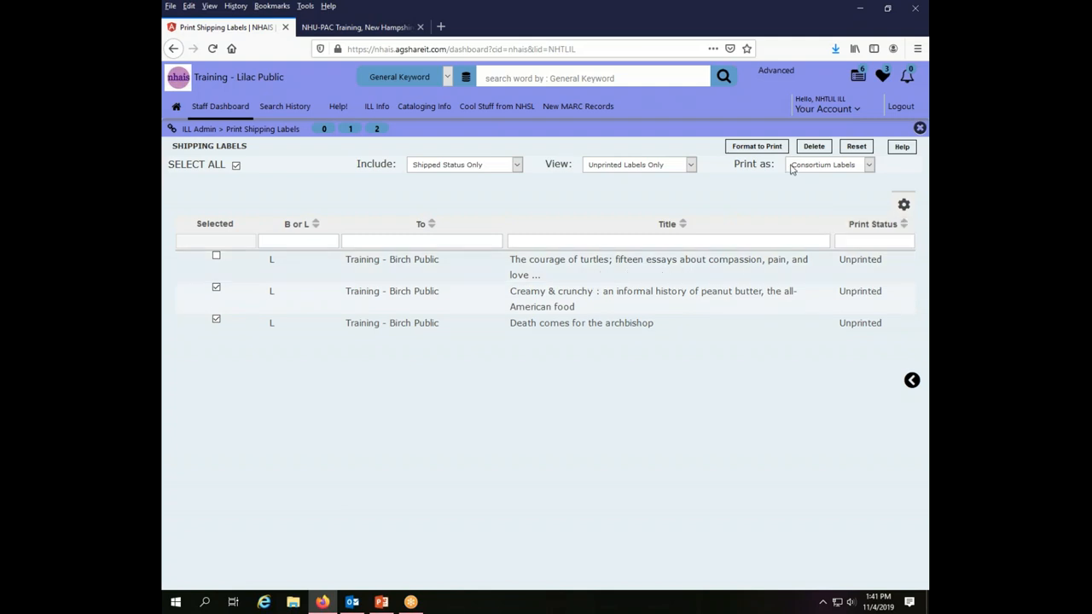
left_click(215, 320)
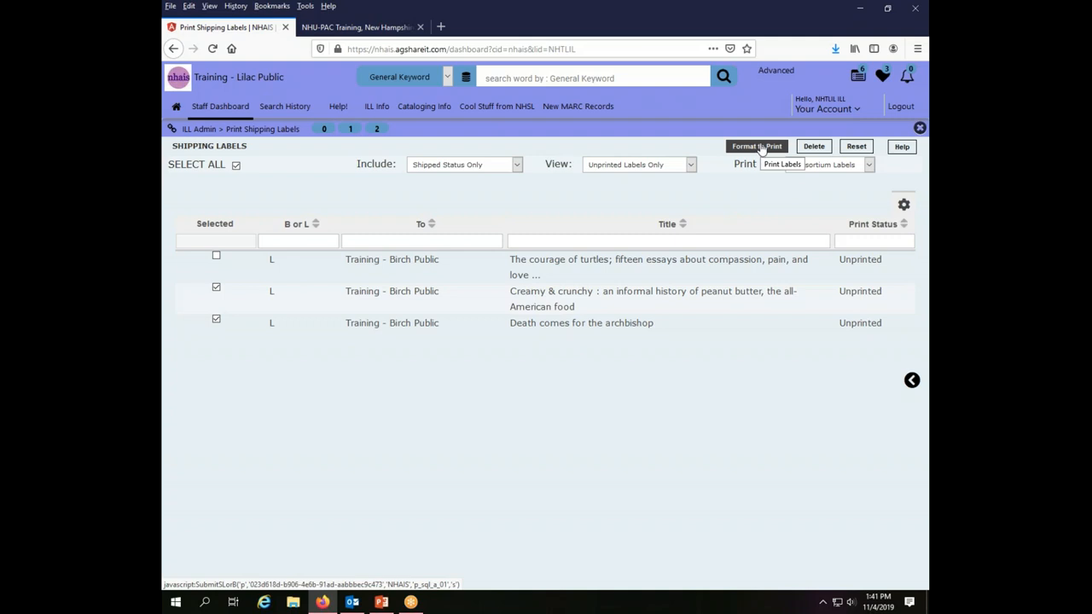
Format the two selected labels into a print-ready delivery and return label window.
left_click(756, 147)
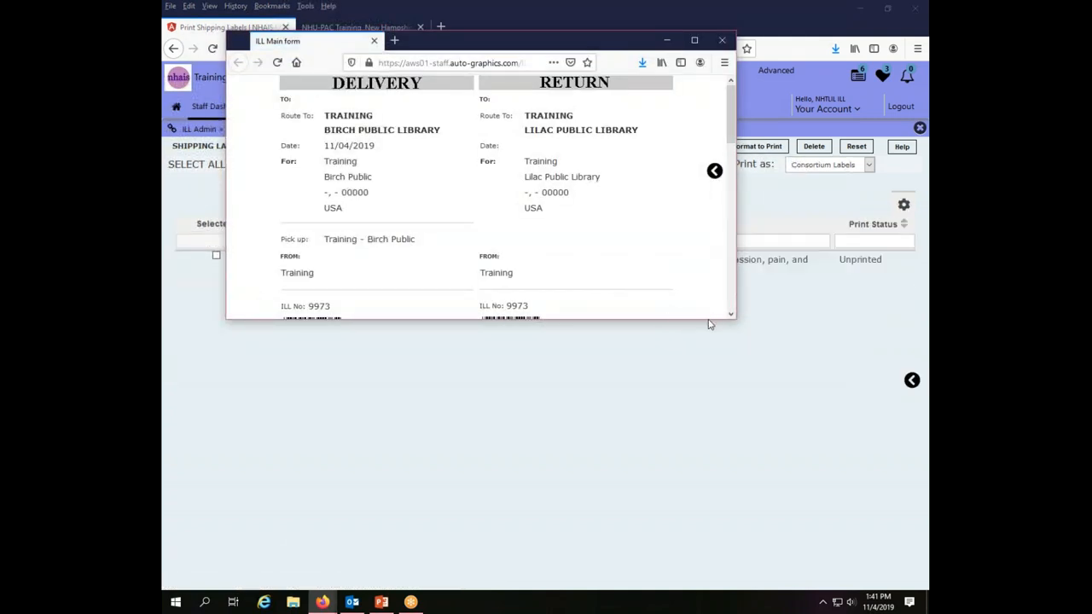
scroll("down", 3)
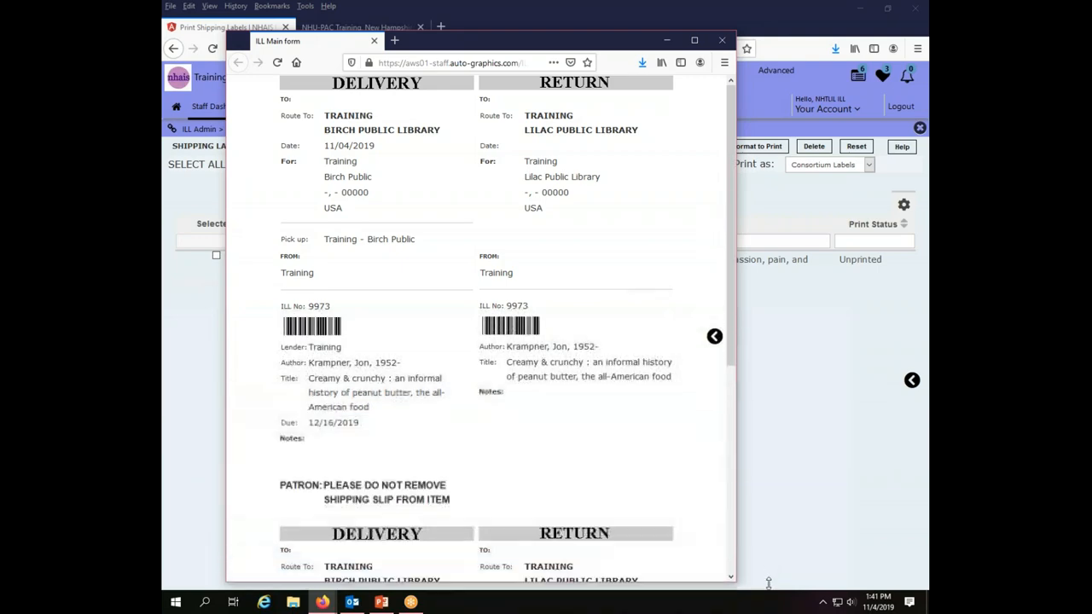
scroll("down", 3)
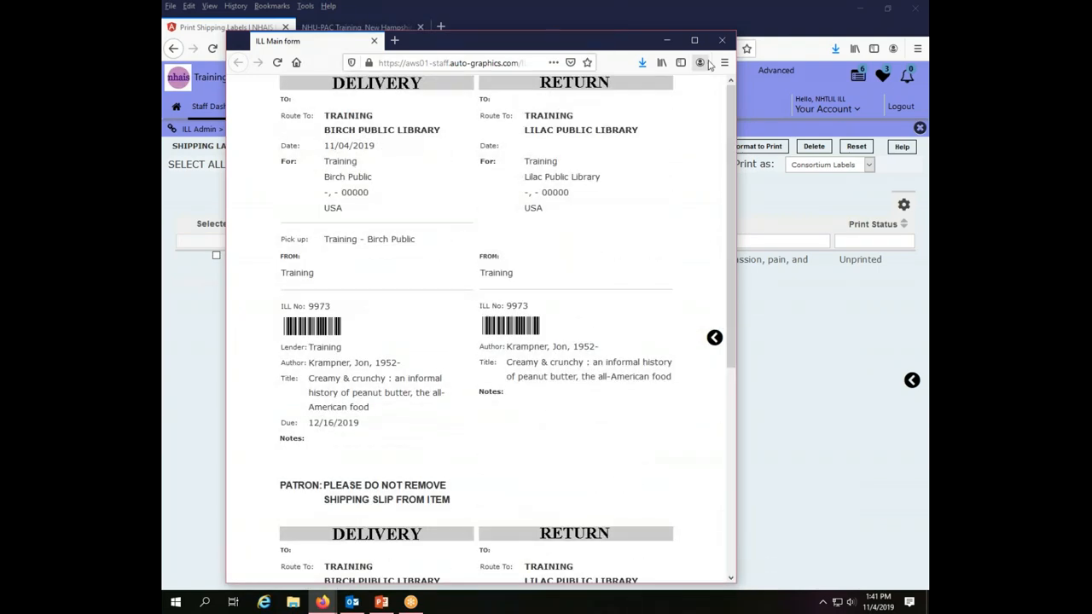
left_click(724, 61)
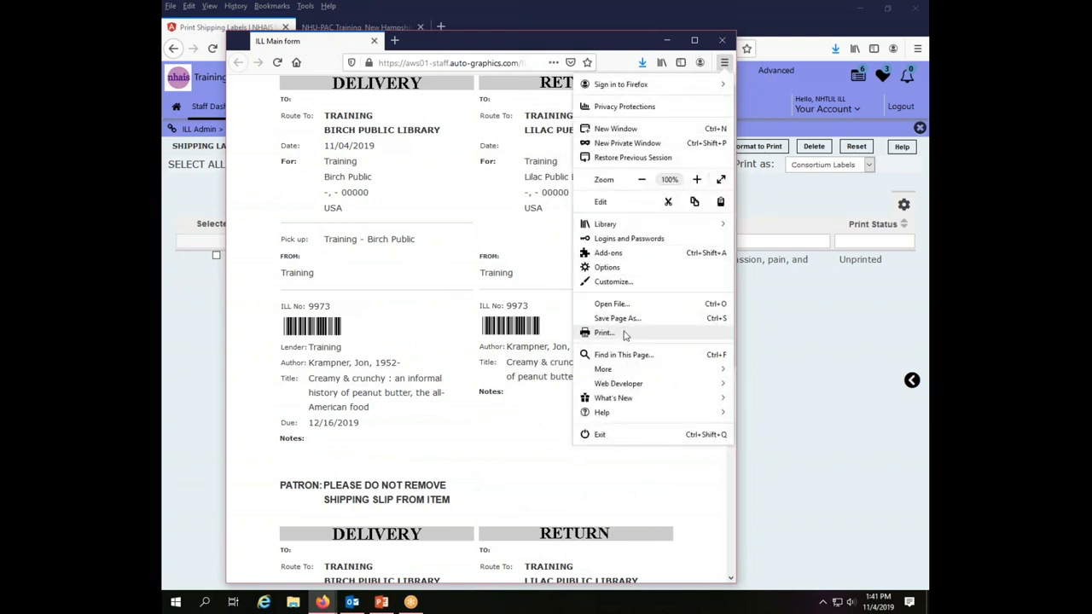
Print the labels from Firefox preview at 100% scale after trying 40%.
left_click(604, 333)
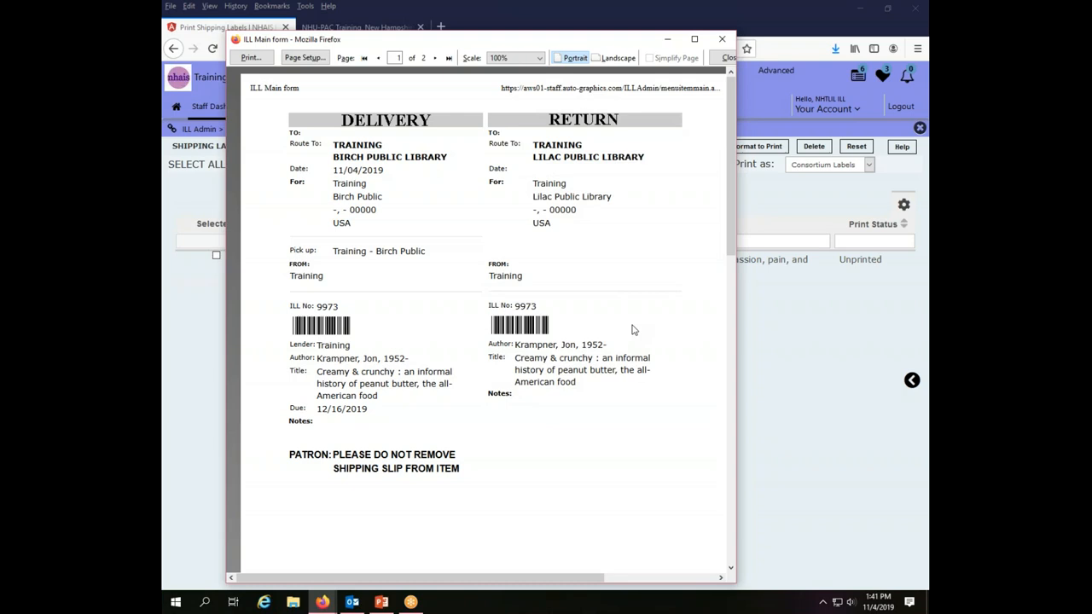
mouse_move(492, 7)
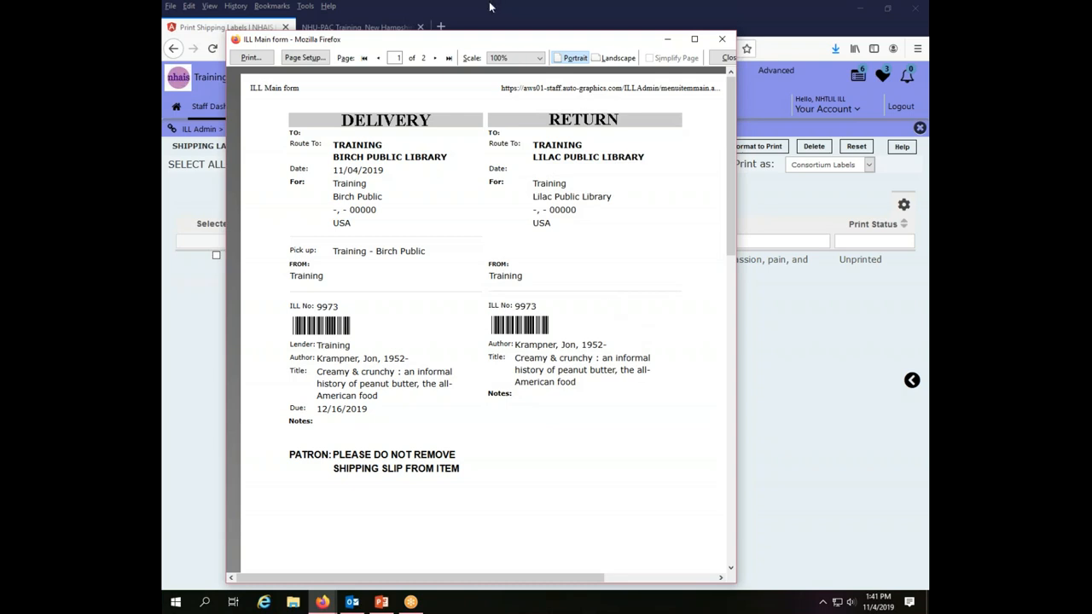
left_click(512, 58)
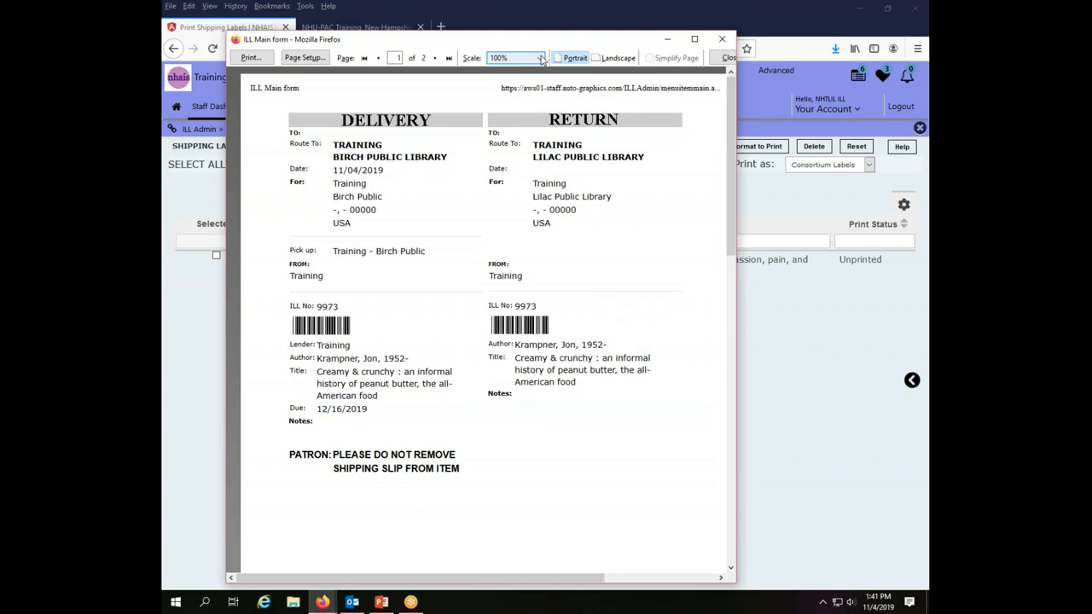
mouse_move(541, 61)
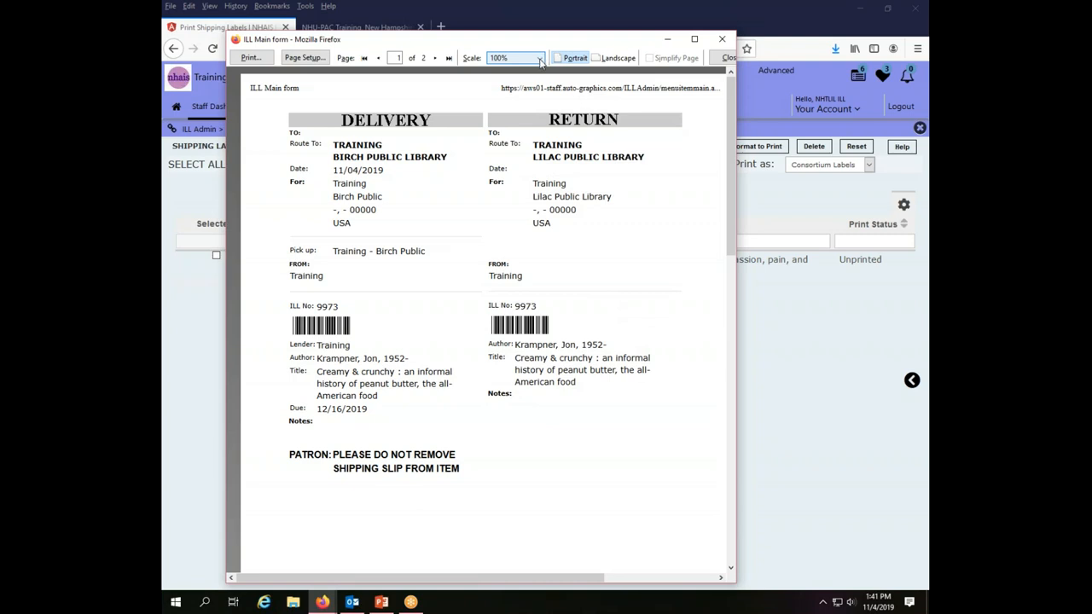
left_click(540, 58)
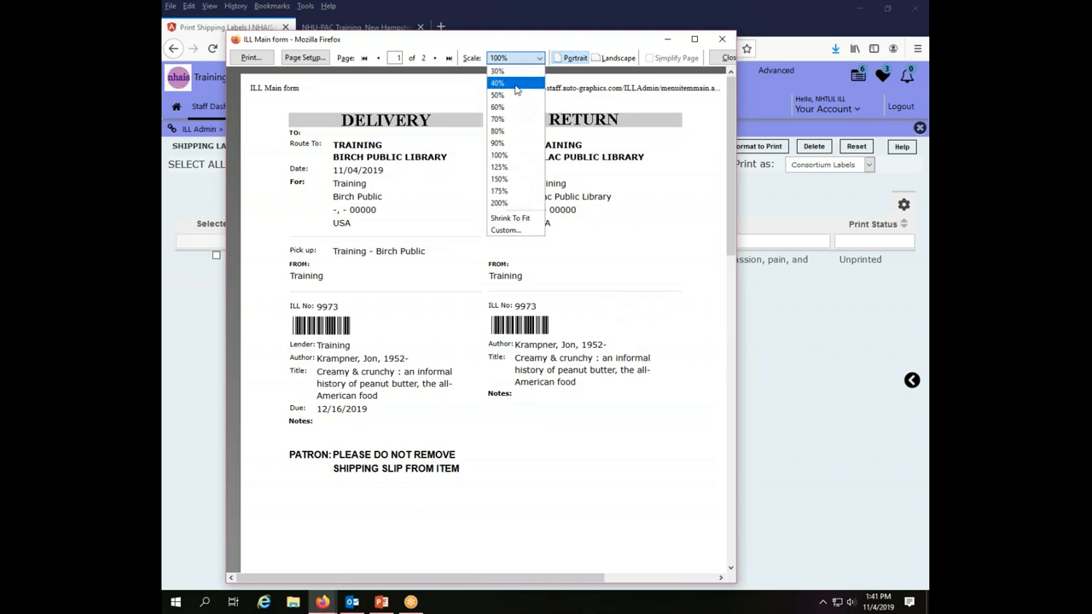
left_click(498, 82)
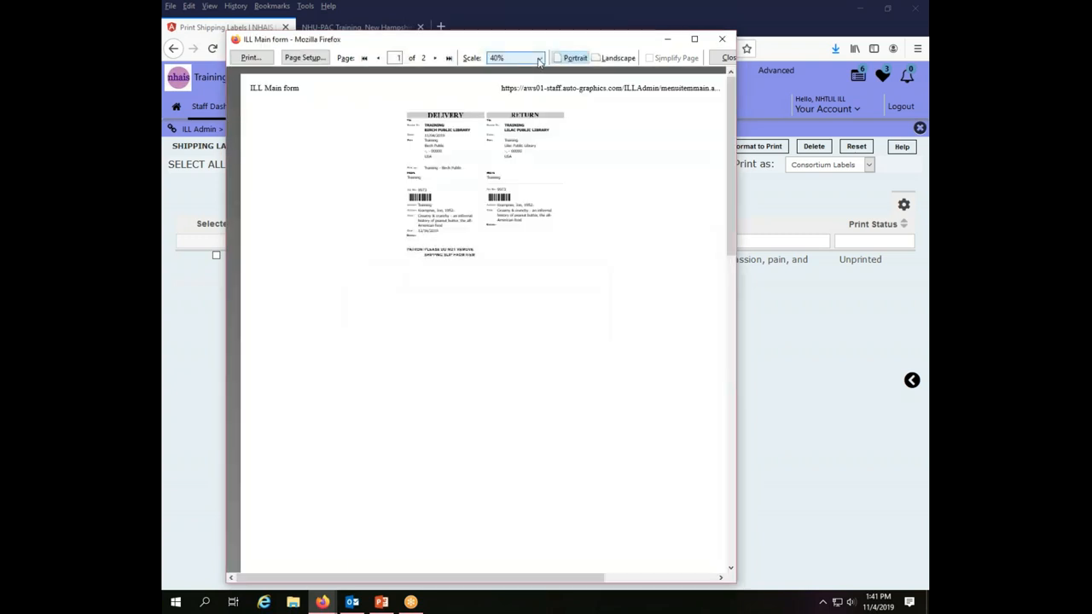
left_click(515, 58)
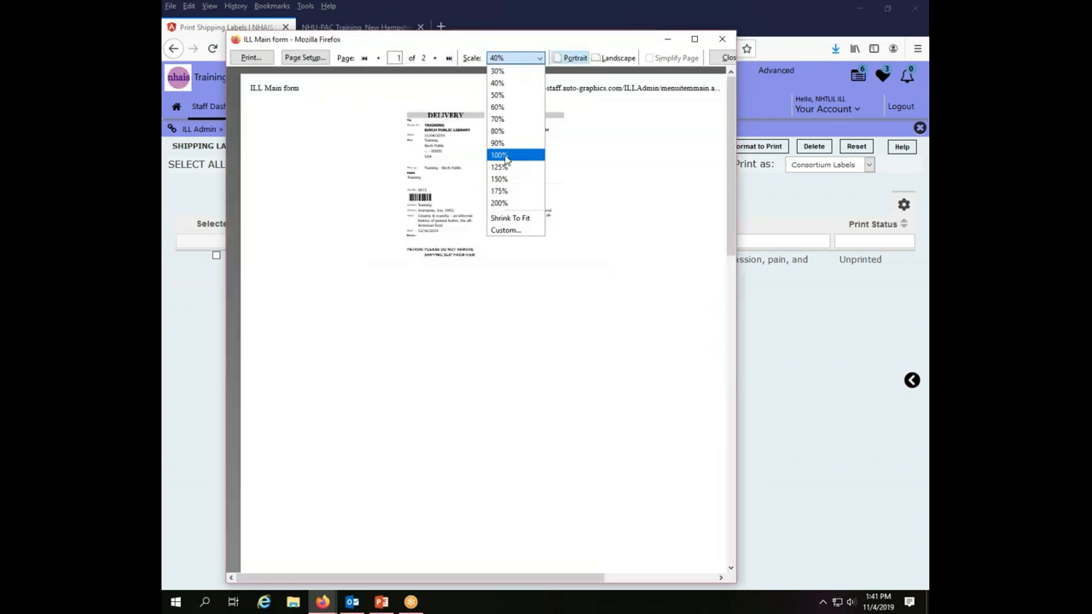
left_click(499, 154)
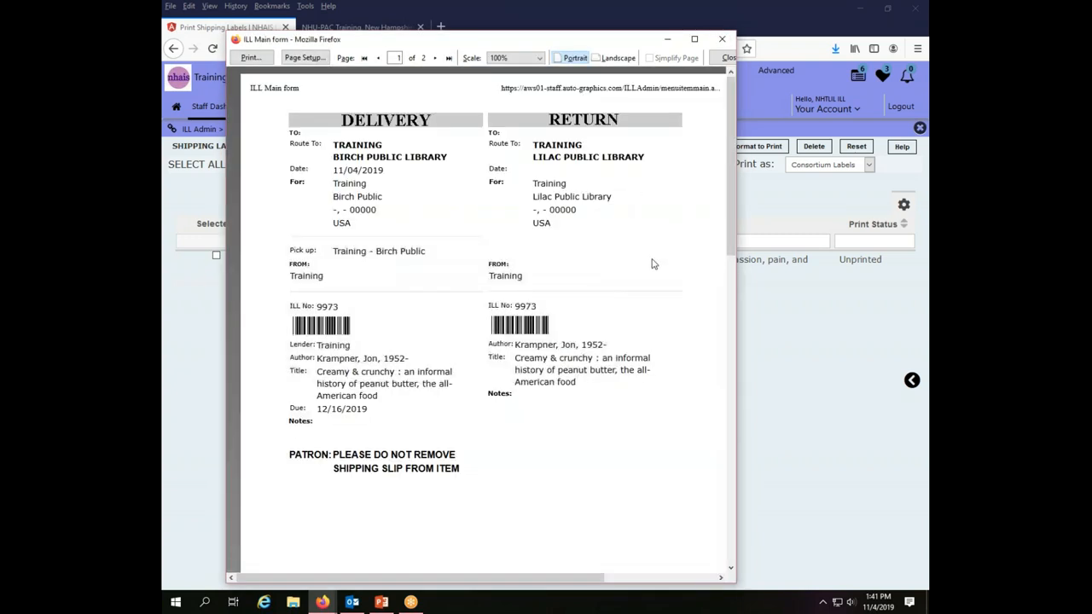
mouse_move(698, 316)
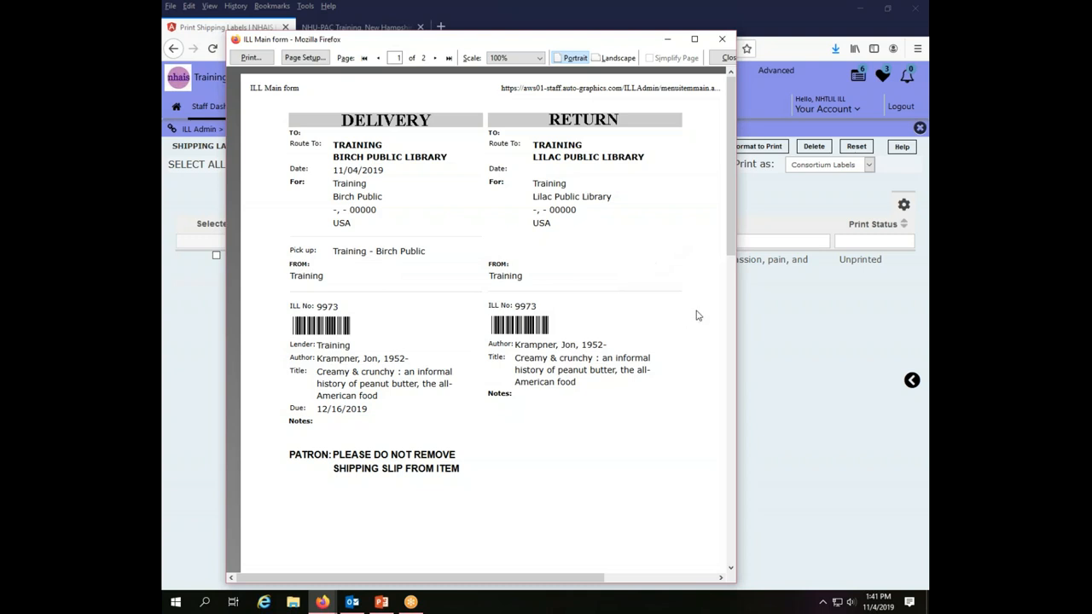
mouse_move(669, 275)
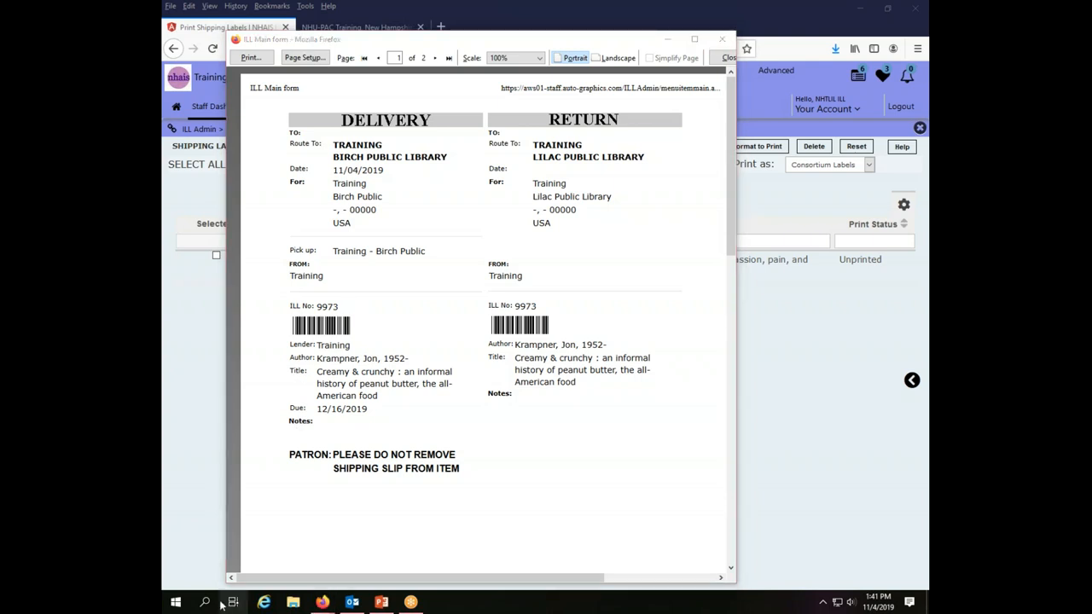
left_click(727, 58)
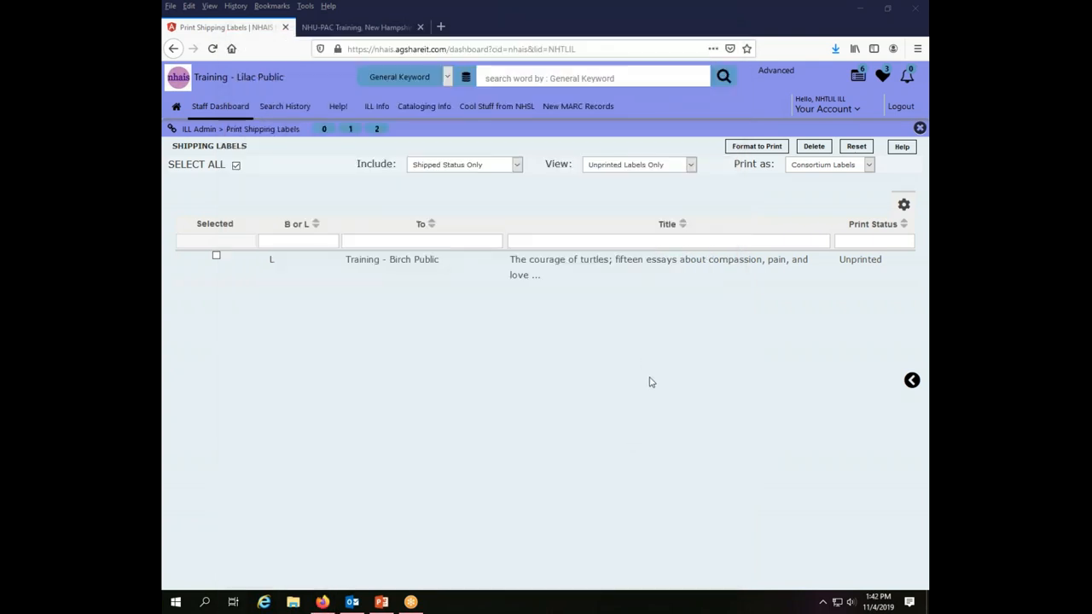
mouse_move(669, 290)
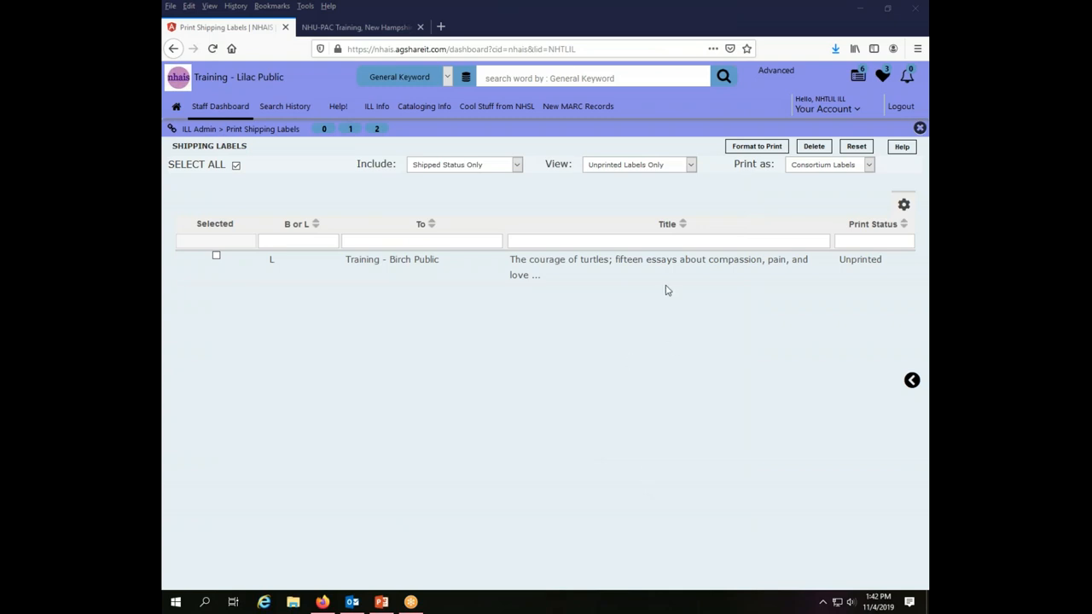
mouse_move(512, 153)
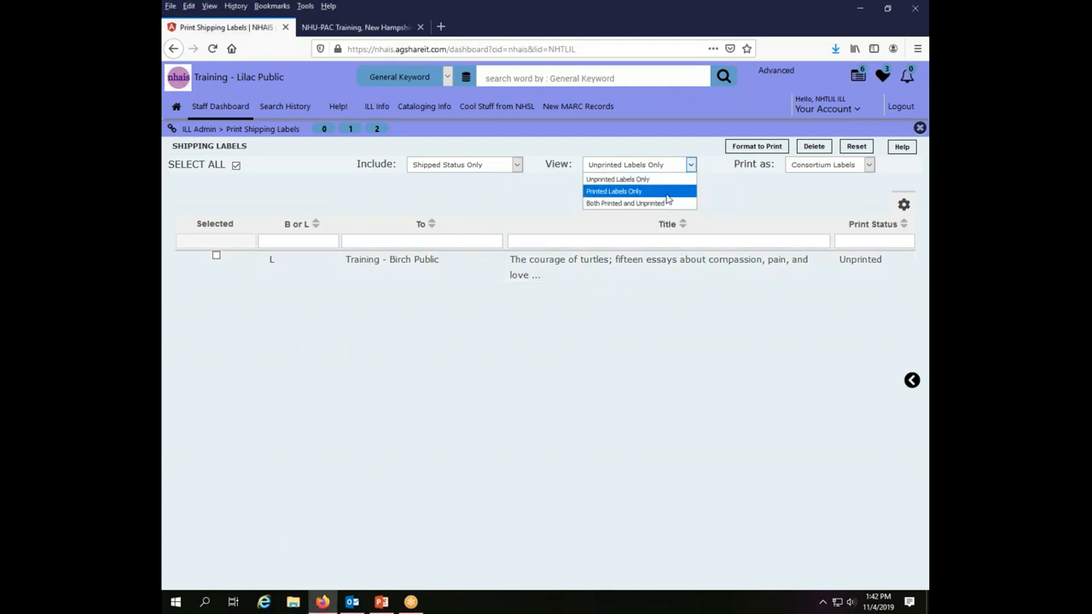
Keep the View filter on Unprinted Labels Only, showing just The courage of turtles.
left_click(615, 191)
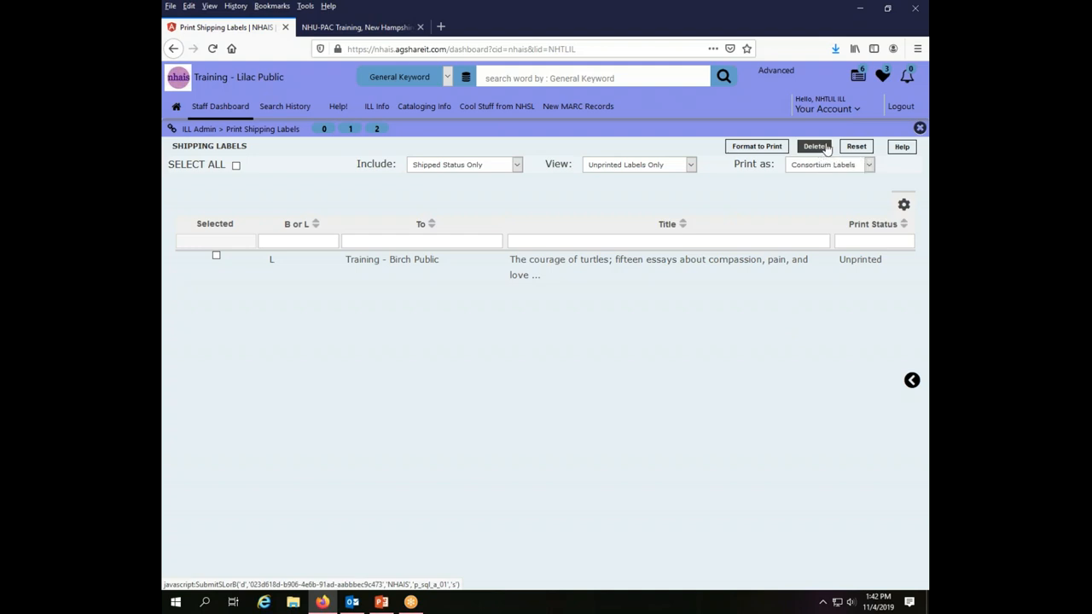
mouse_move(823, 157)
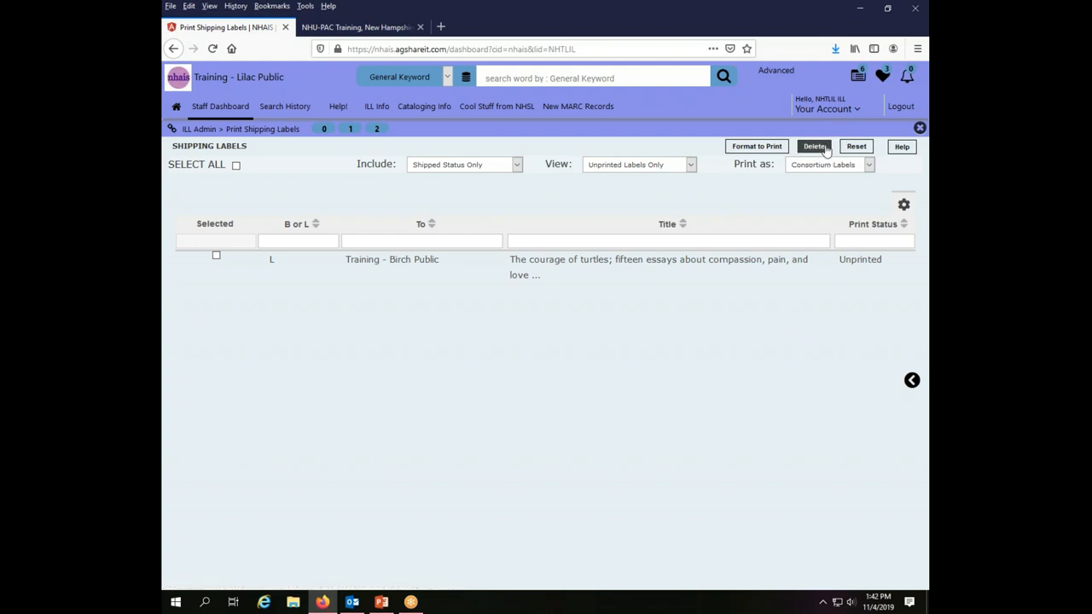
mouse_move(714, 360)
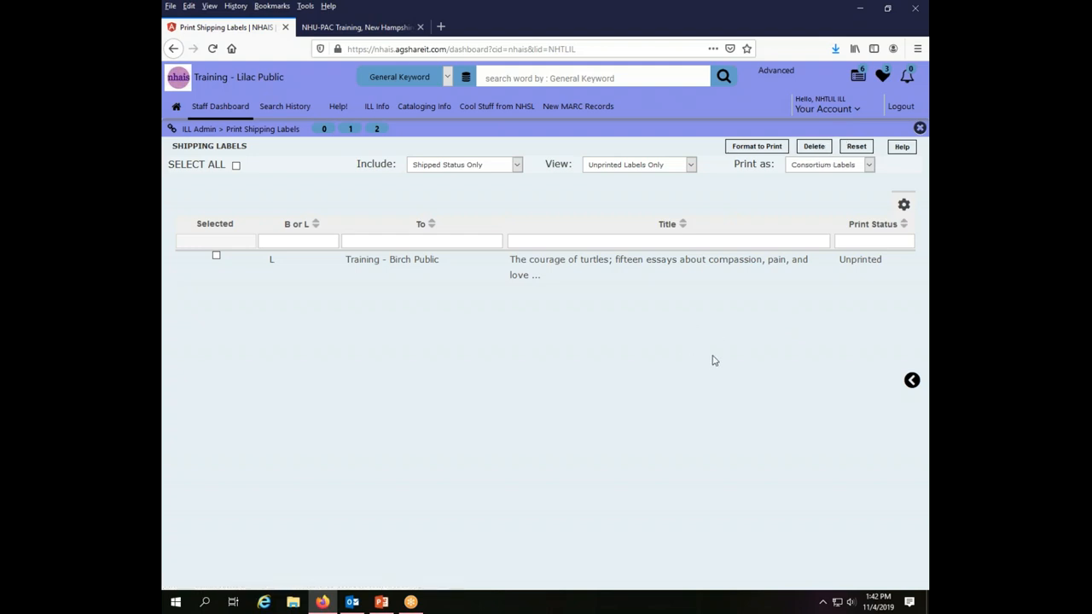
mouse_move(720, 357)
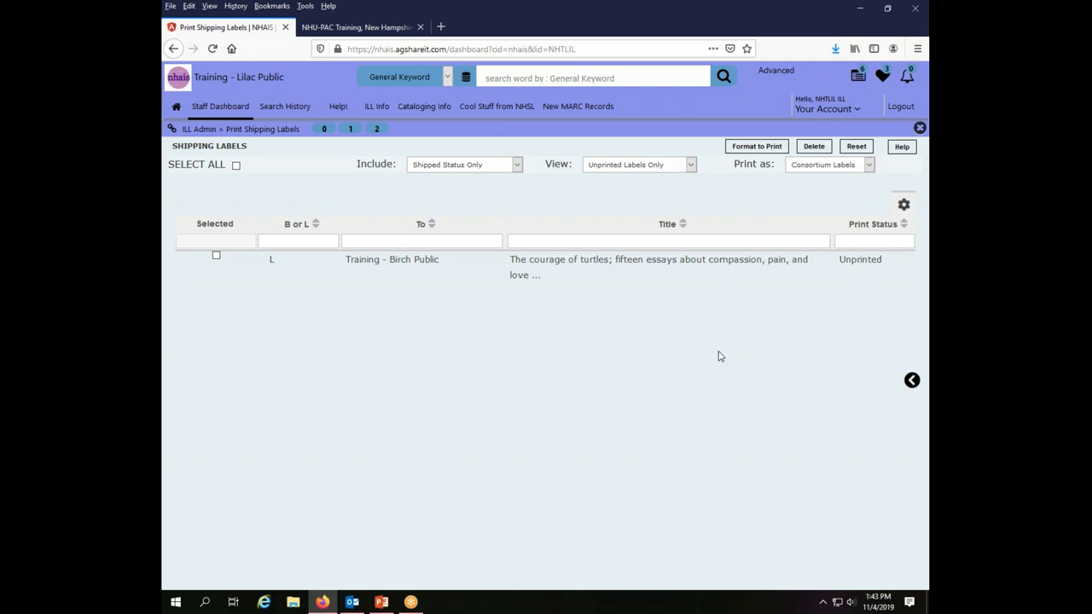
mouse_move(724, 352)
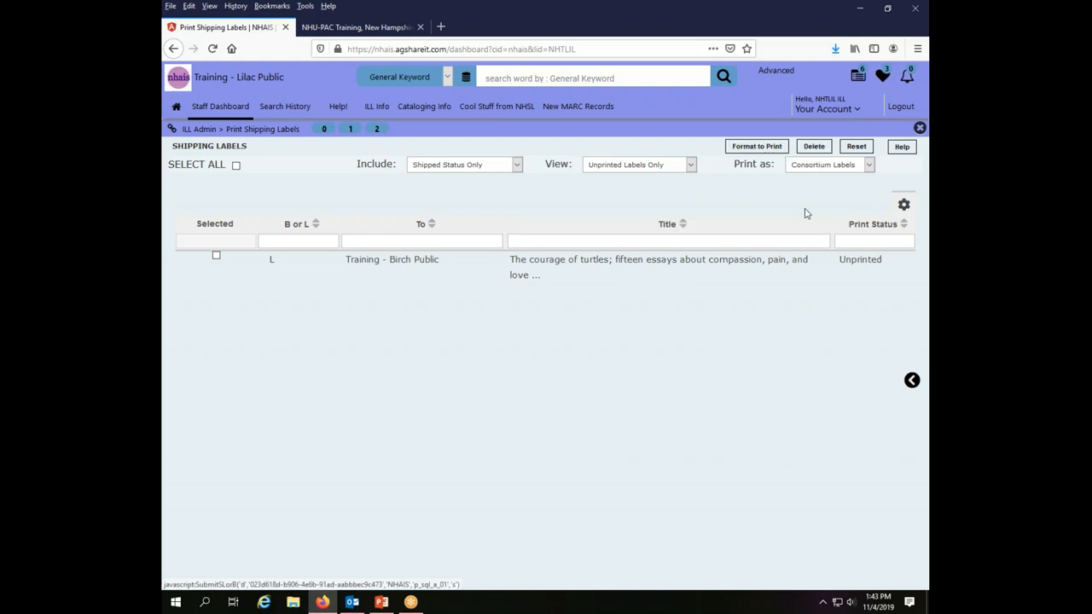
mouse_move(691, 343)
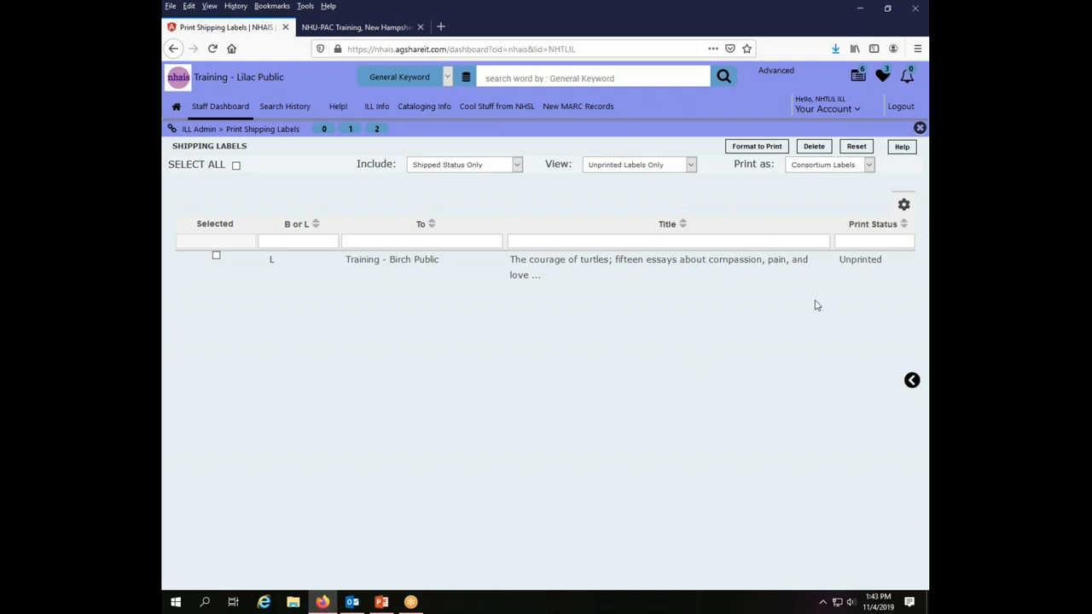
mouse_move(580, 266)
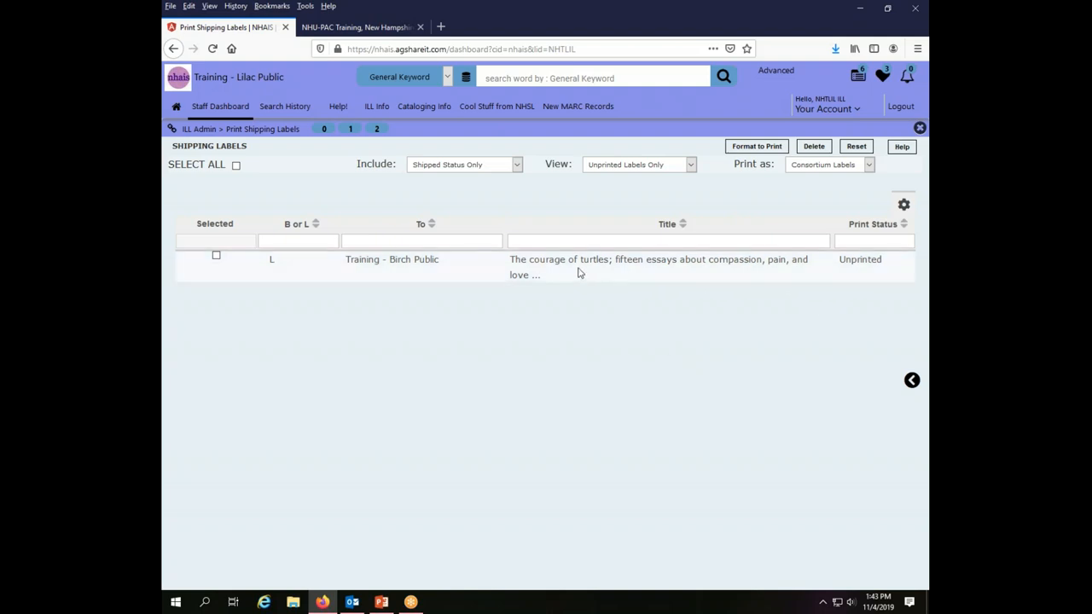
Format The courage of turtles label for printing, then close the label window.
left_click(216, 256)
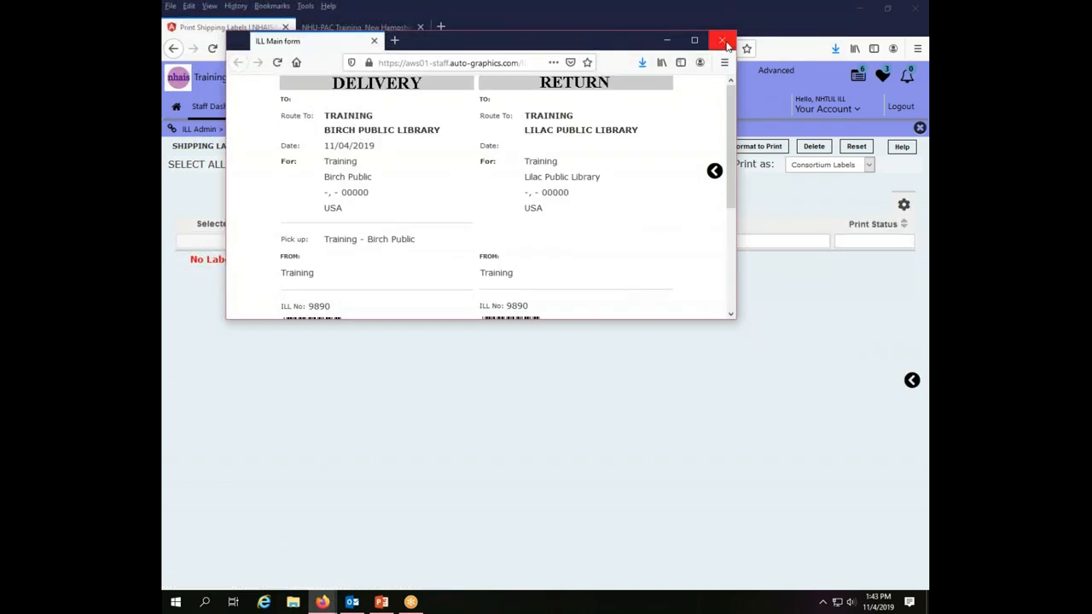
left_click(724, 41)
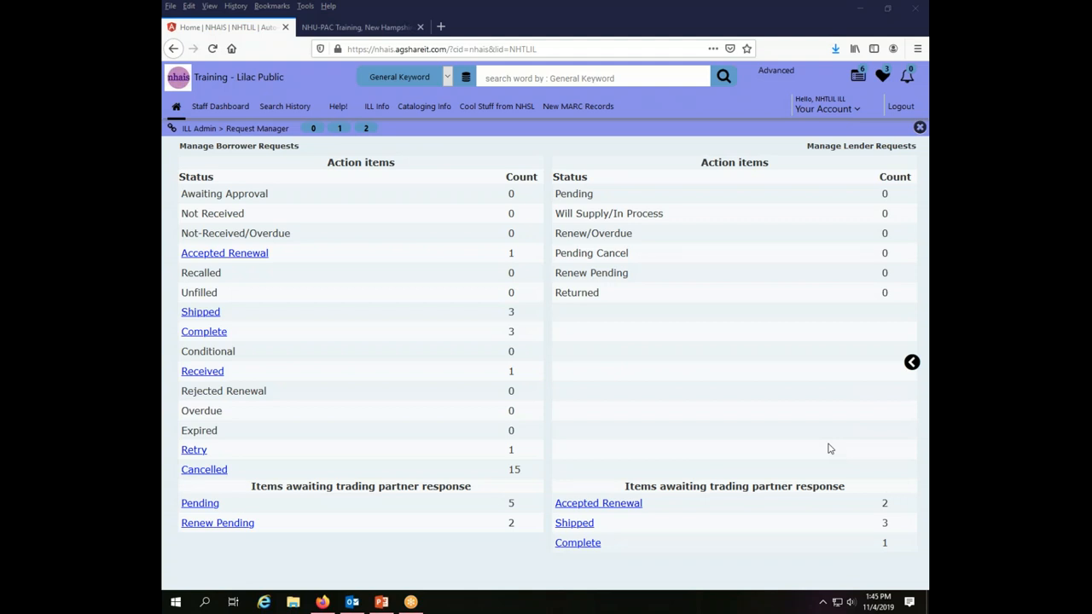
mouse_move(839, 447)
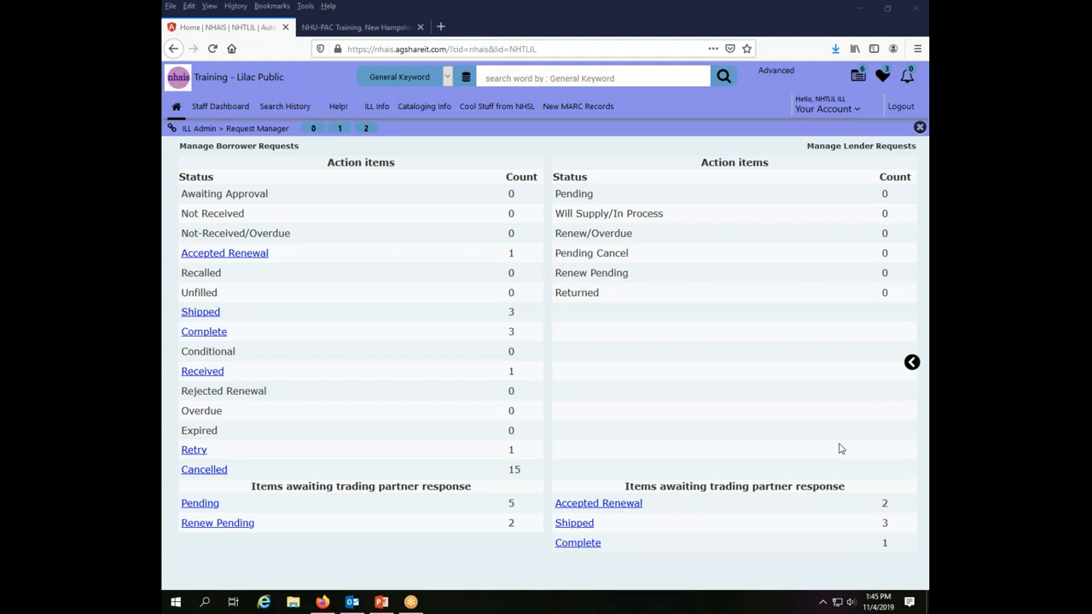
mouse_move(461, 160)
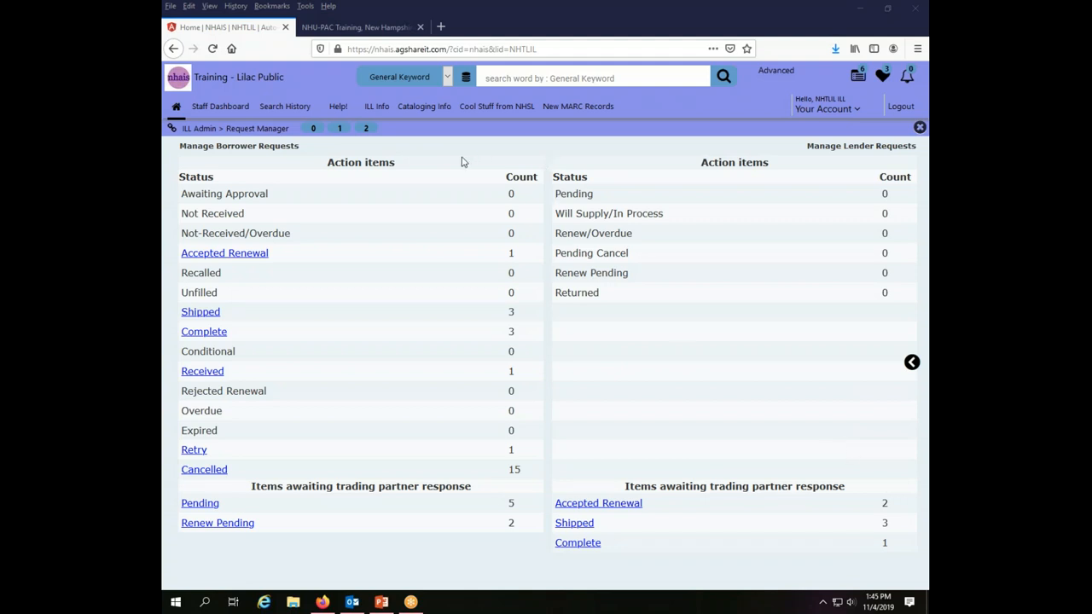
mouse_move(817, 383)
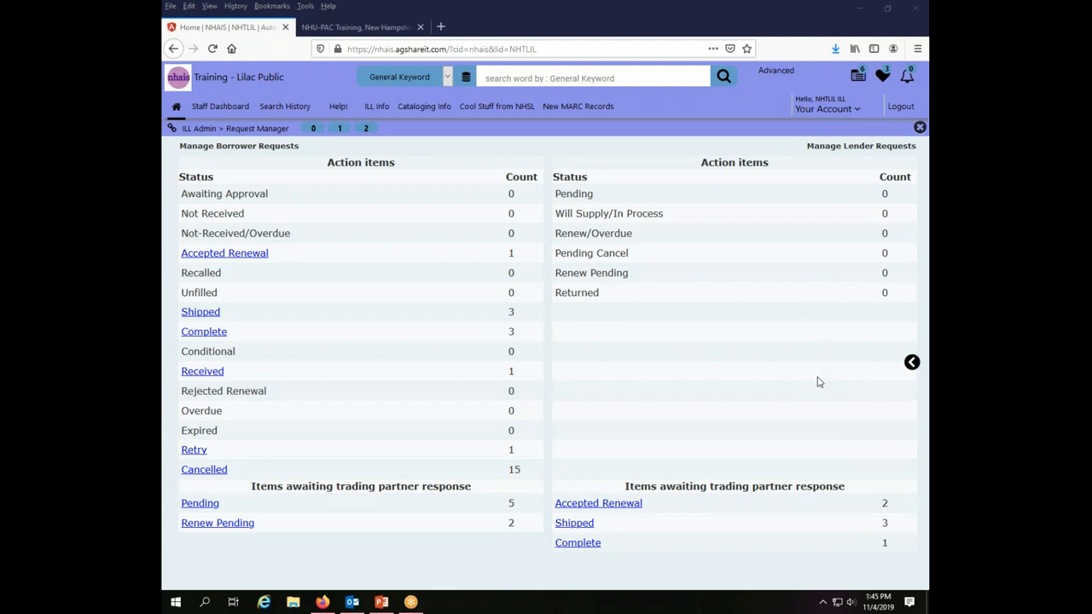
mouse_move(898, 392)
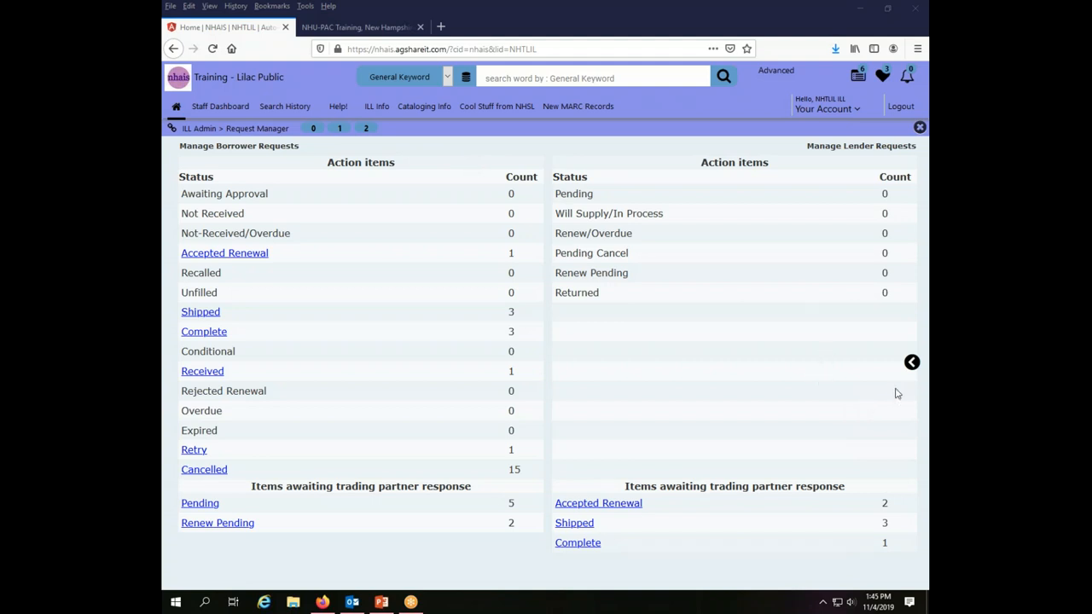
mouse_move(811, 369)
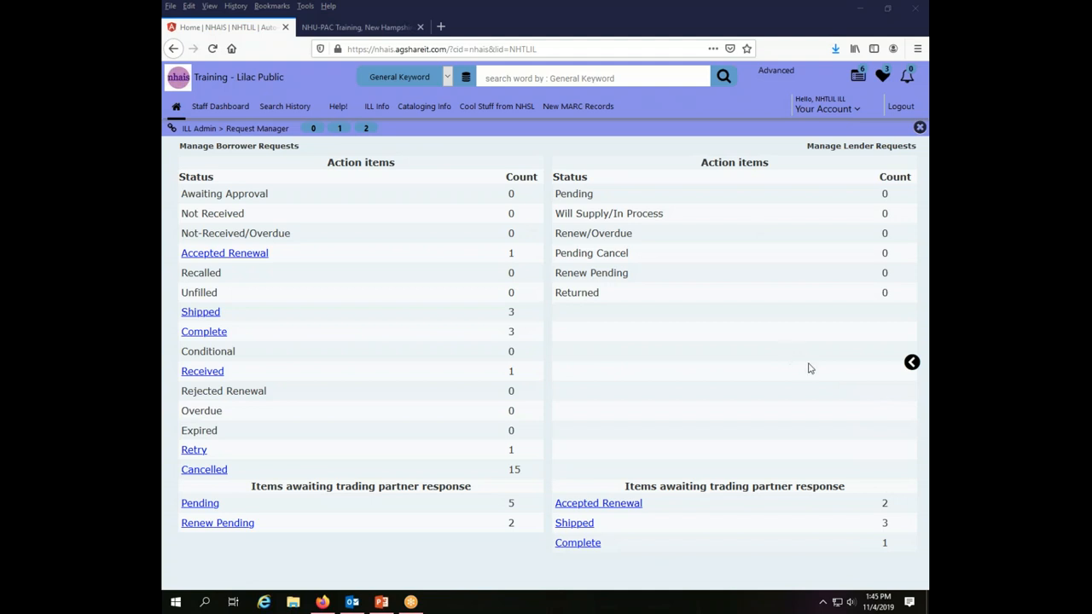
mouse_move(771, 201)
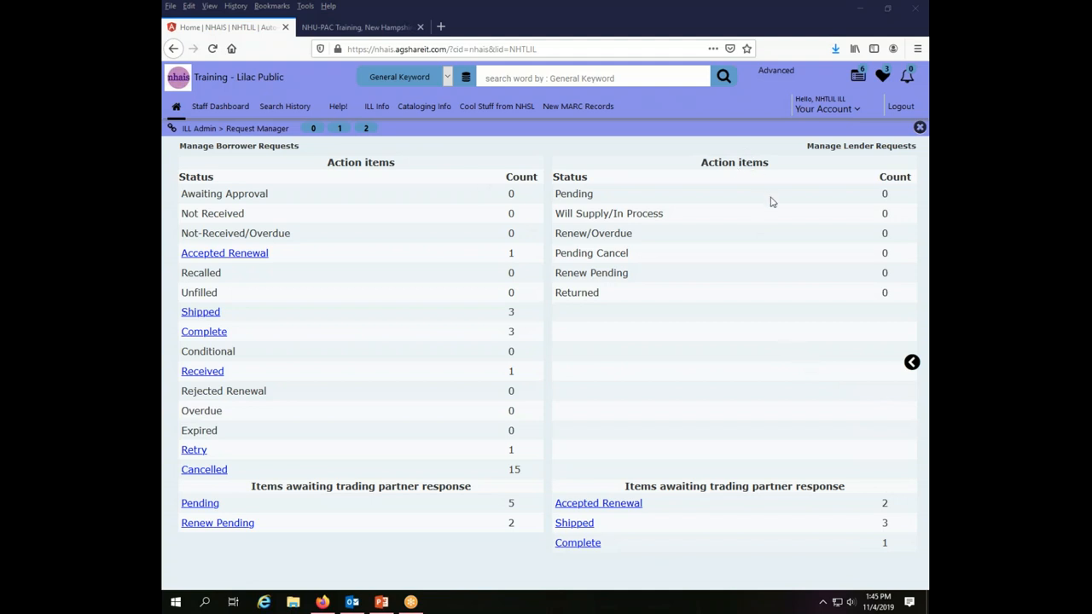
mouse_move(742, 530)
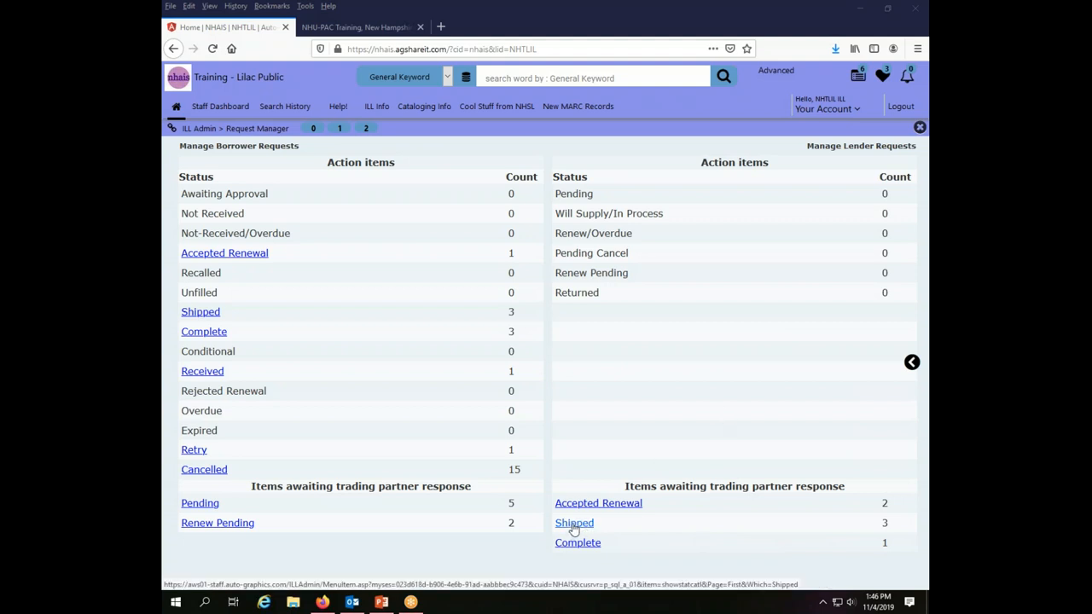
mouse_move(596, 526)
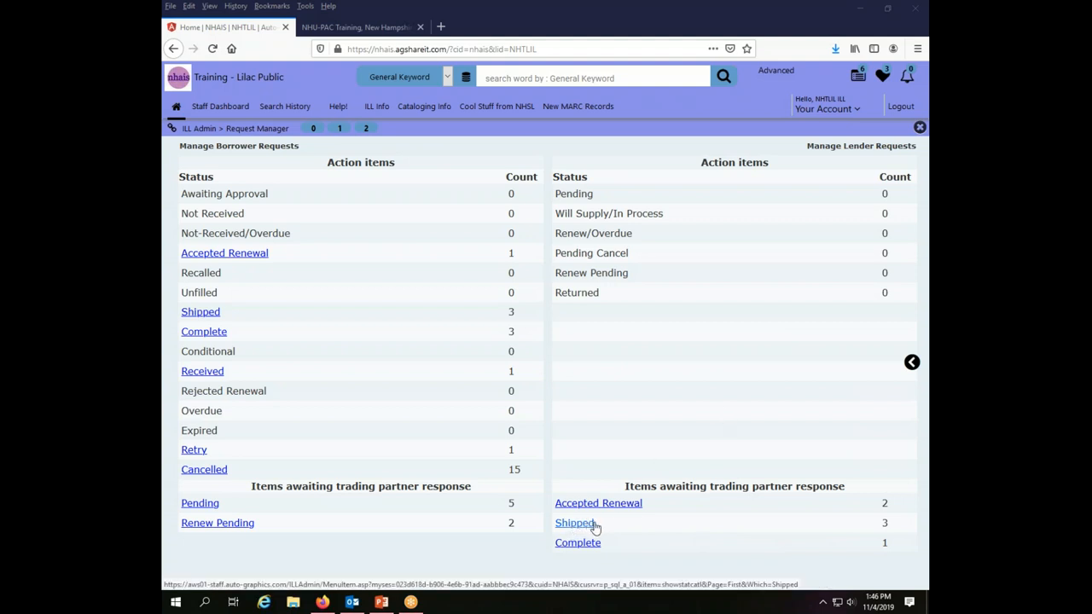
mouse_move(601, 524)
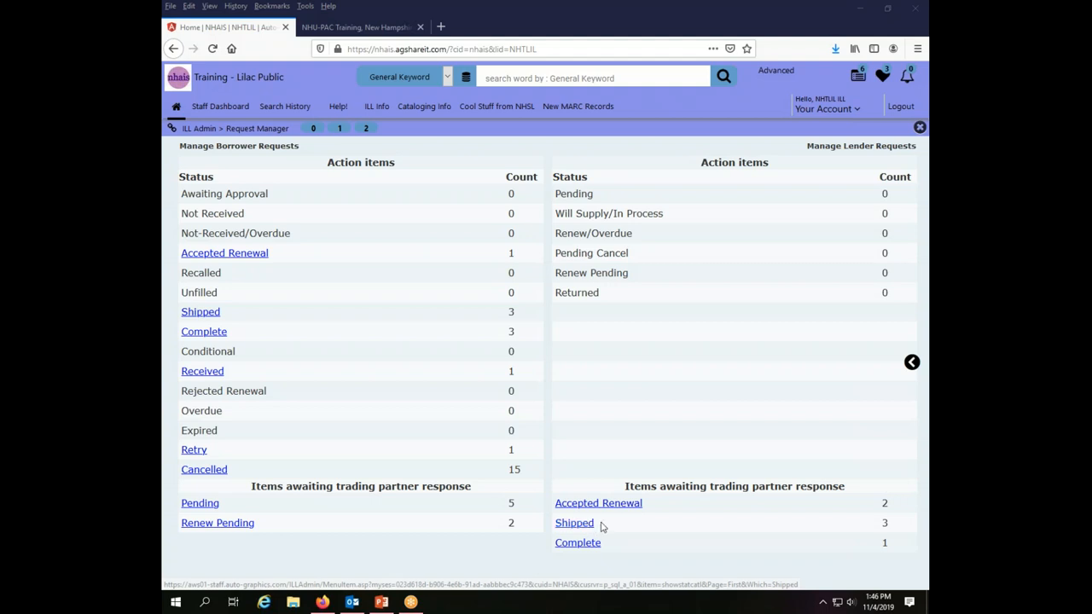
mouse_move(573, 522)
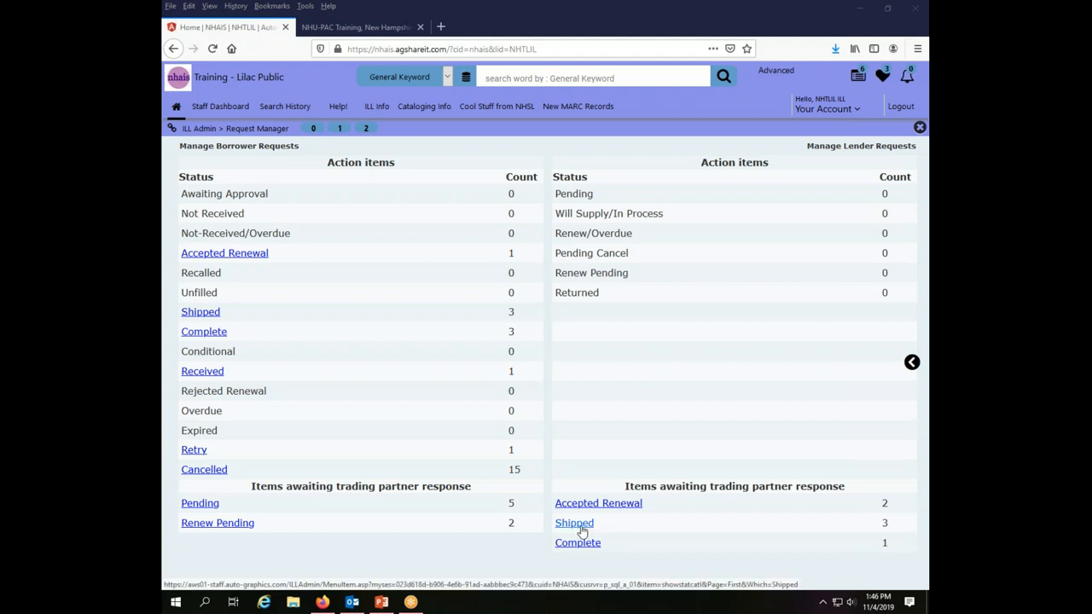
mouse_move(584, 522)
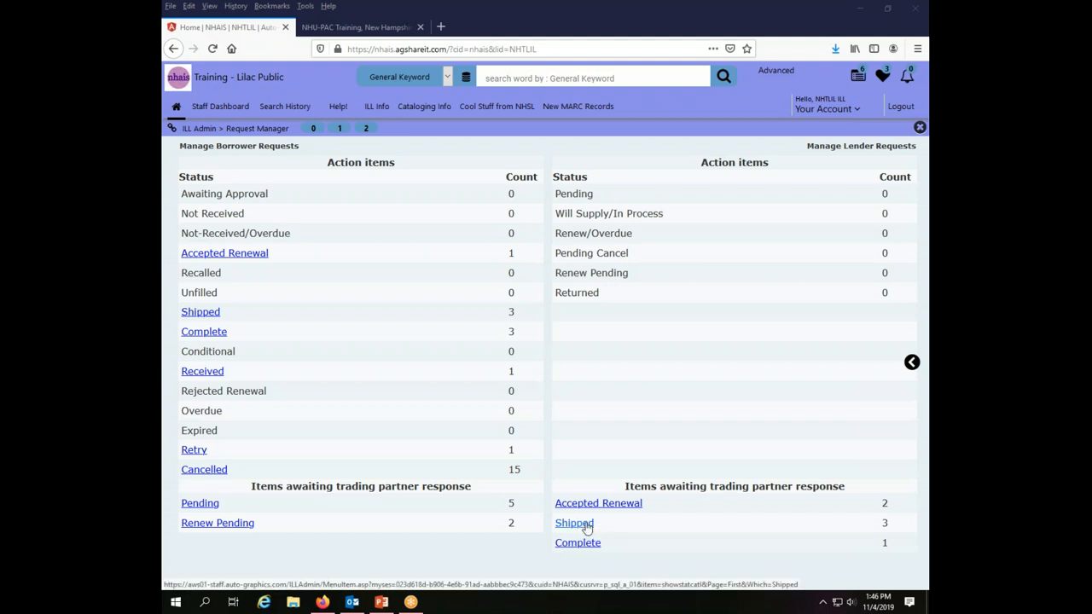
Show the Lender's Shipped List of three requests sent to Training - Birch Public.
left_click(573, 522)
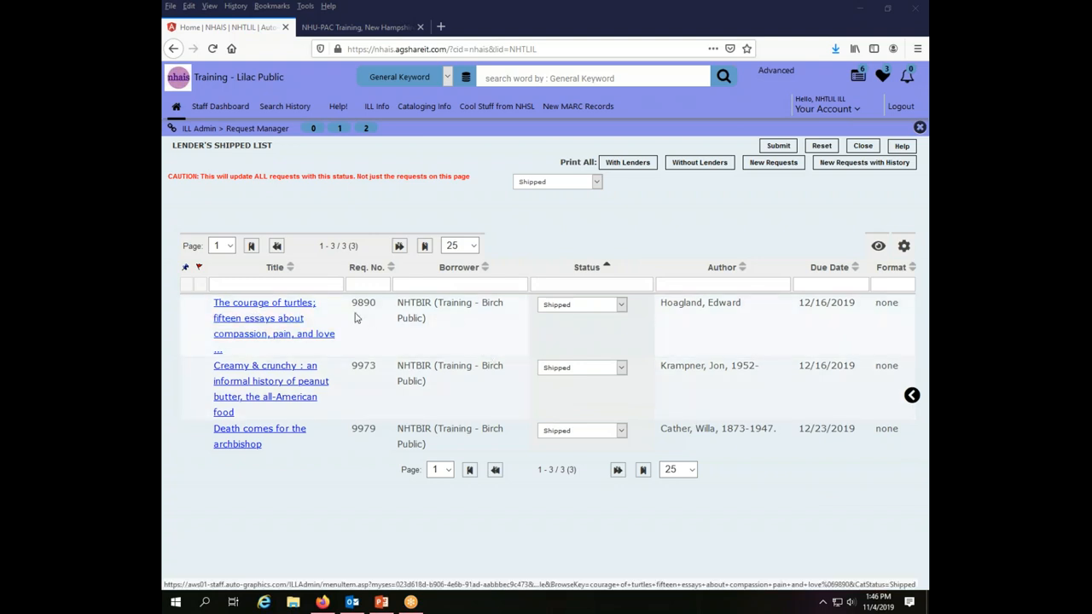
double_click(362, 302)
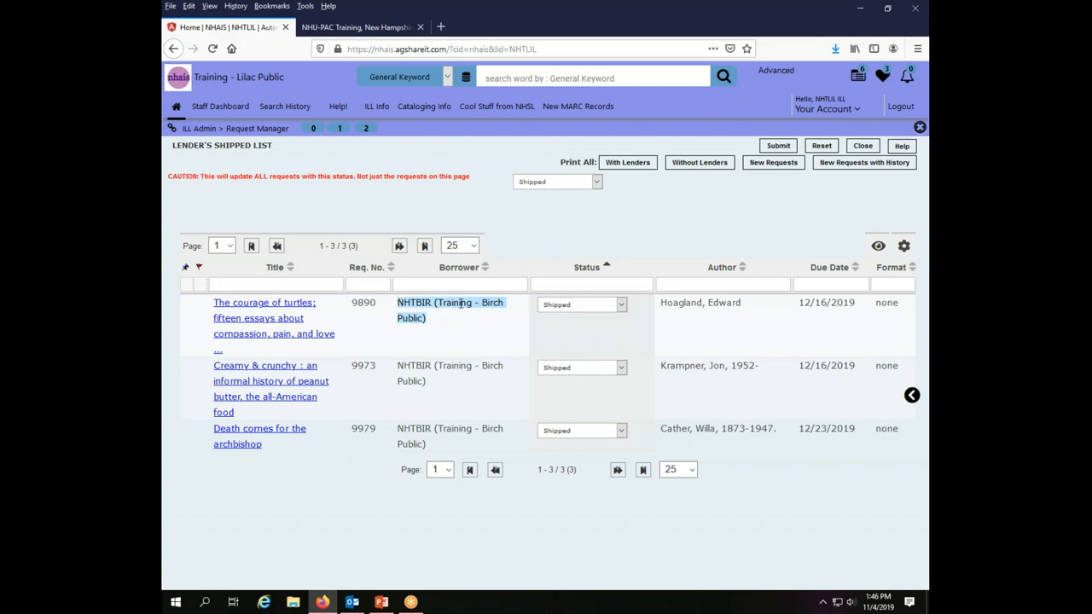
mouse_move(461, 311)
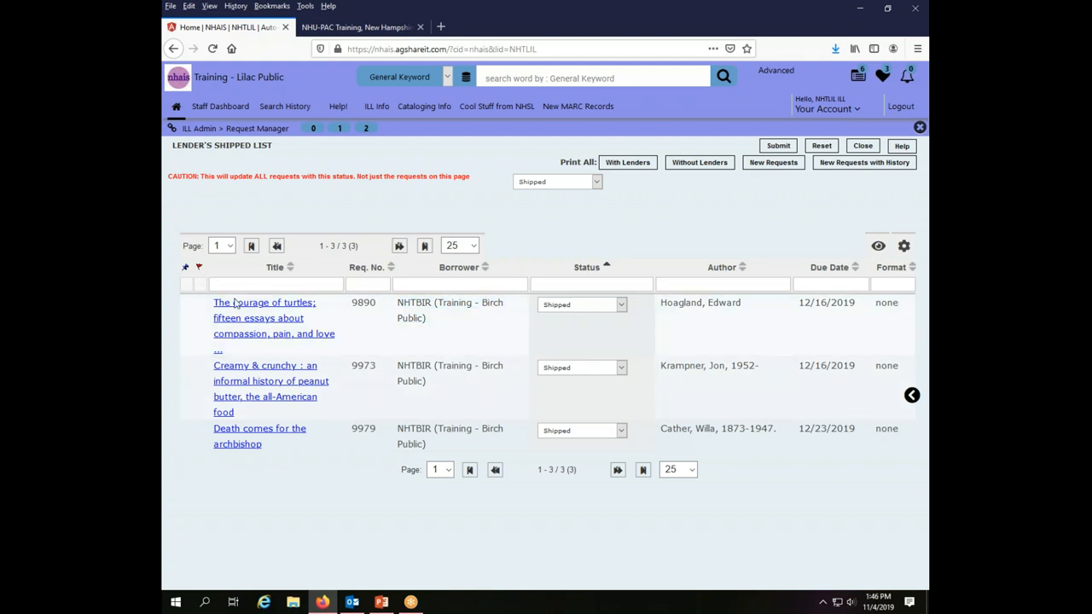
mouse_move(434, 331)
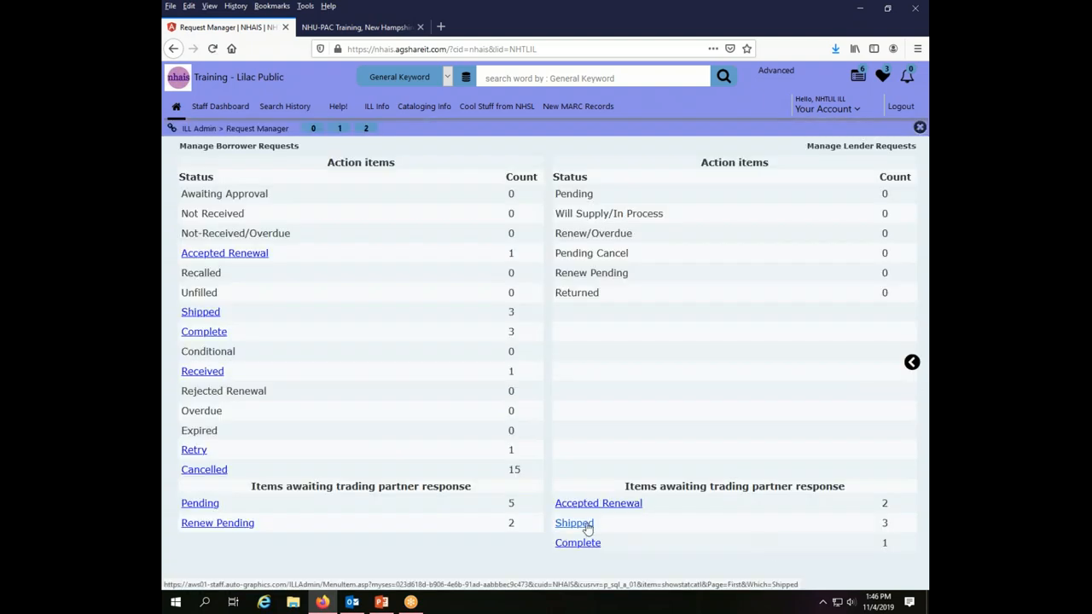
left_click(574, 522)
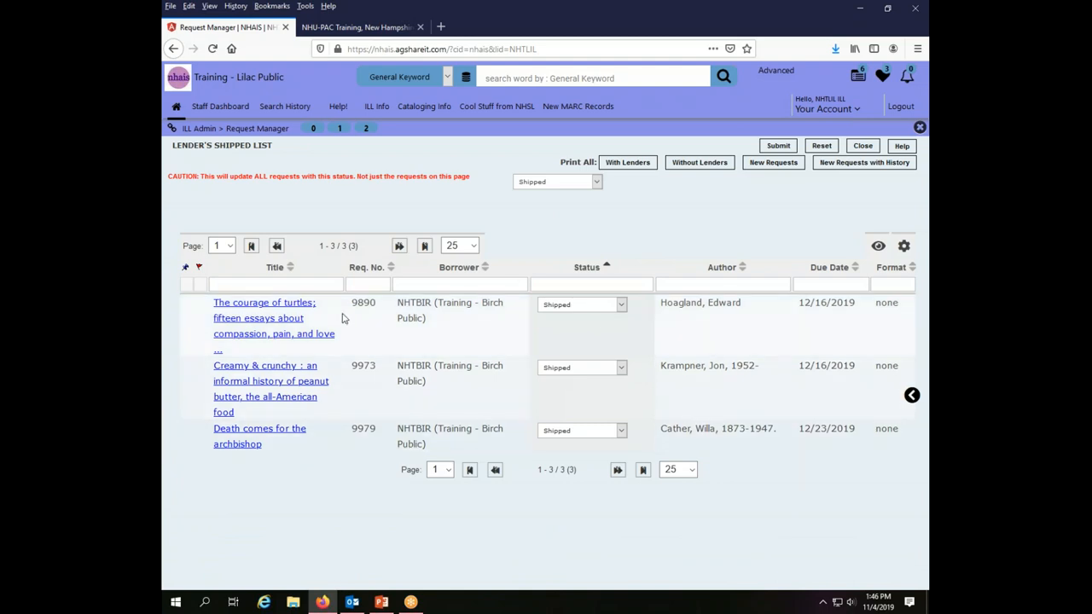
double_click(360, 302)
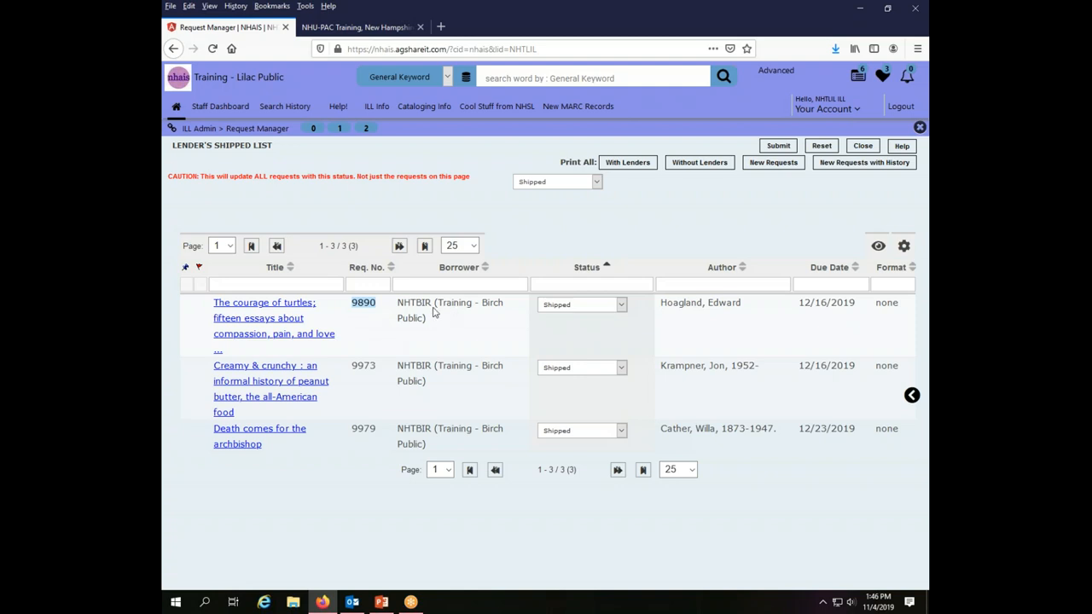
double_click(454, 303)
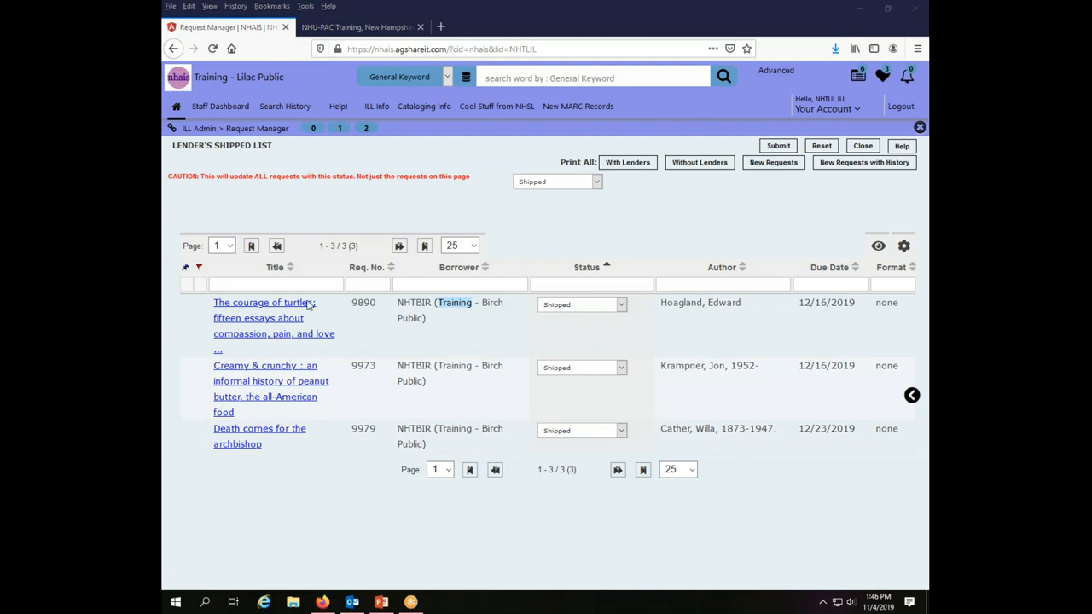
mouse_move(258, 553)
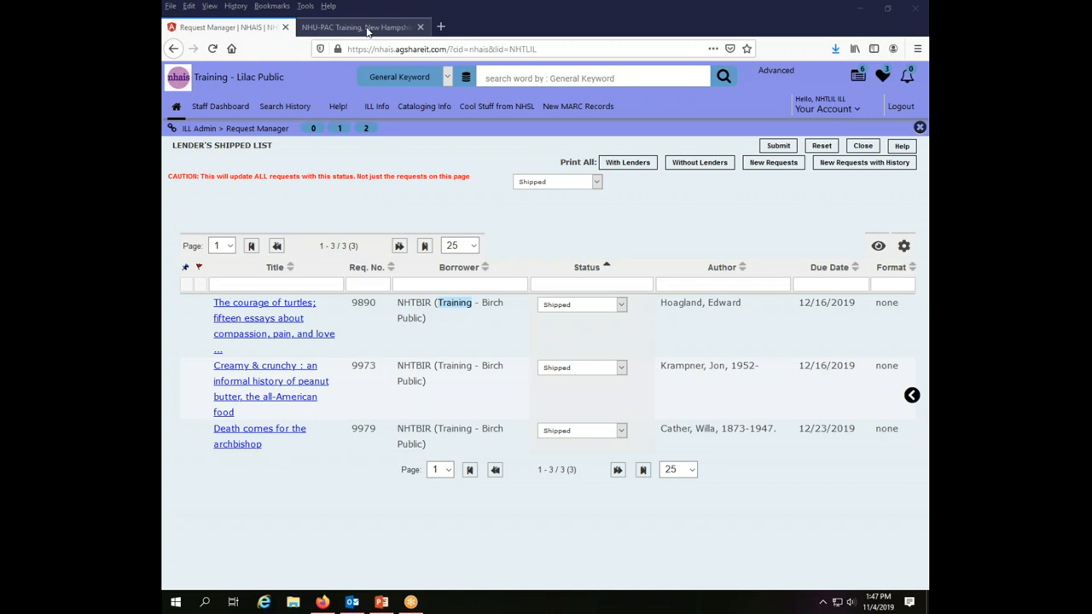
Open the Van Delivery Labels handout PDF from the NHU-PAC Training page.
left_click(358, 27)
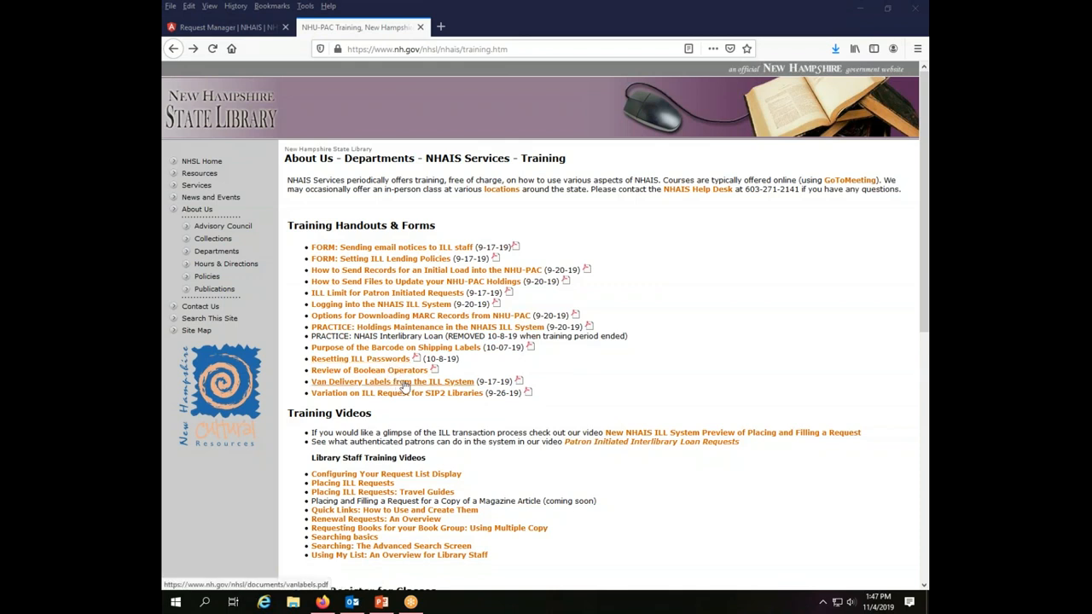
left_click(393, 382)
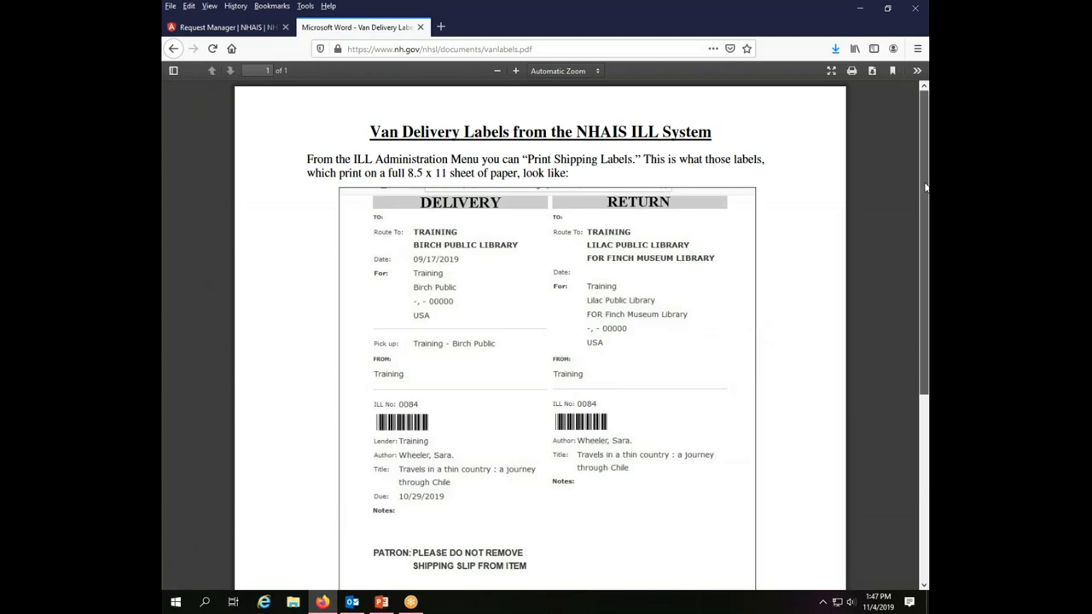
scroll("down", 3)
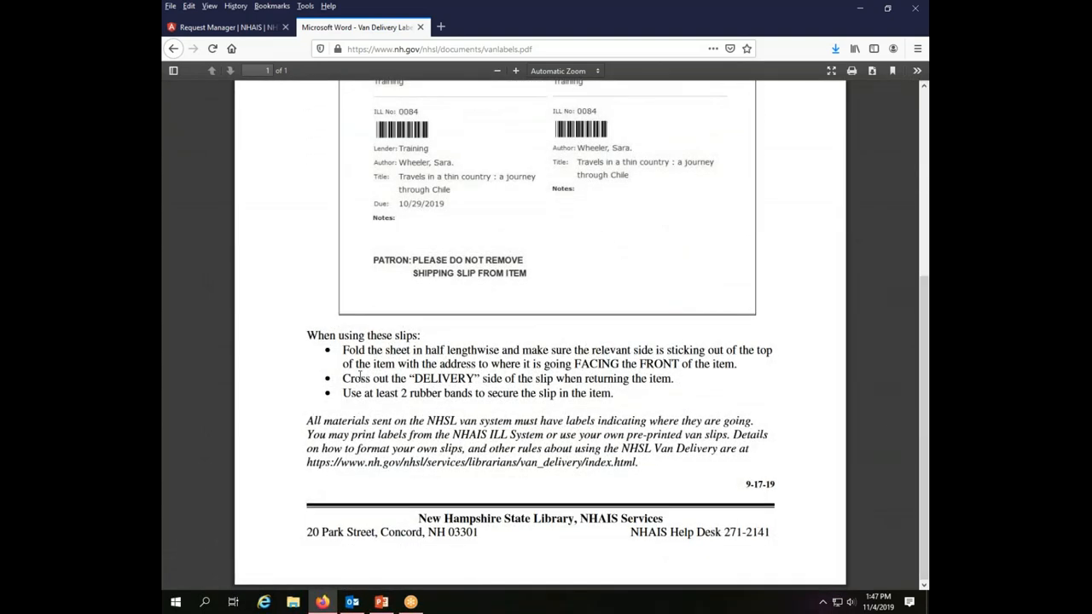